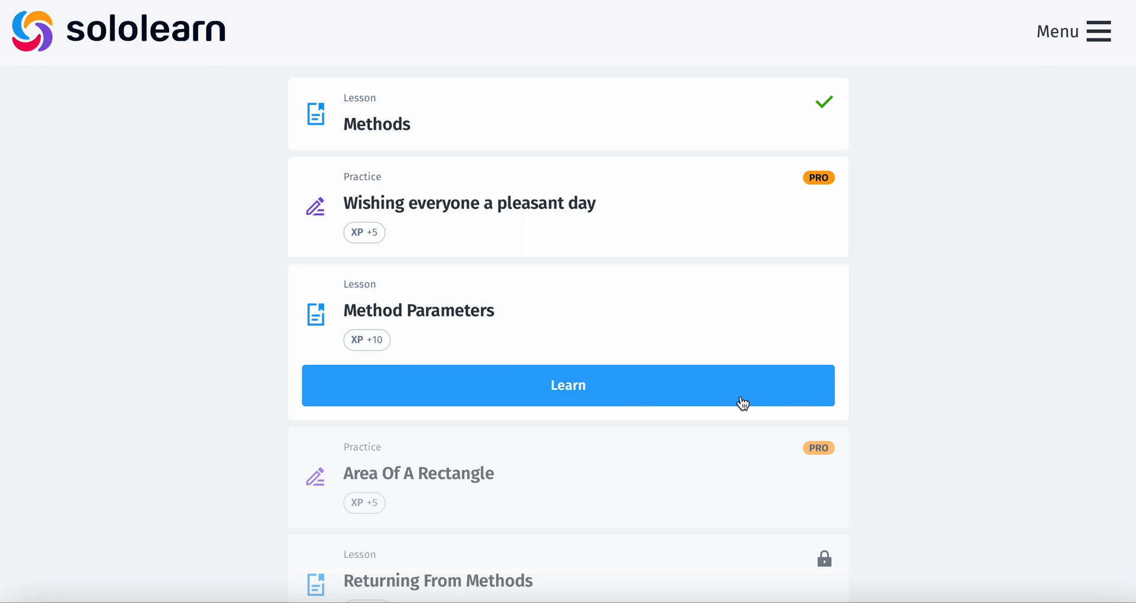
Start the Method Parameters lesson and read the welcome(String name) explanation page.
left_click(568, 385)
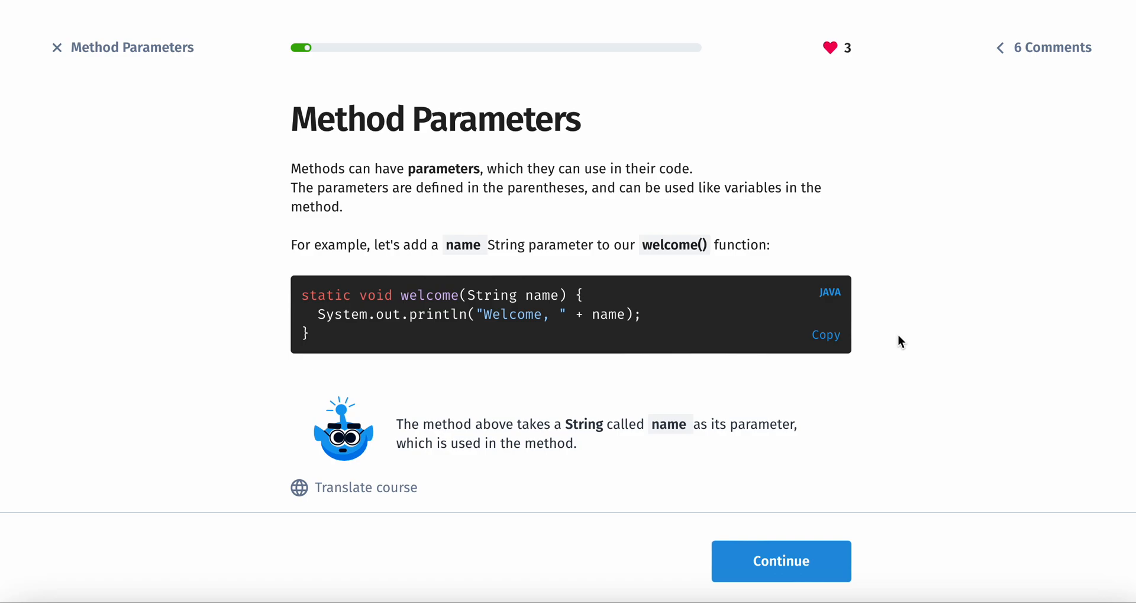
mouse_move(327, 255)
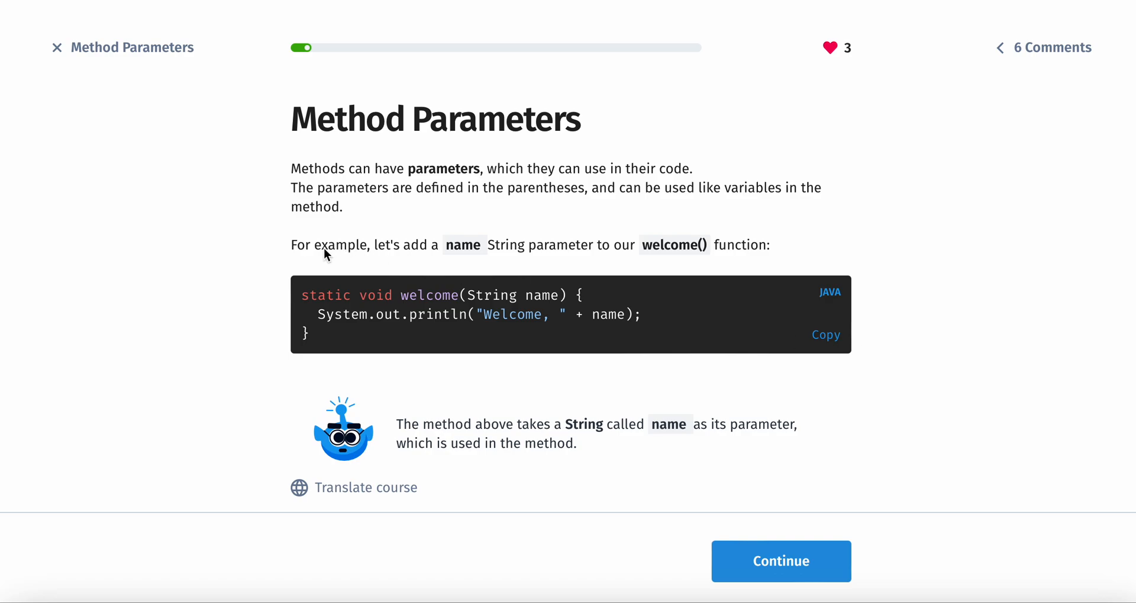
mouse_move(476, 250)
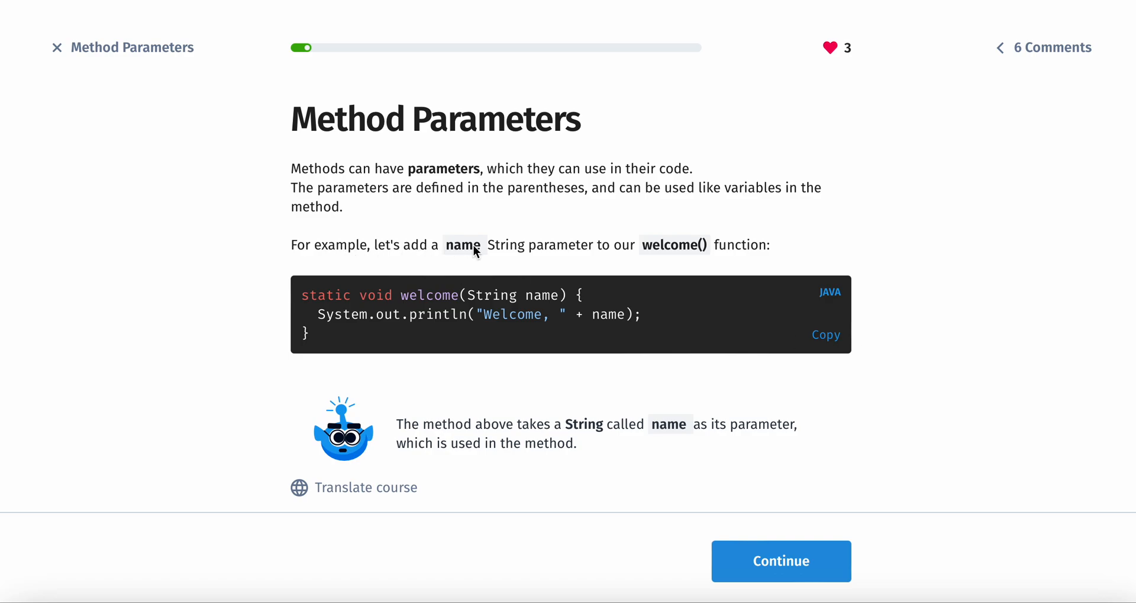
mouse_move(714, 248)
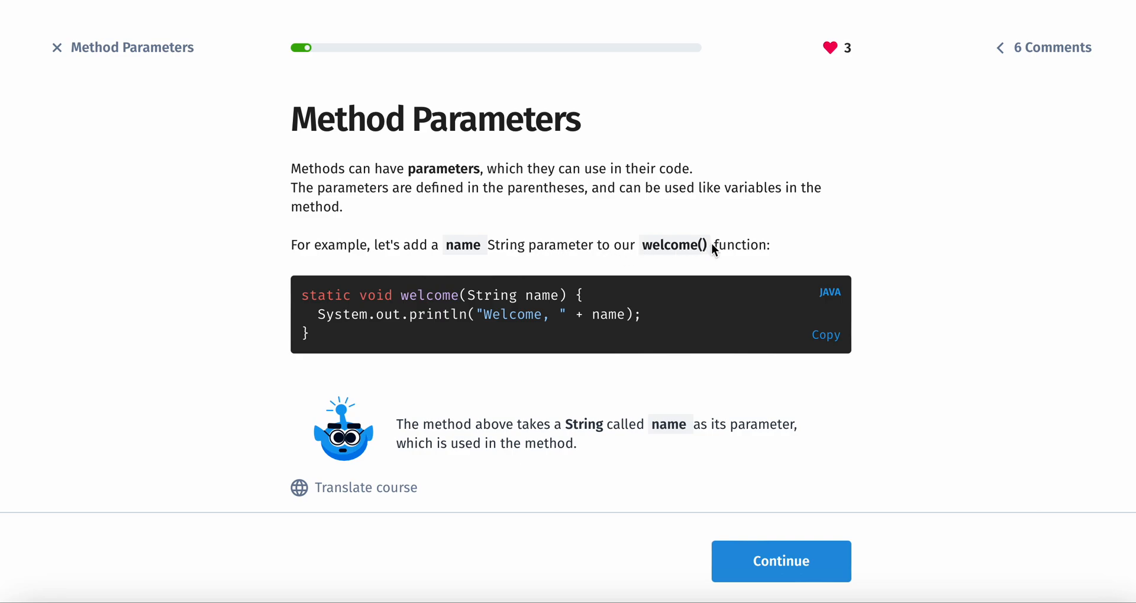
double_click(494, 294)
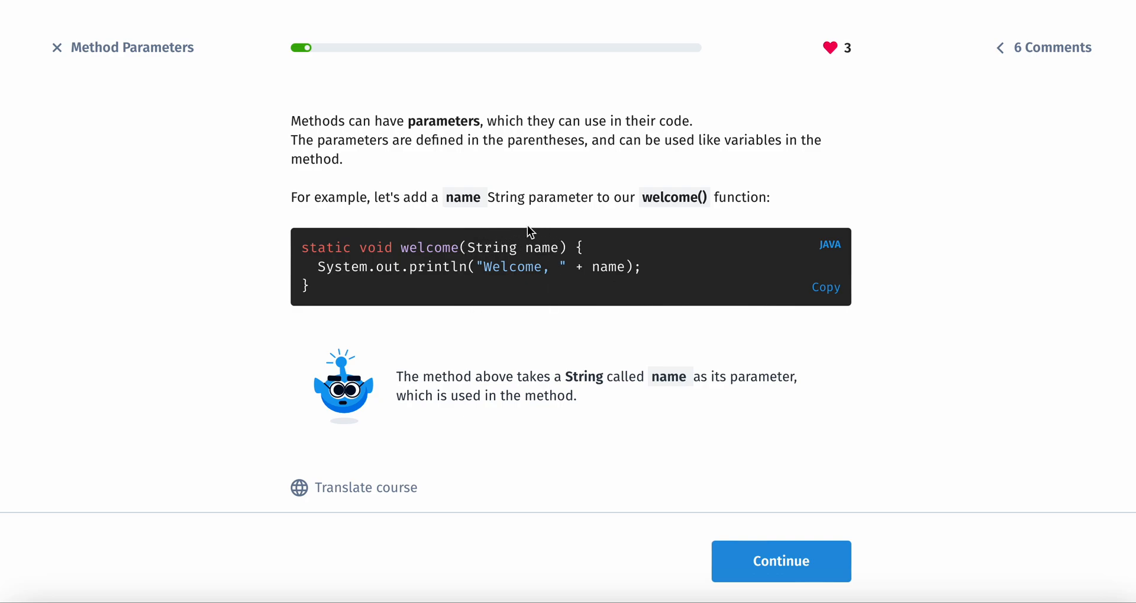
mouse_move(620, 283)
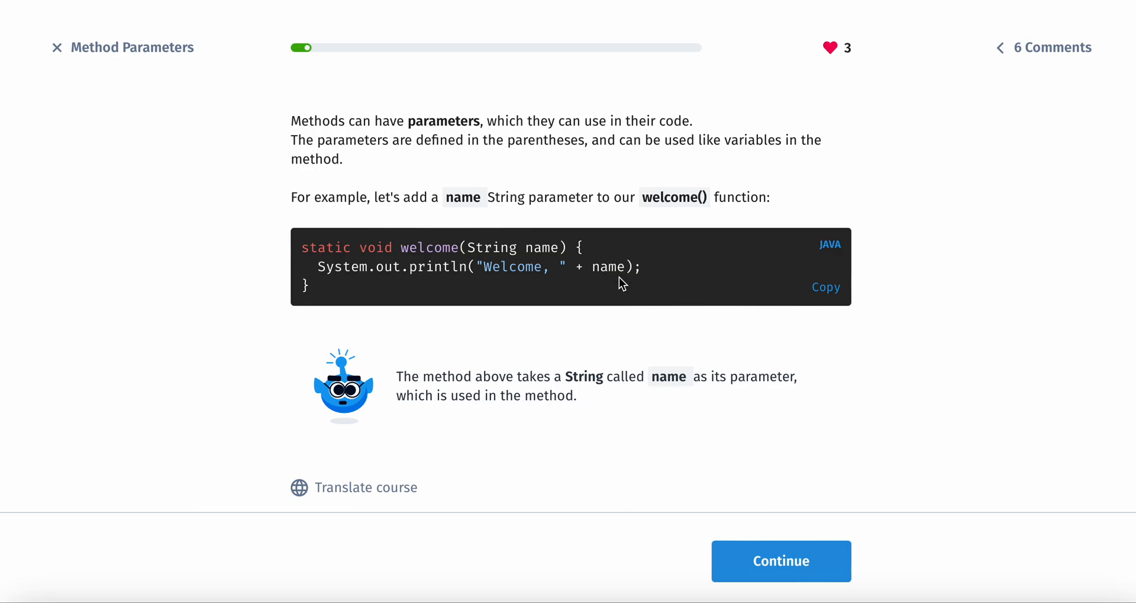
Advance to the playground example calling welcome() with James and Amy and read it.
left_click(781, 561)
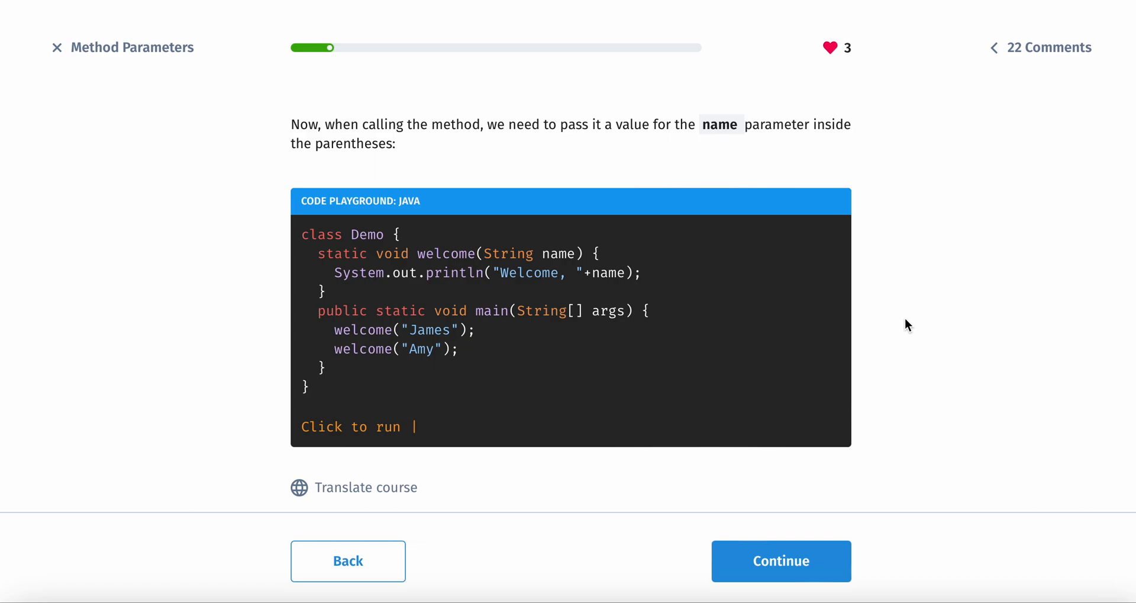
scroll("down", 3)
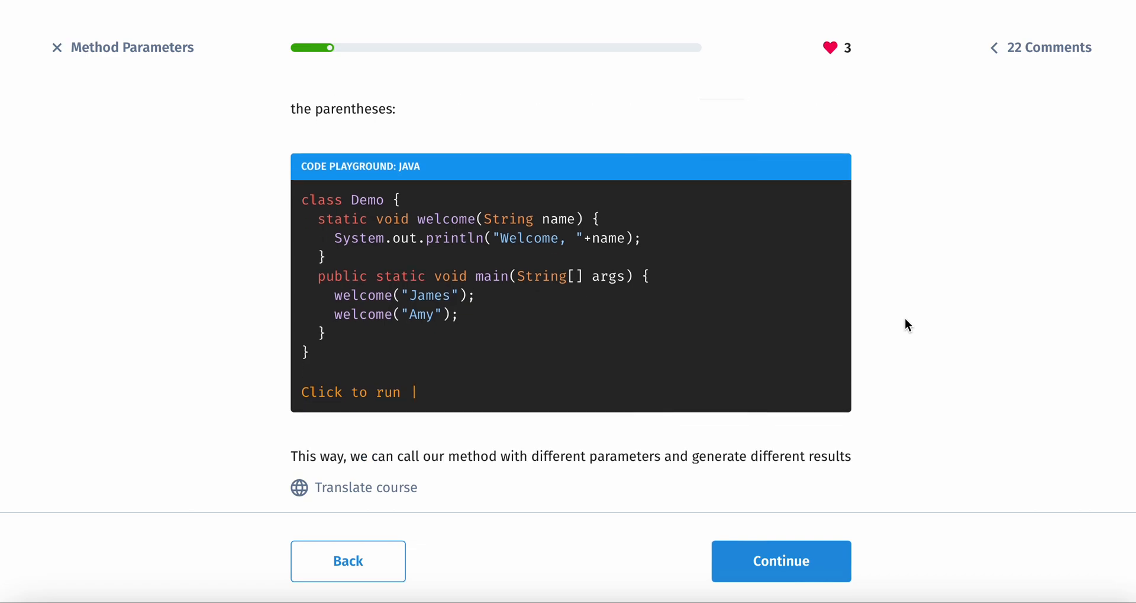
mouse_move(609, 245)
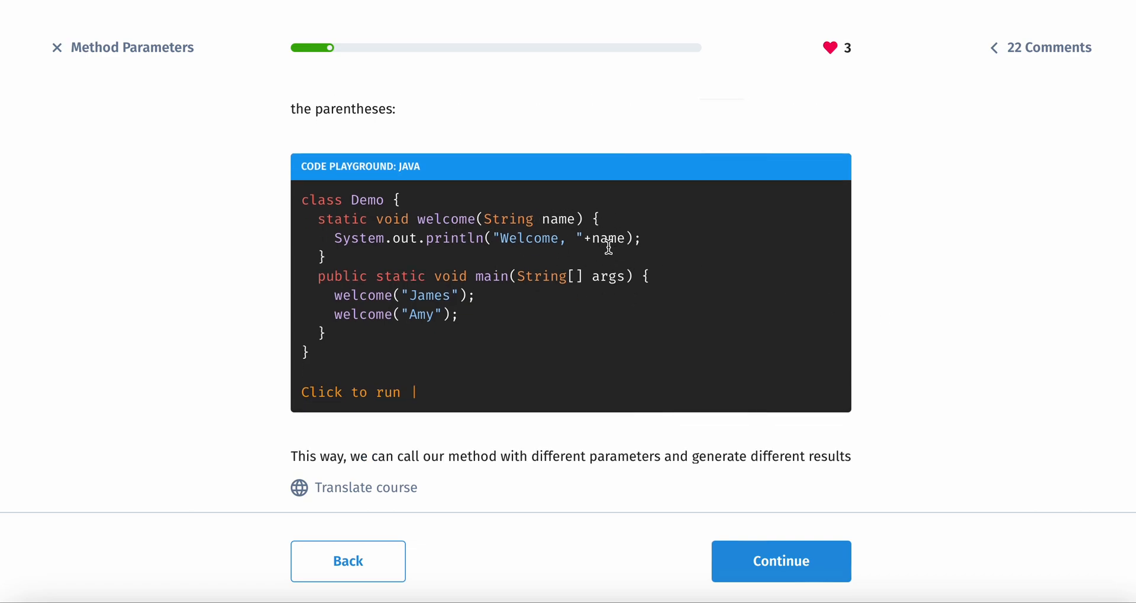
double_click(364, 294)
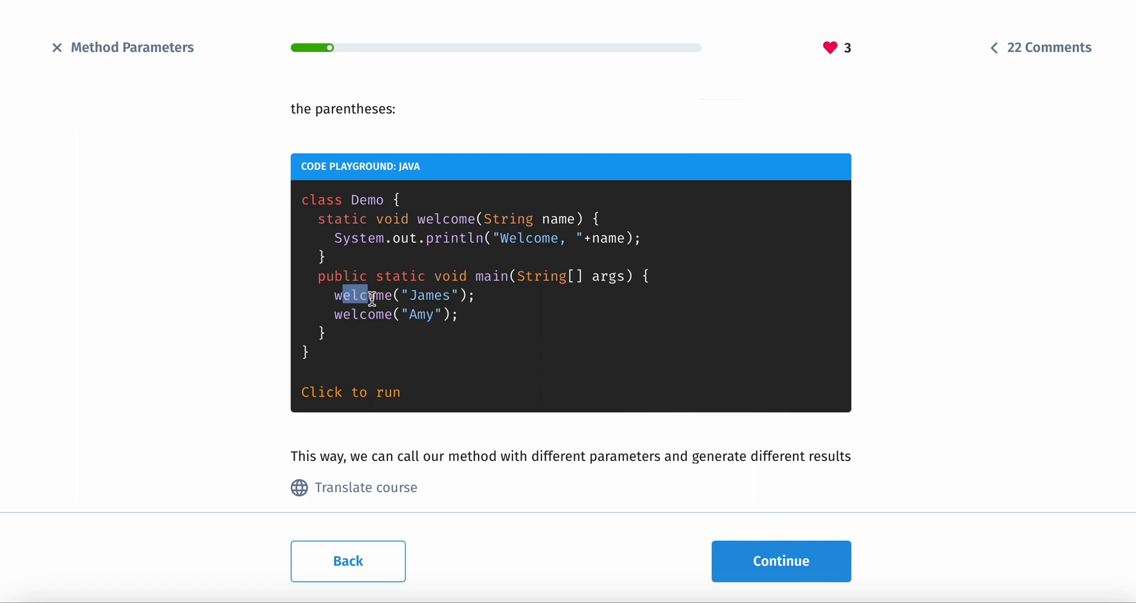
double_click(365, 294)
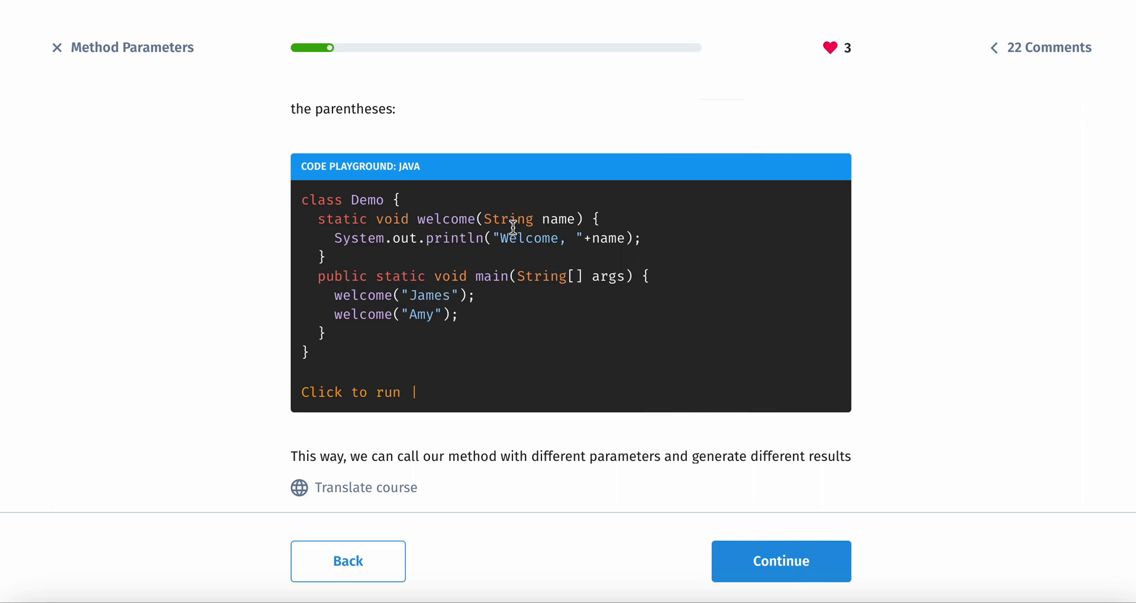
scroll("down", 3)
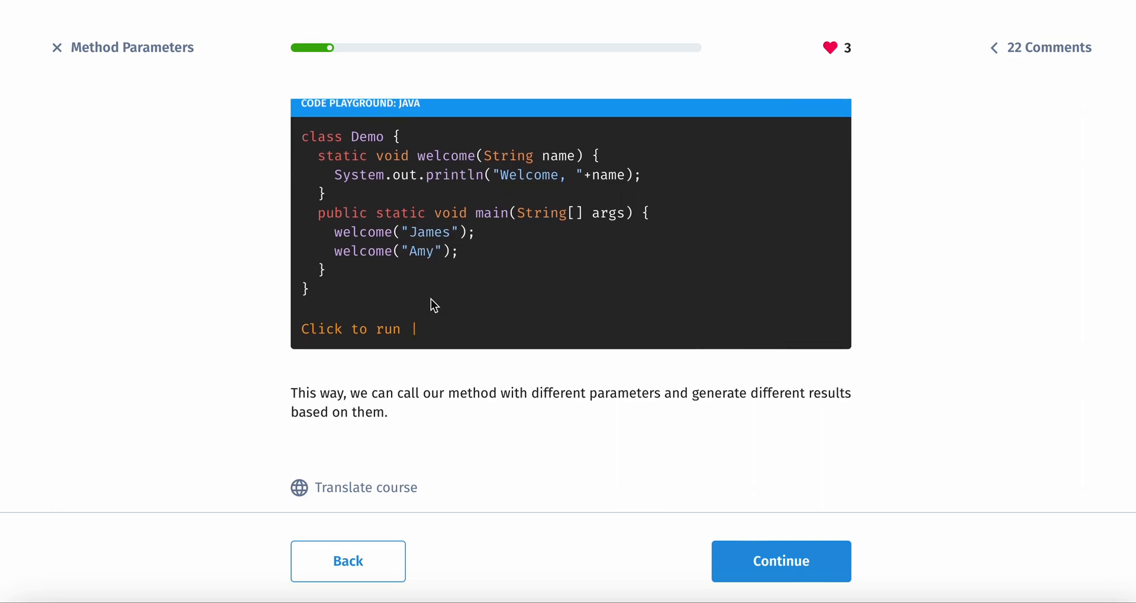
mouse_move(527, 364)
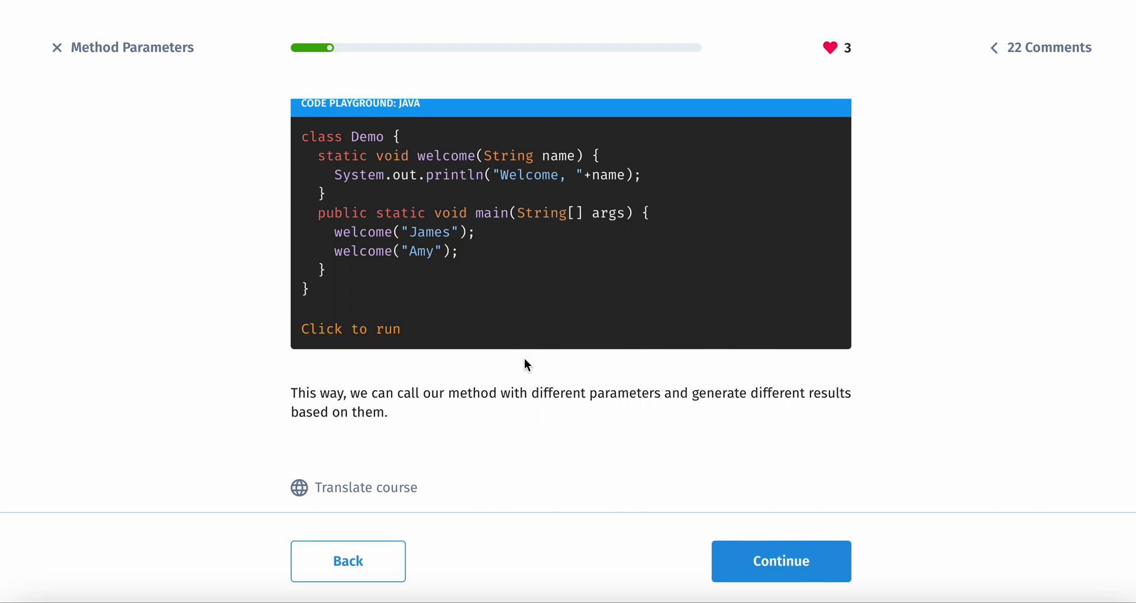
mouse_move(766, 484)
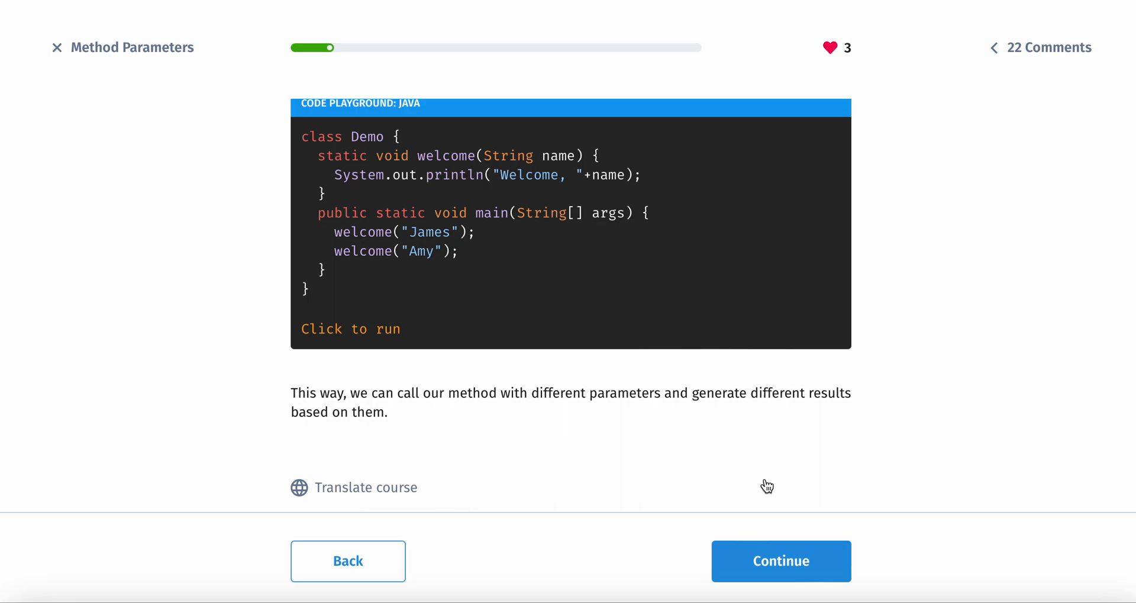
Fill the doubleNum exercise's parameter type blank with int and the call blank with doubleNum.
left_click(781, 560)
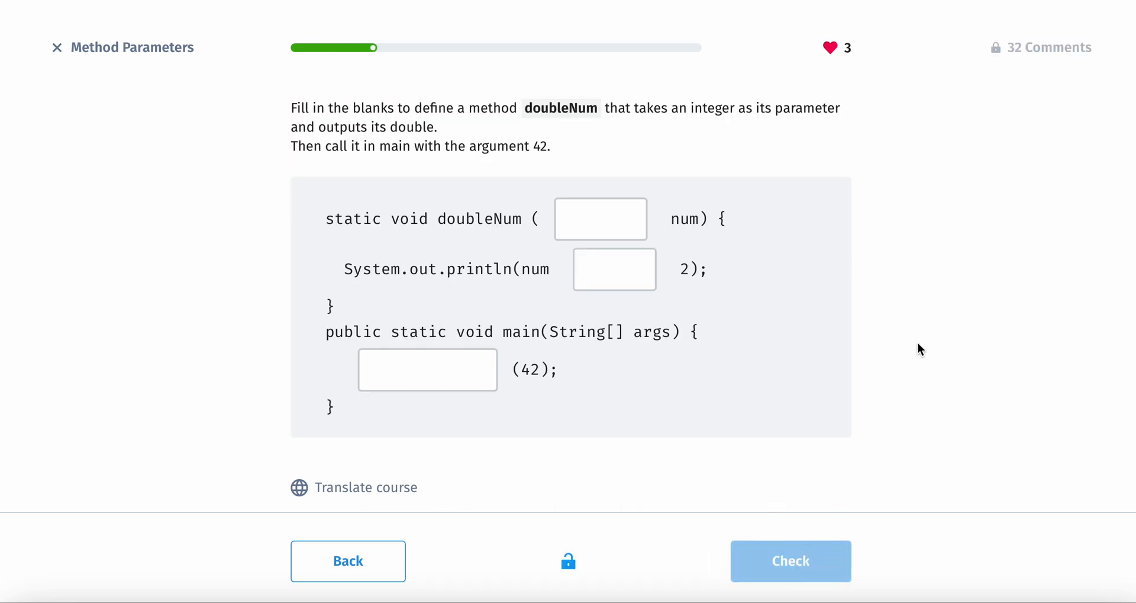
left_click(600, 219)
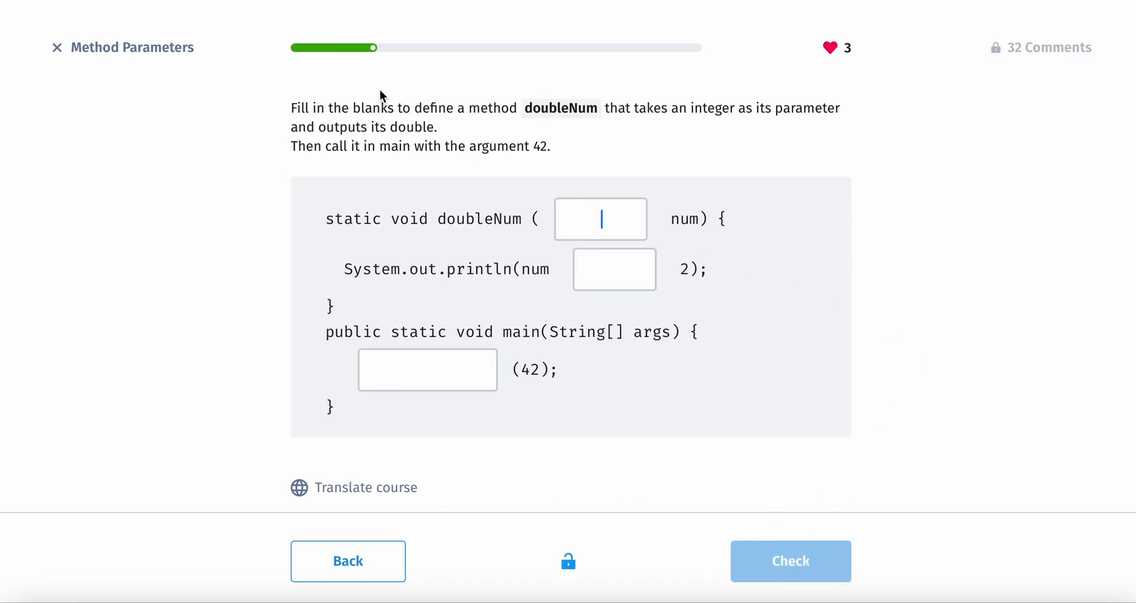
mouse_move(424, 127)
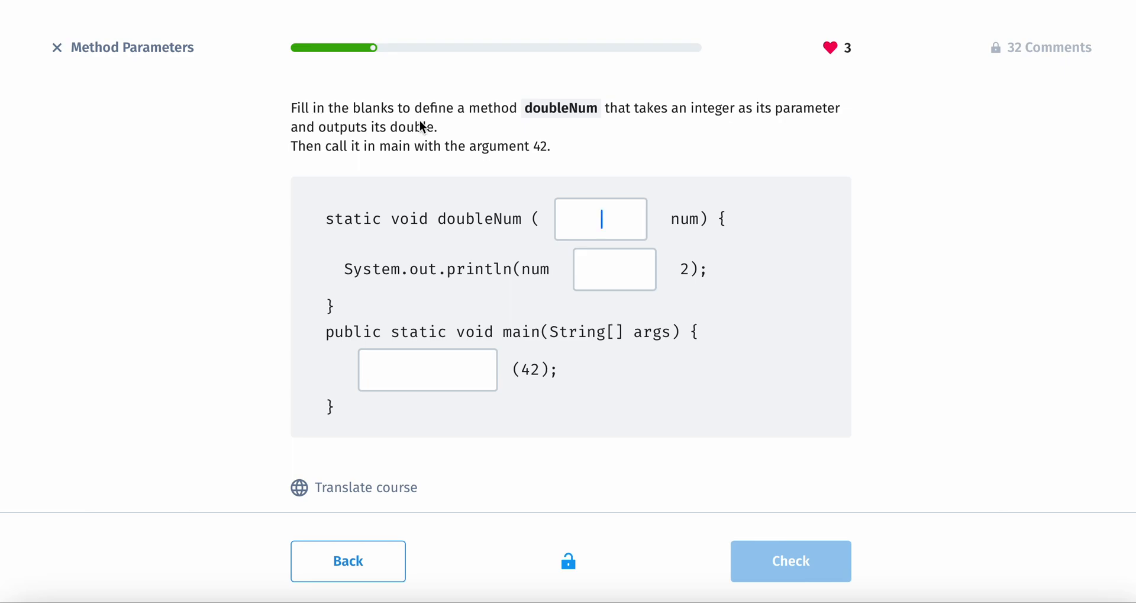
mouse_move(627, 120)
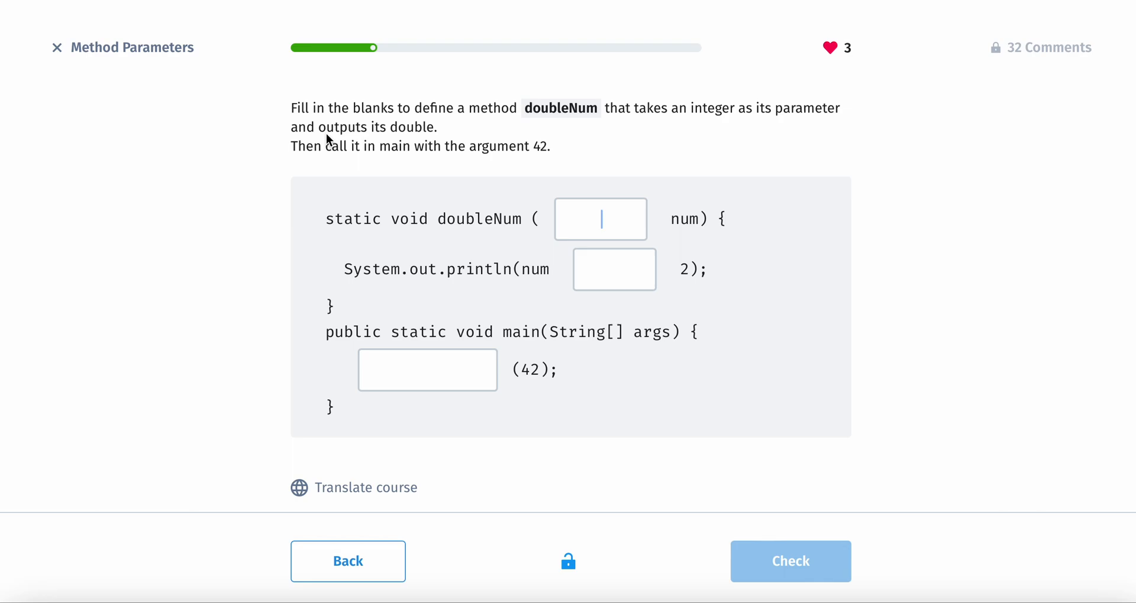
mouse_move(611, 180)
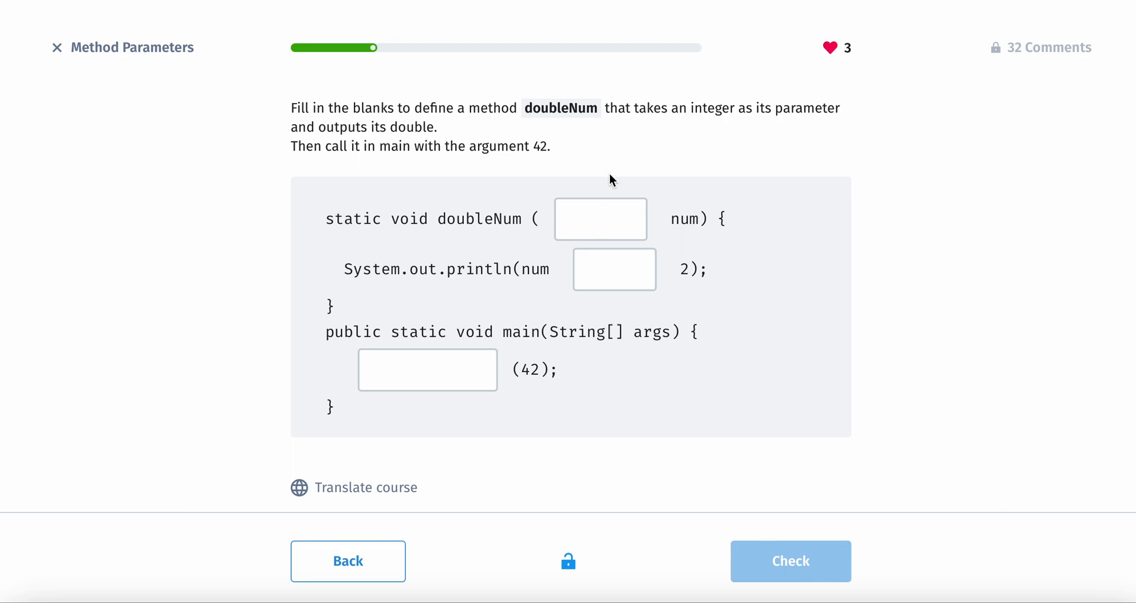
left_click(600, 218)
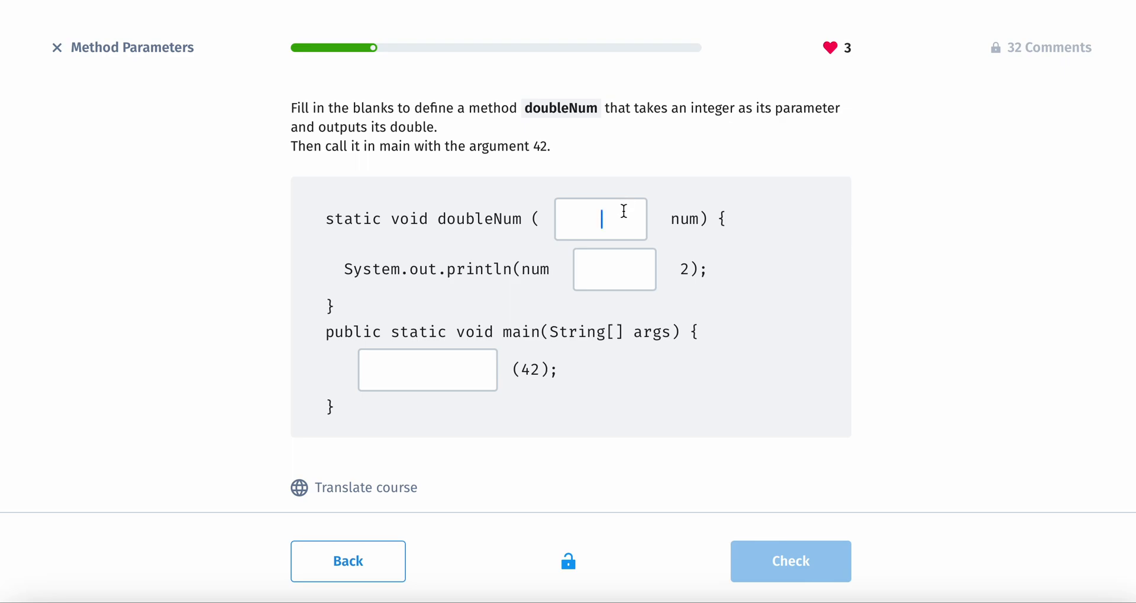
mouse_move(672, 164)
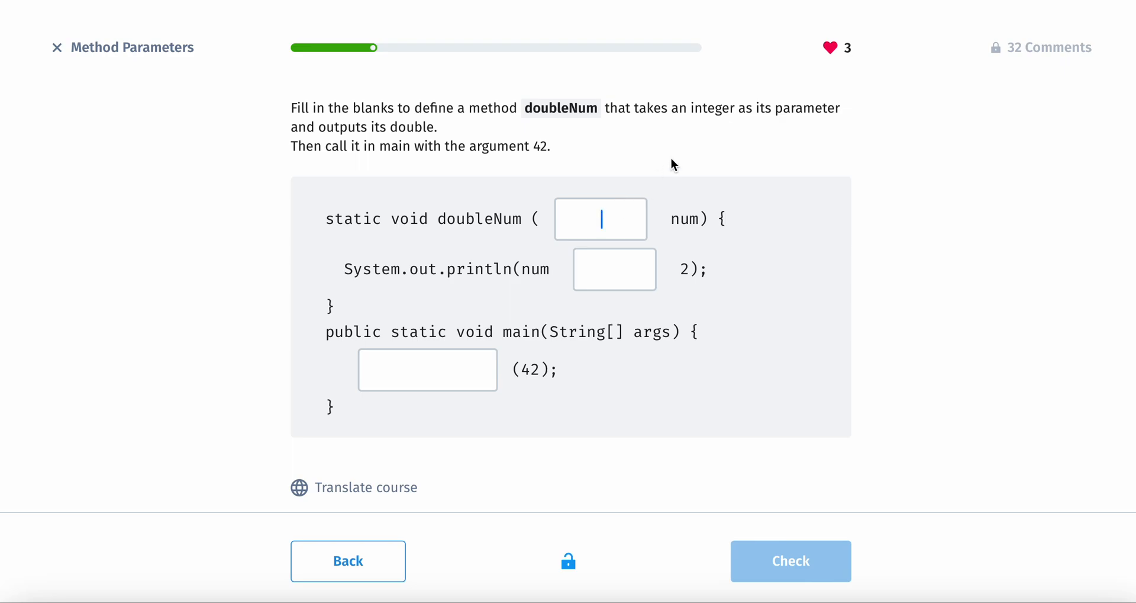
mouse_move(680, 155)
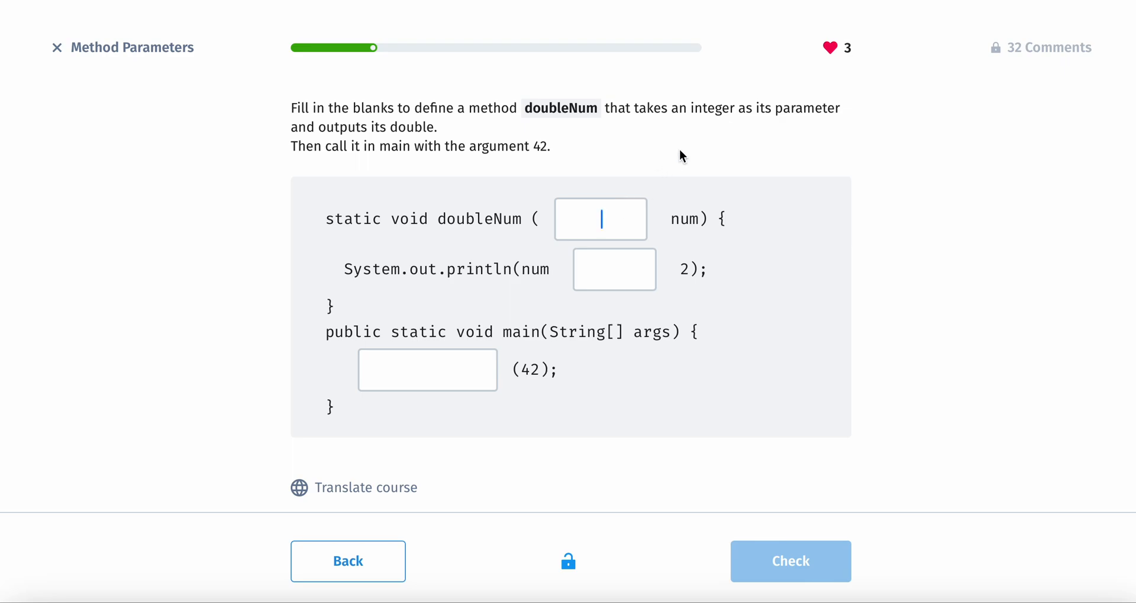
type("int")
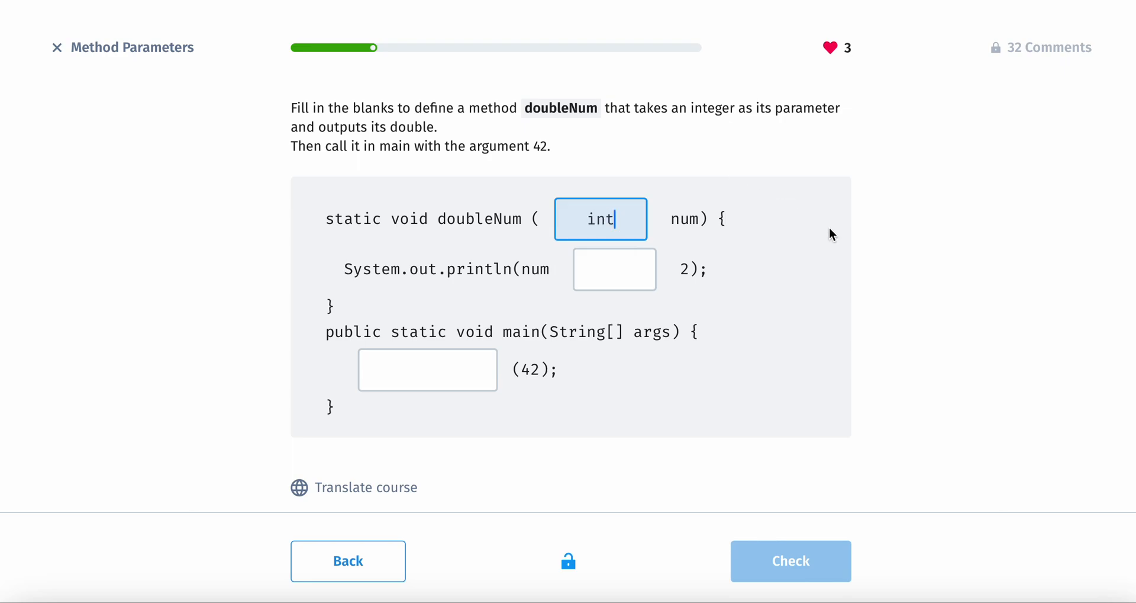
mouse_move(781, 269)
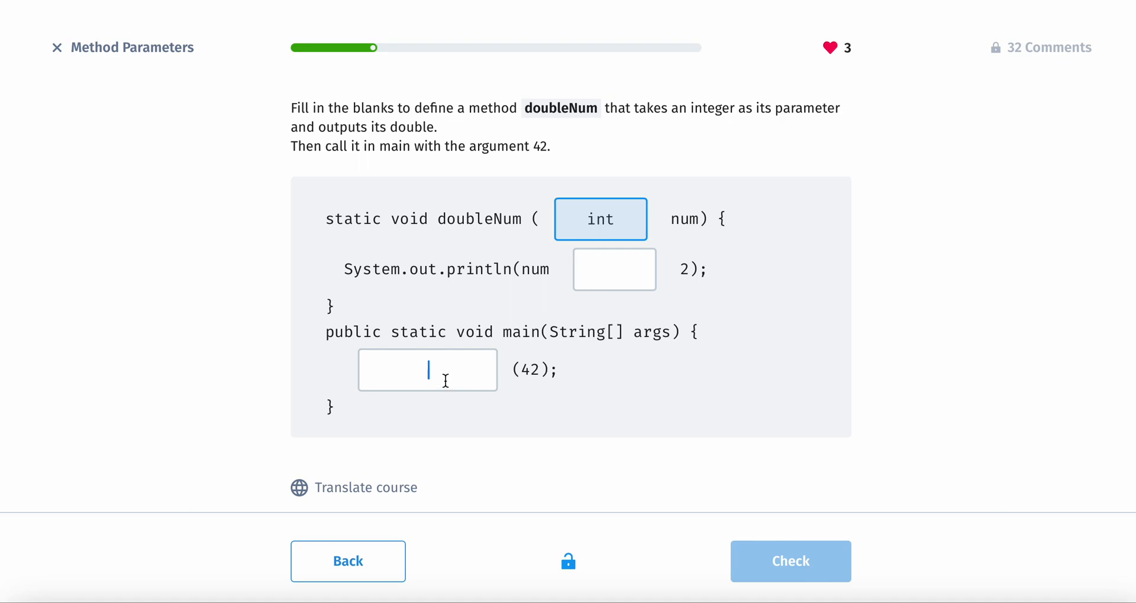
type("doubleNum")
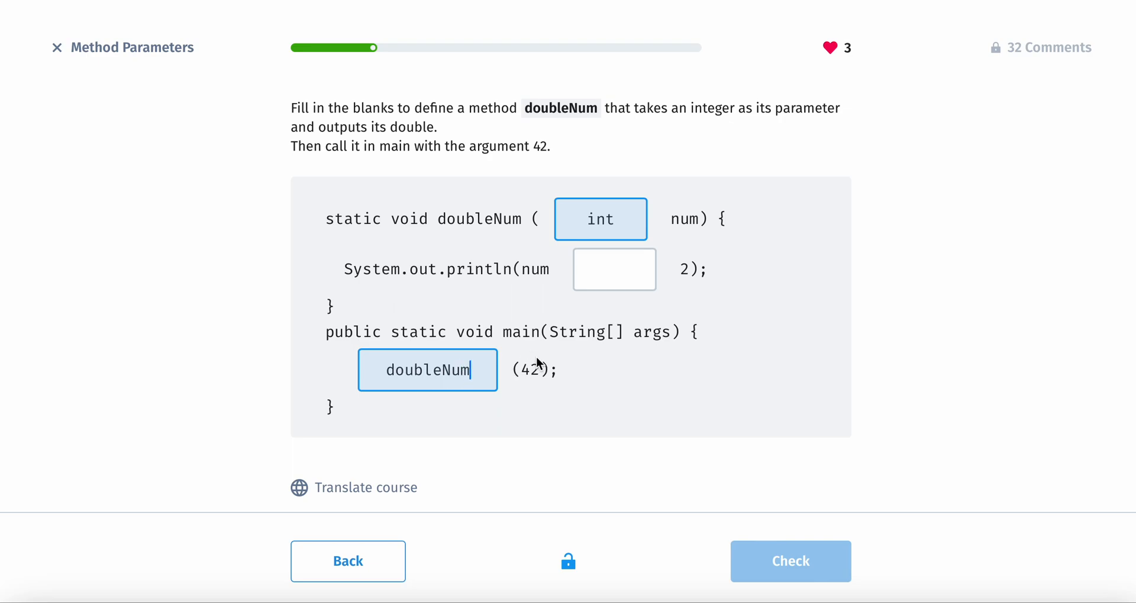
Select the empty multiplication operator blank in the doubleNum println.
left_click(614, 268)
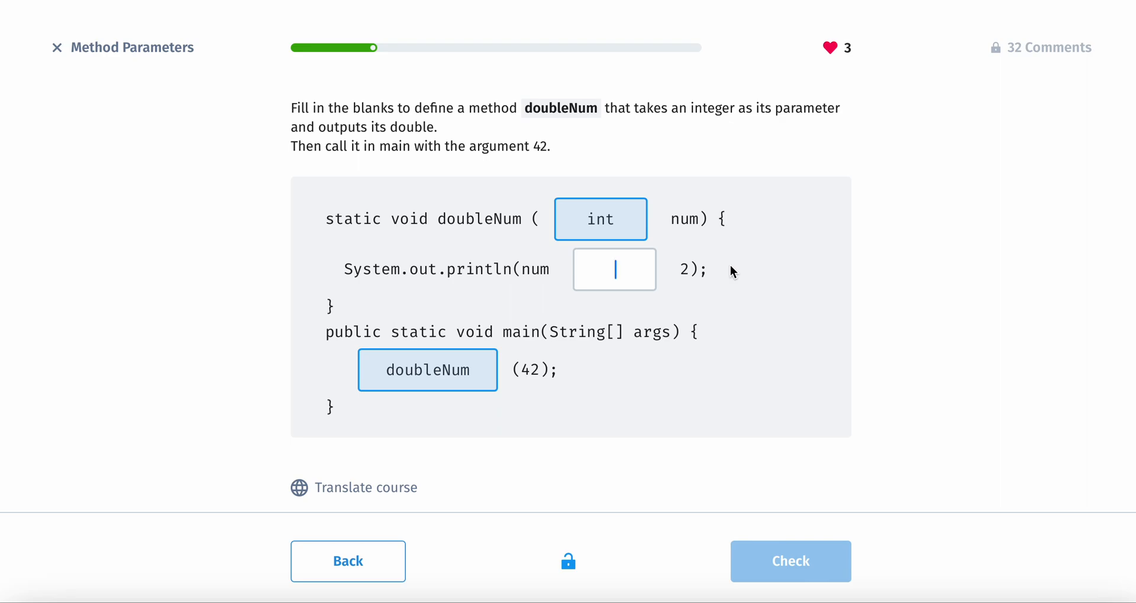
mouse_move(344, 110)
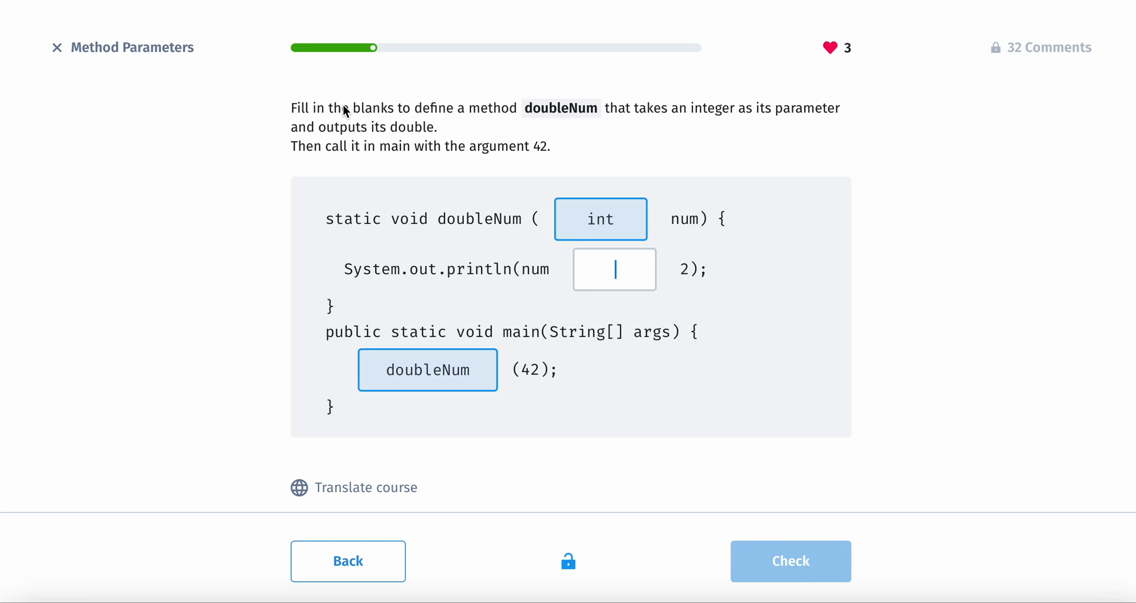
mouse_move(784, 213)
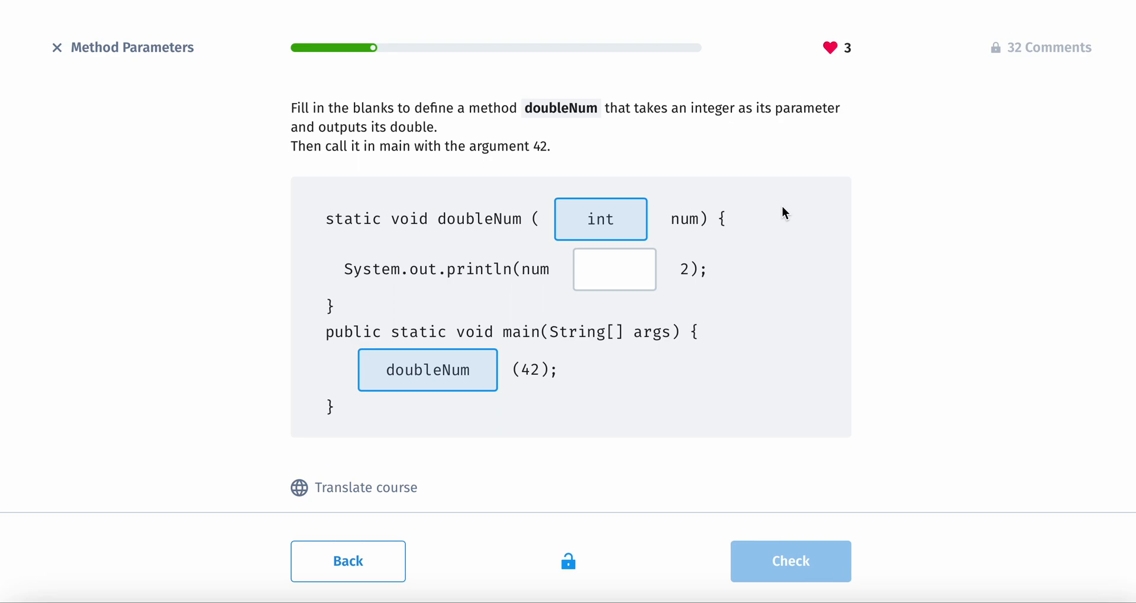
mouse_move(603, 100)
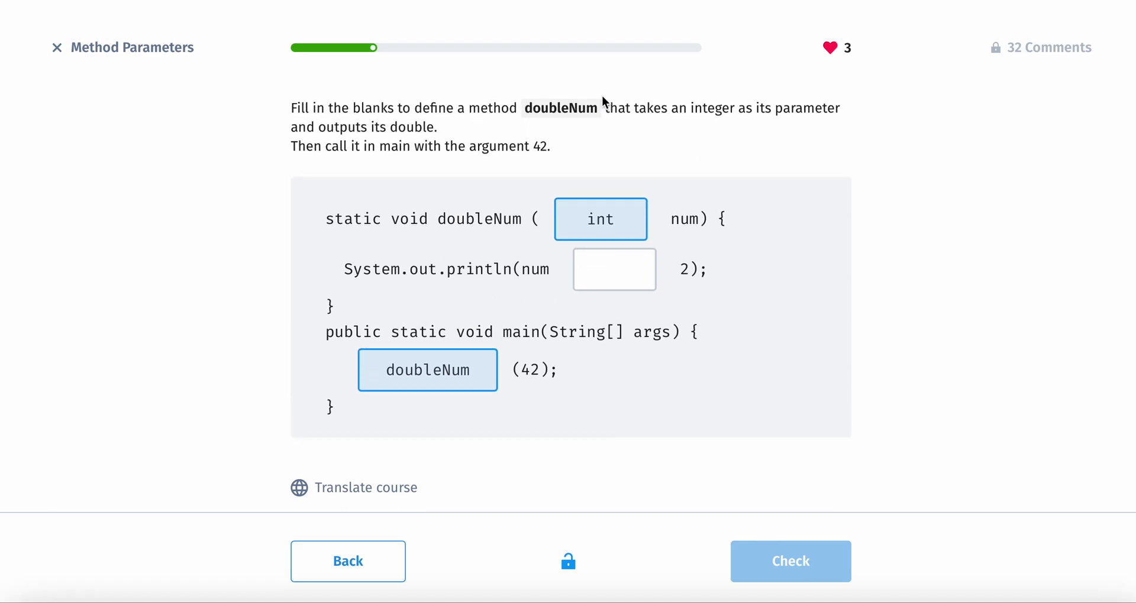
left_click(614, 268)
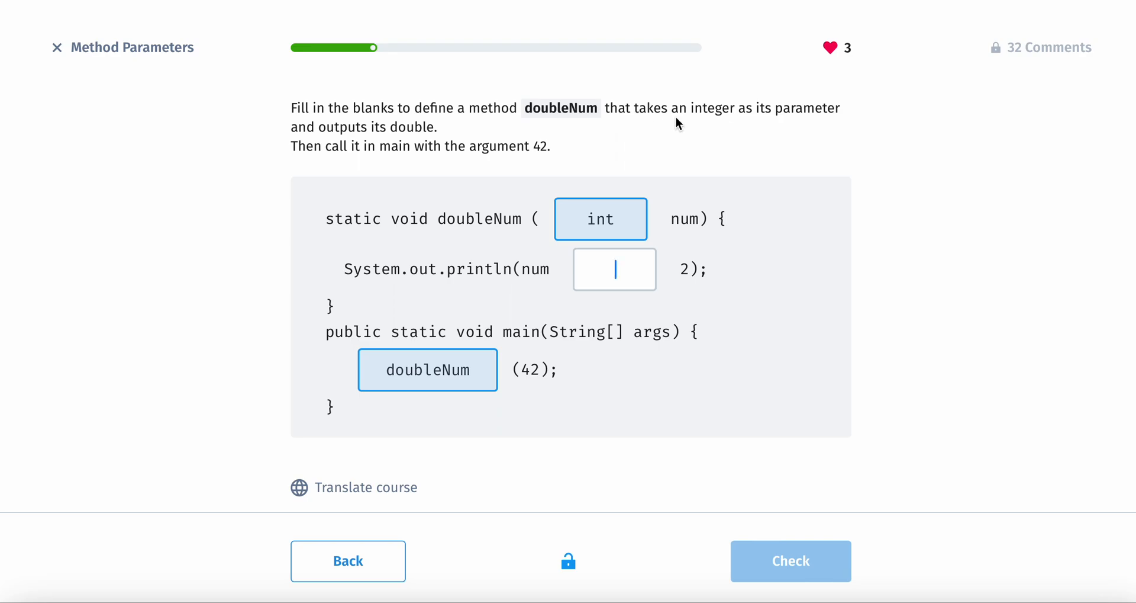
mouse_move(762, 170)
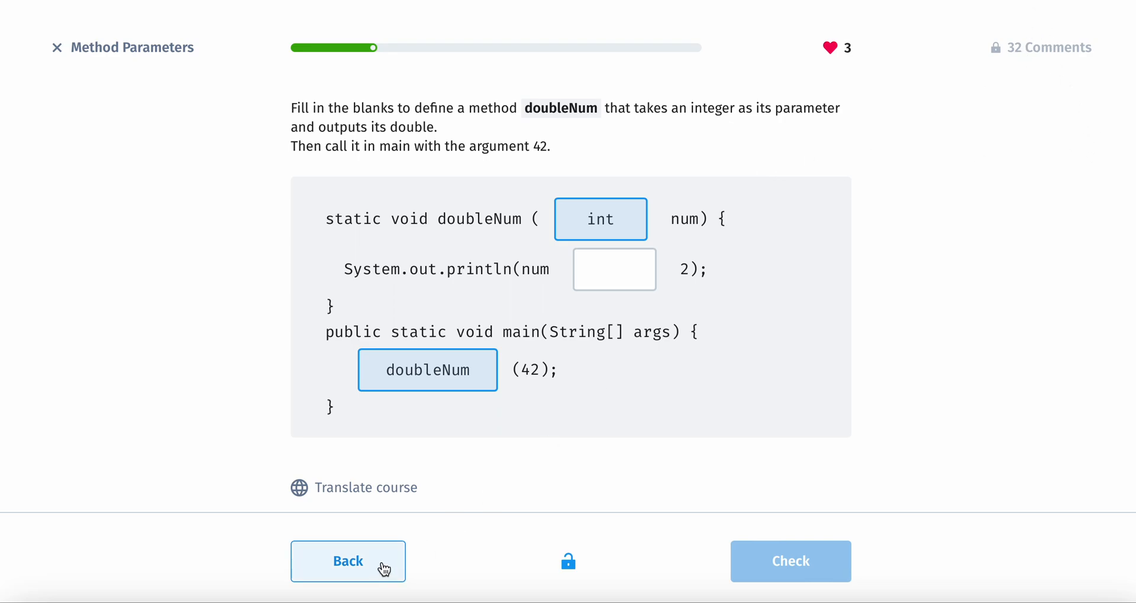
Go back to the welcome() example and find the comment listing answers int, *, doubleNum.
left_click(1047, 47)
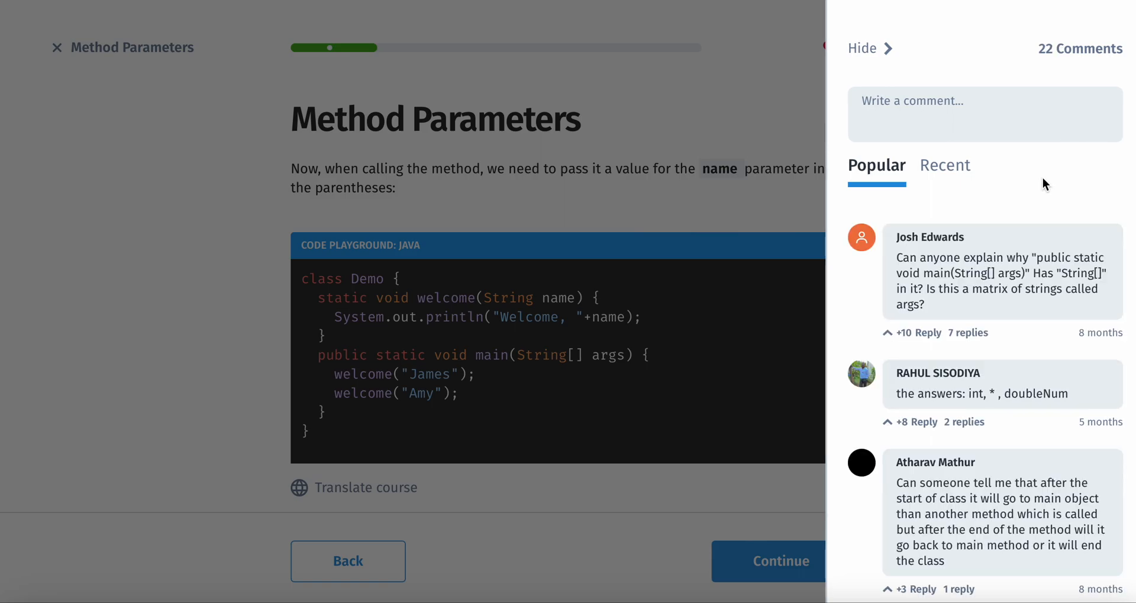
mouse_move(1028, 280)
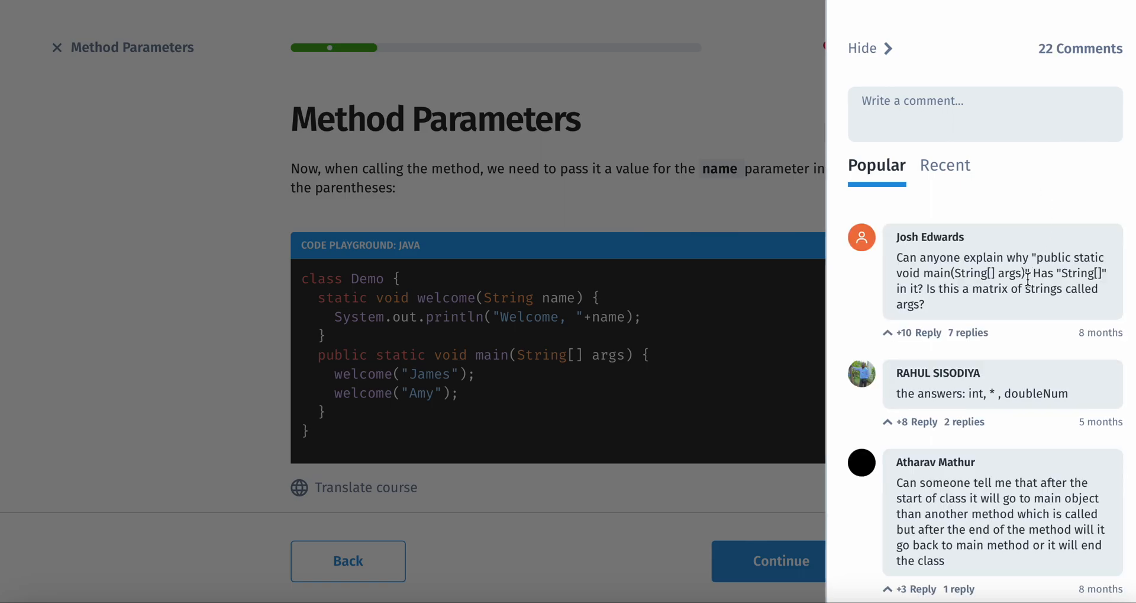
scroll("down", 3)
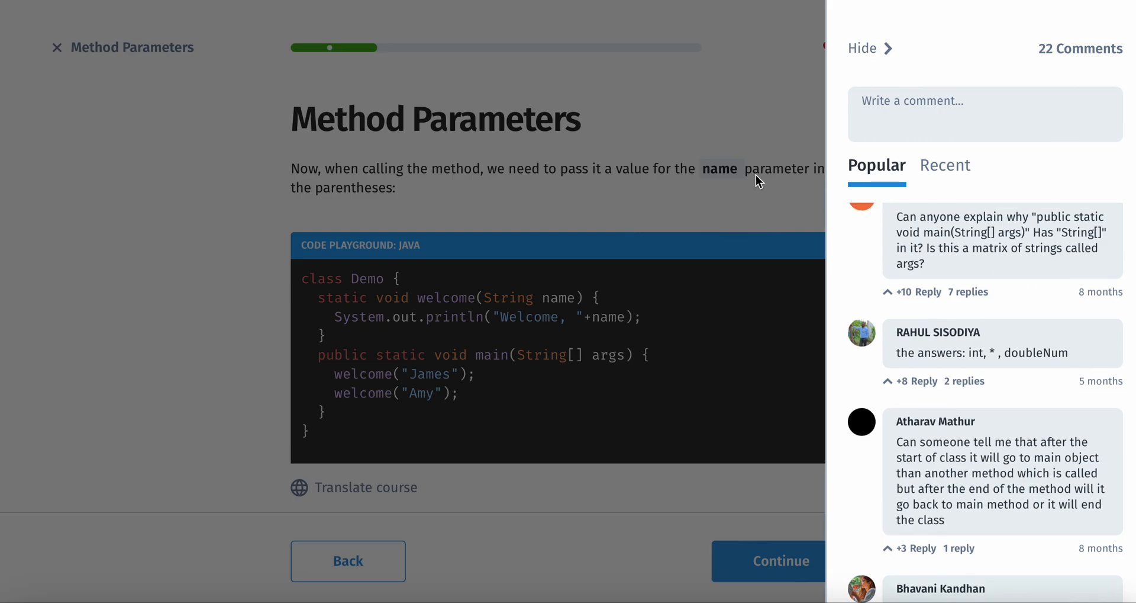
mouse_move(748, 197)
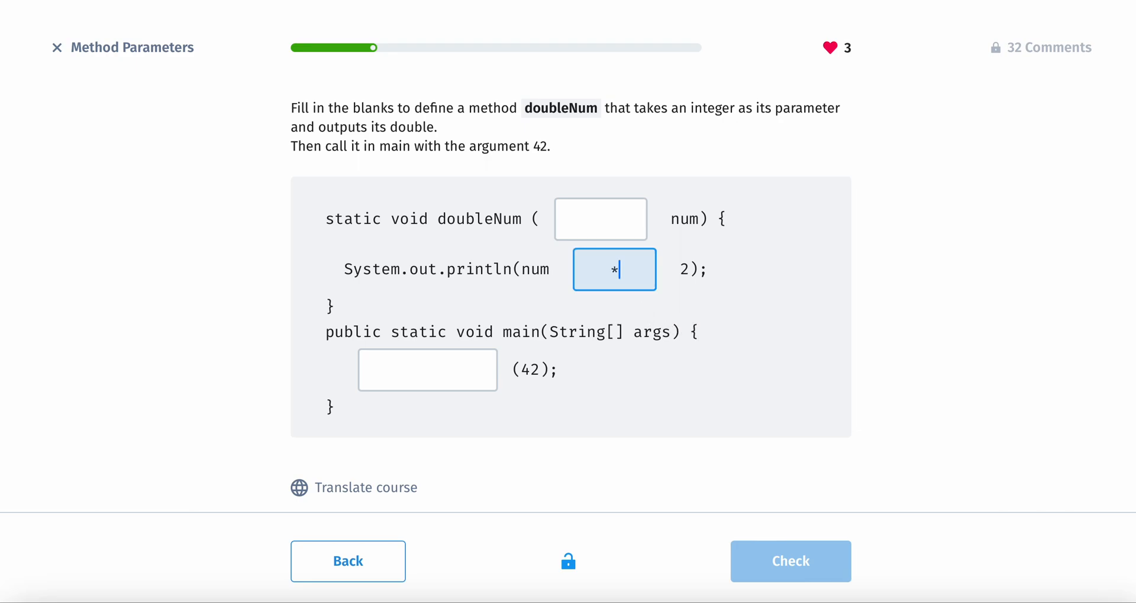
Answer the doubleNum exercise with int, * and doubleNum, and get it marked correct.
left_click(600, 218)
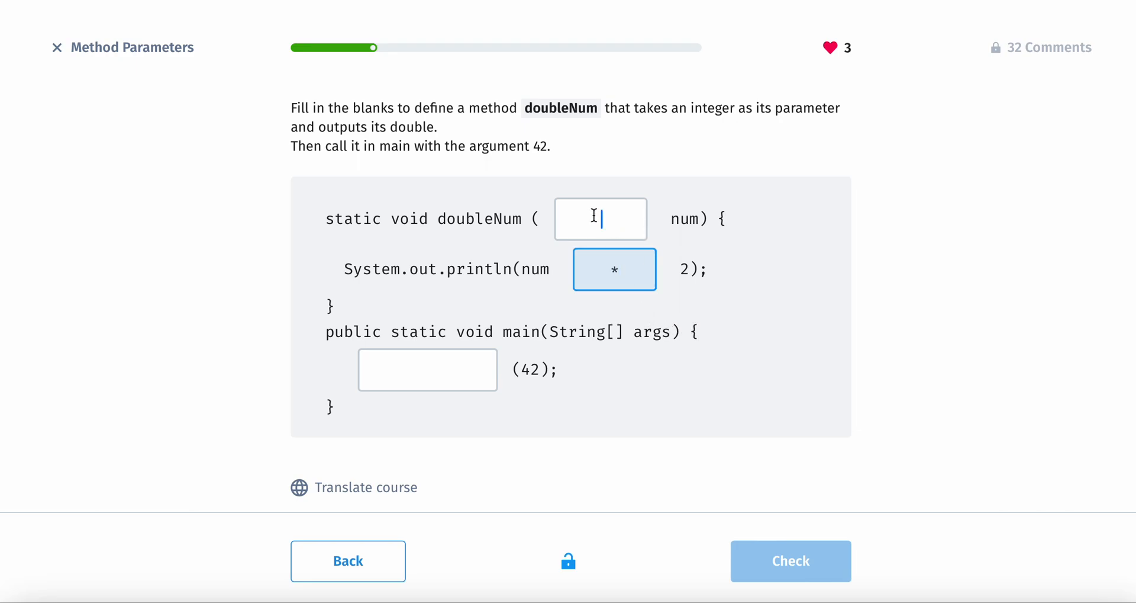
type("double")
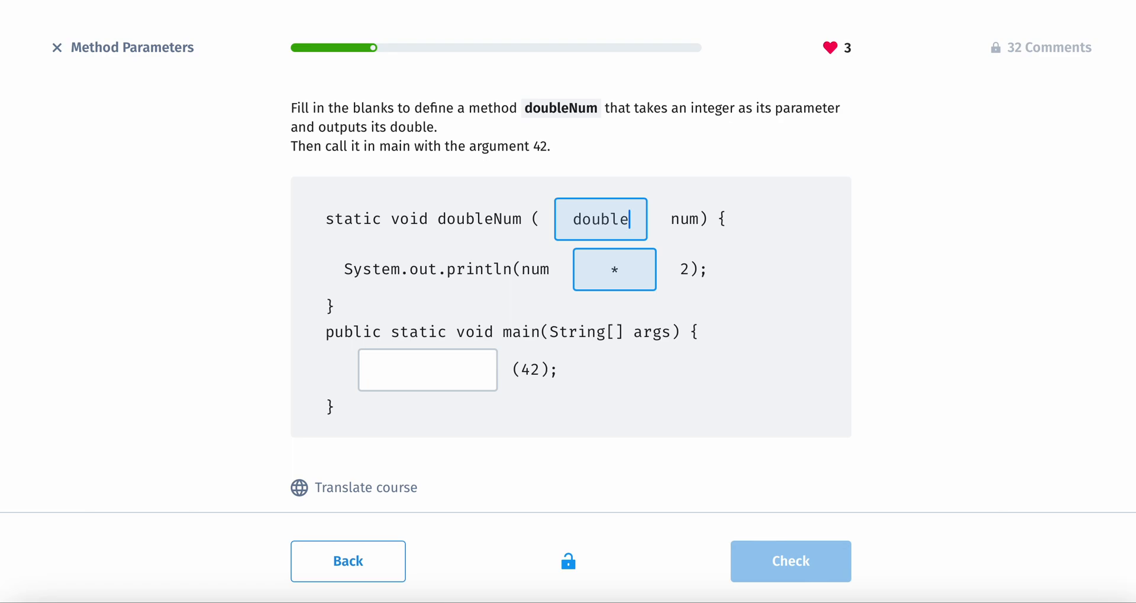
type("int")
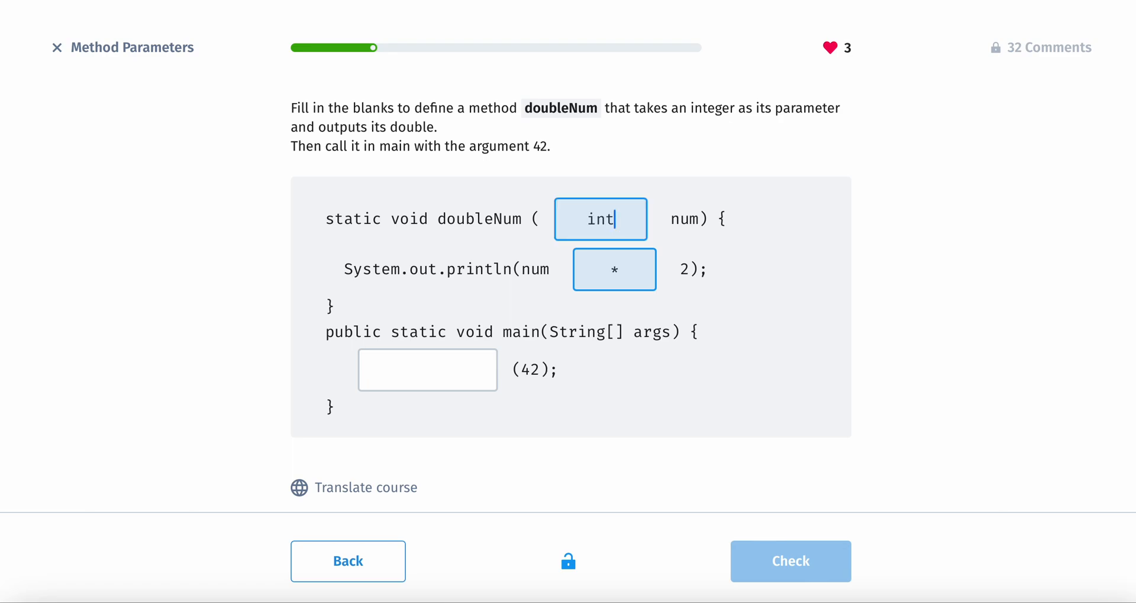
type("doubleNum")
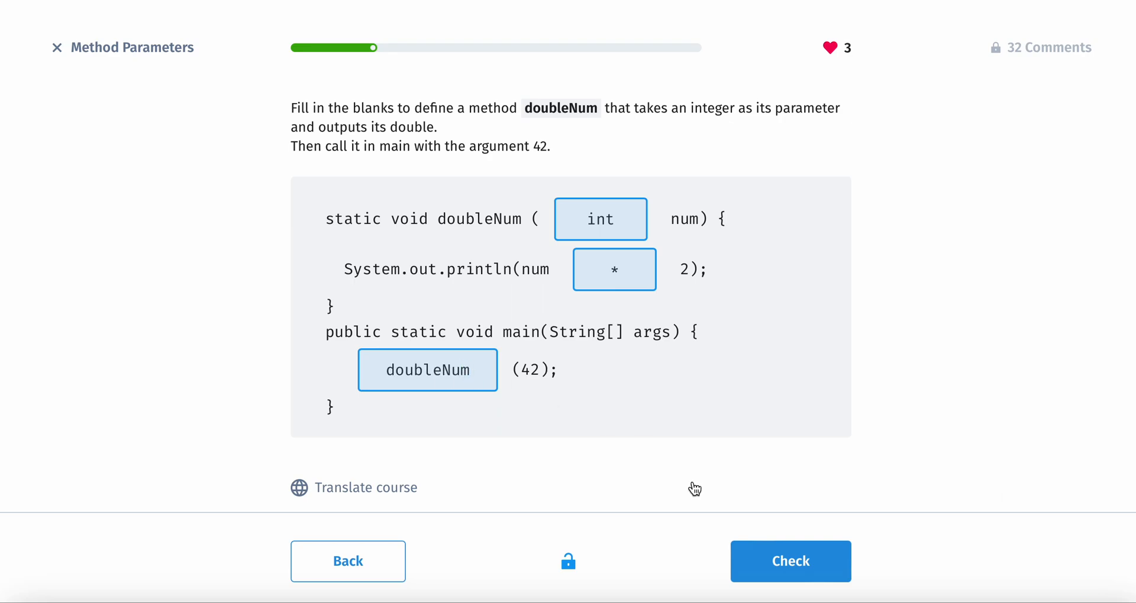
left_click(790, 561)
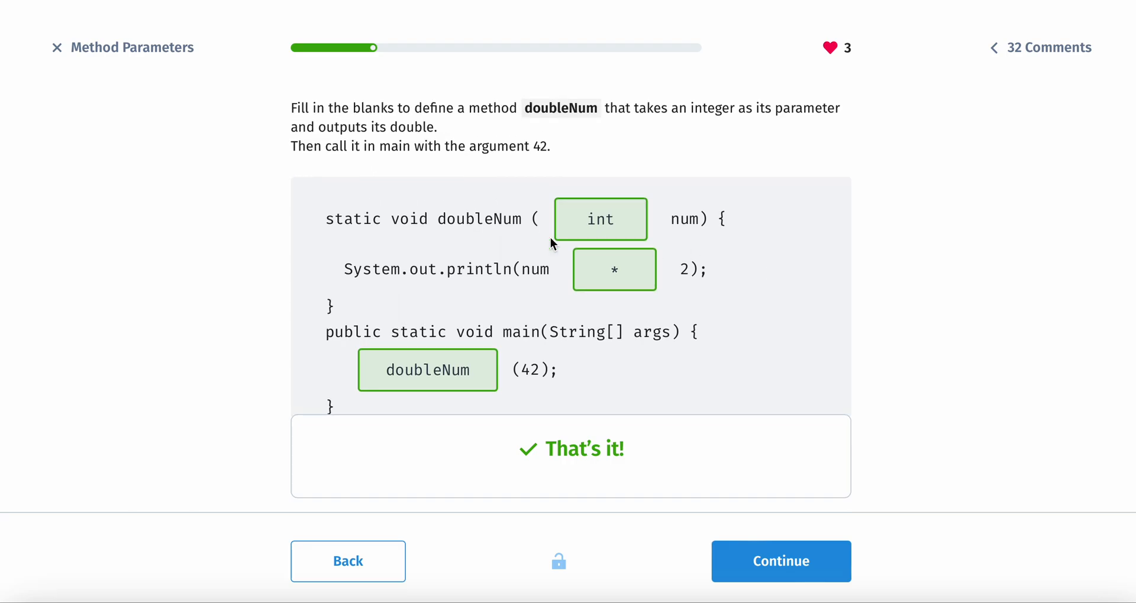
left_click(782, 561)
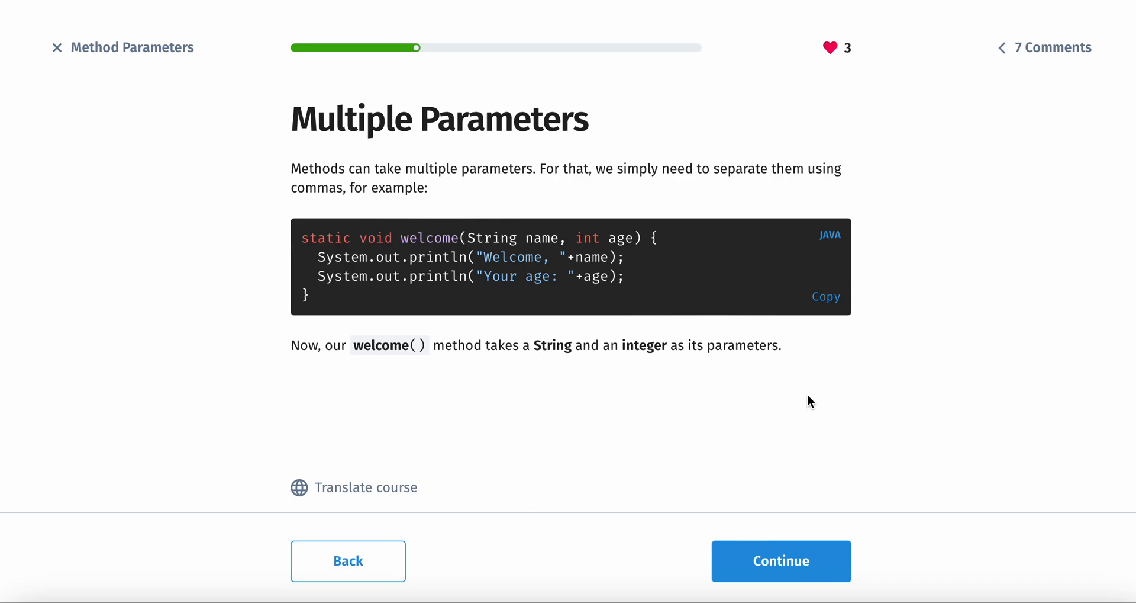
mouse_move(507, 257)
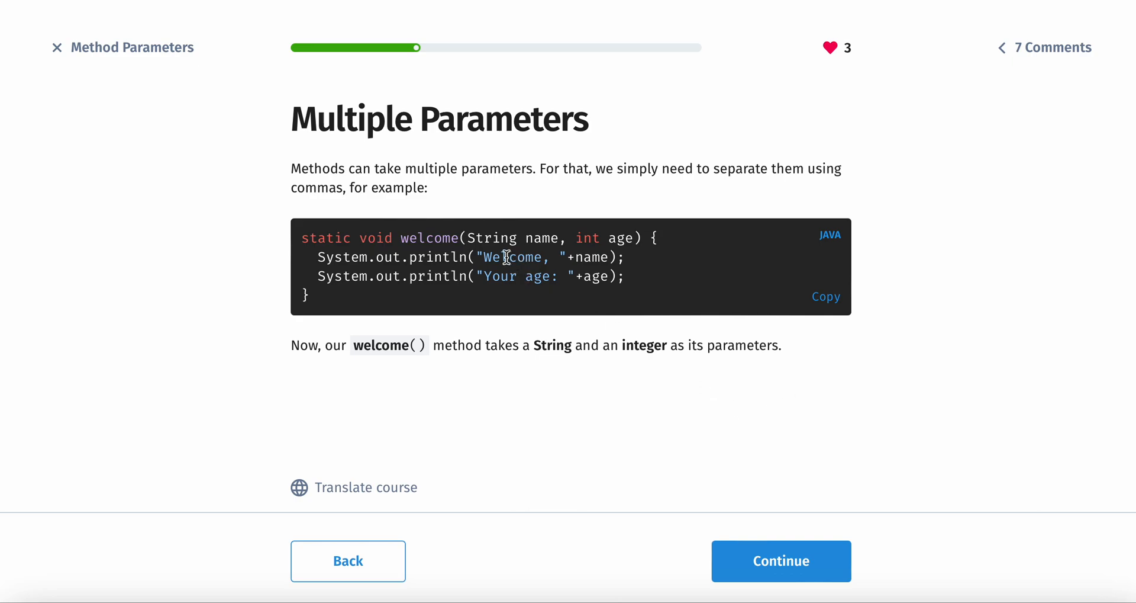
mouse_move(605, 254)
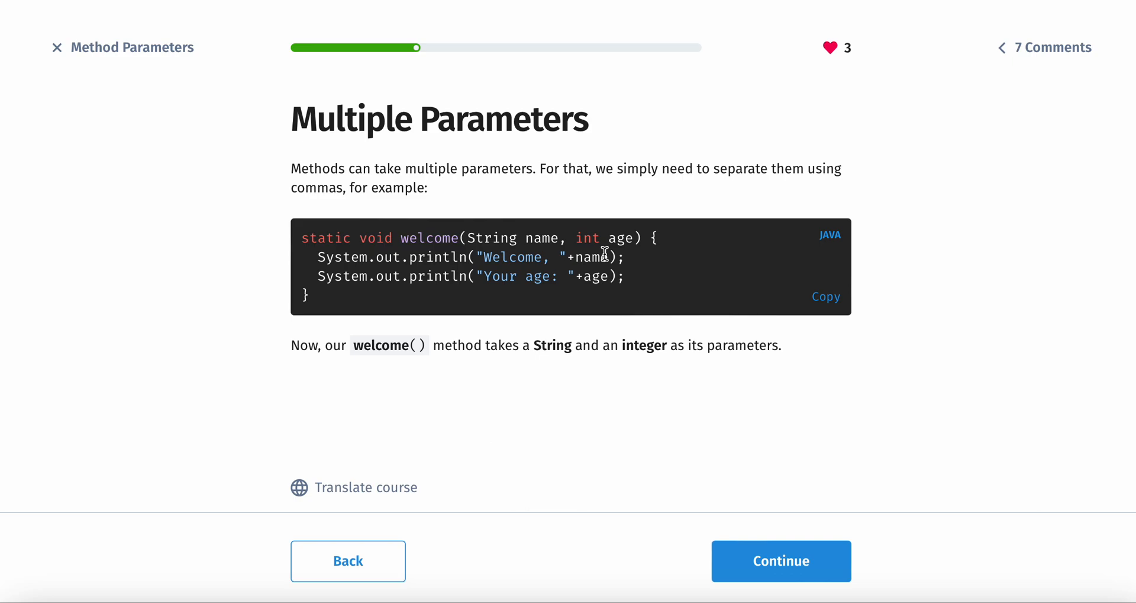
mouse_move(603, 261)
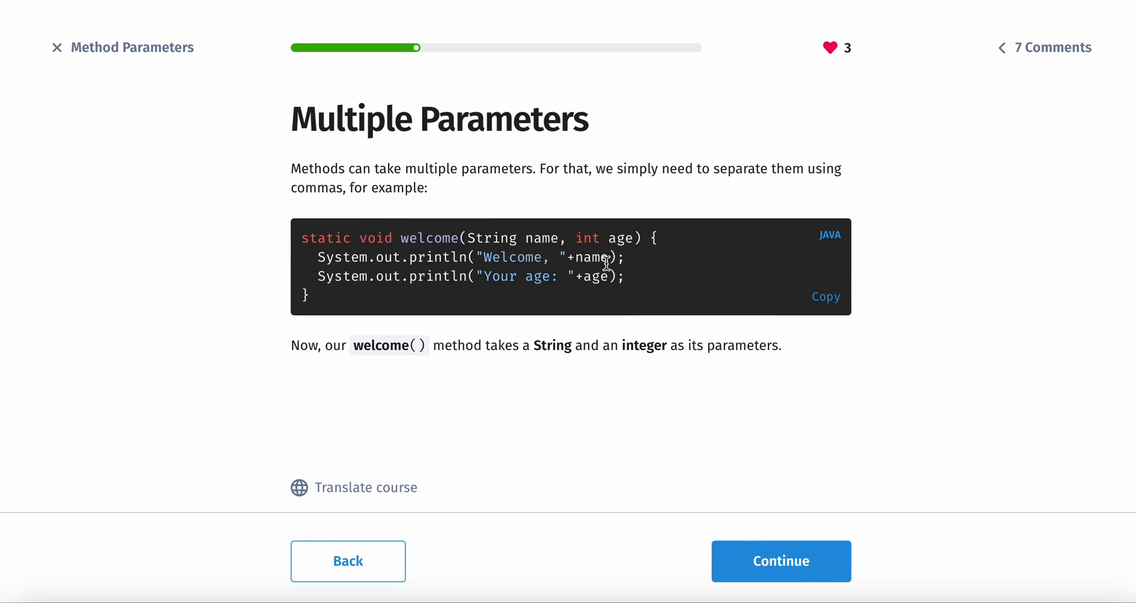
mouse_move(320, 354)
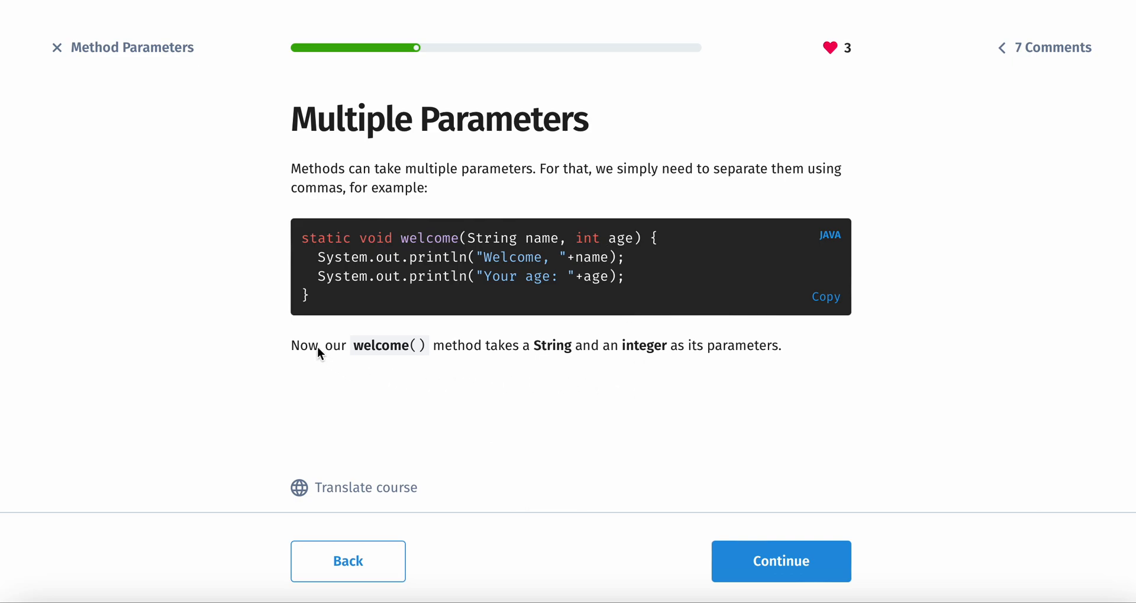
mouse_move(545, 380)
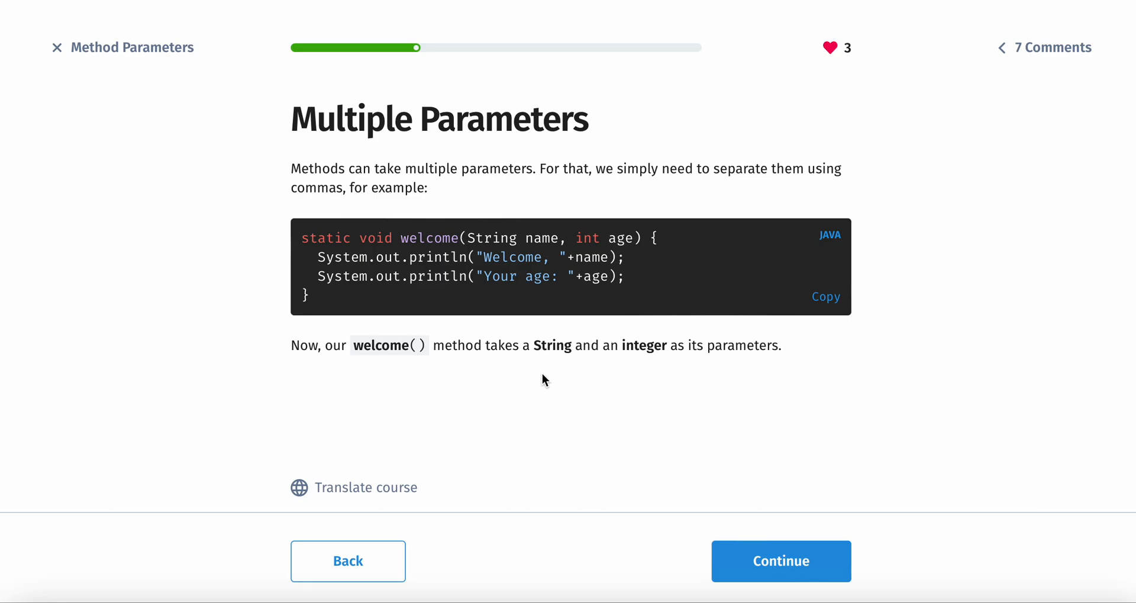
mouse_move(788, 477)
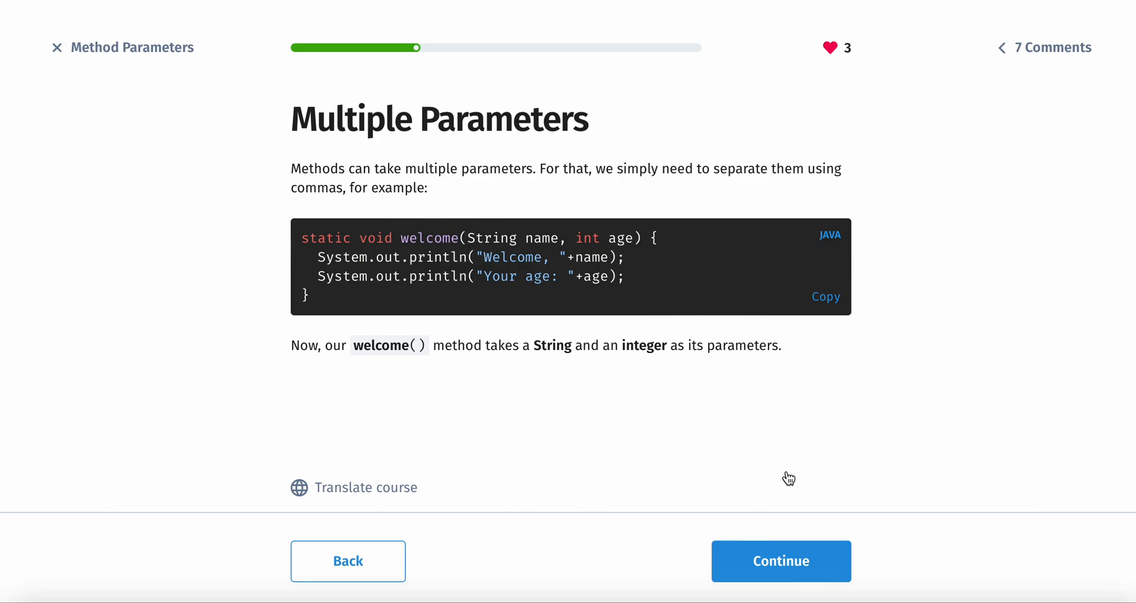
Move to the playground where welcome() is called with "James", 42 and "Amy", 25.
left_click(781, 561)
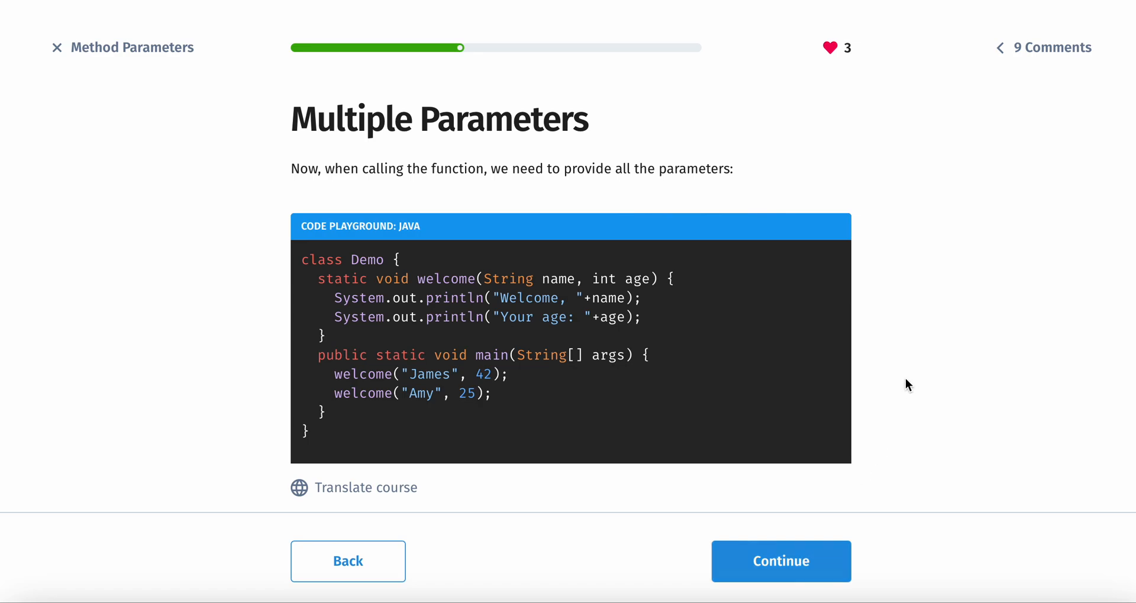
mouse_move(486, 183)
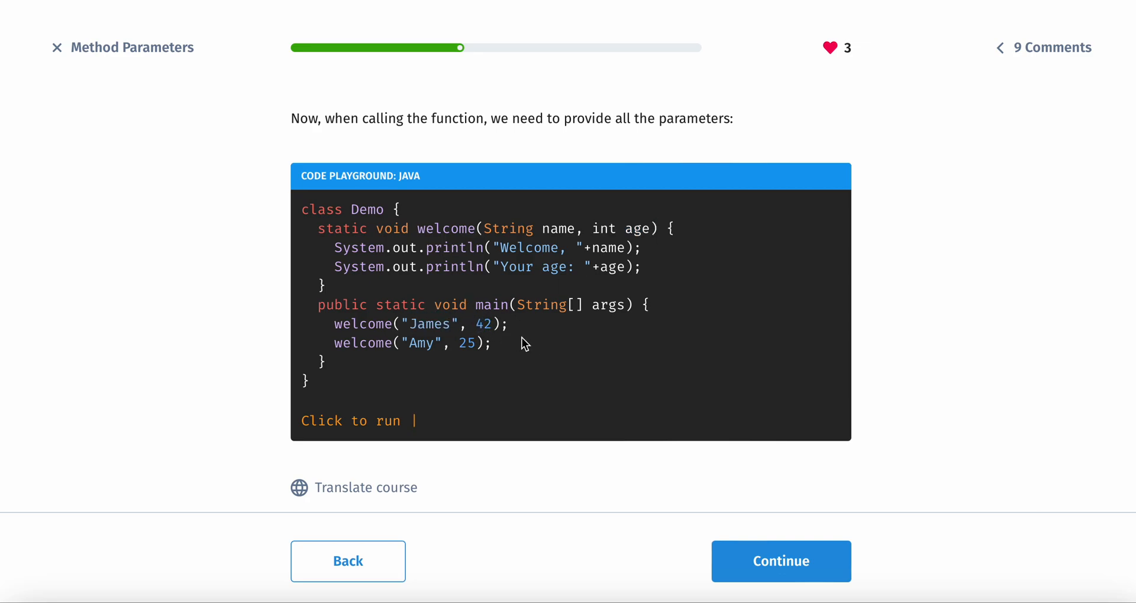
Complete the sum exercise with int, a, sum and a comma and submit it.
left_click(780, 561)
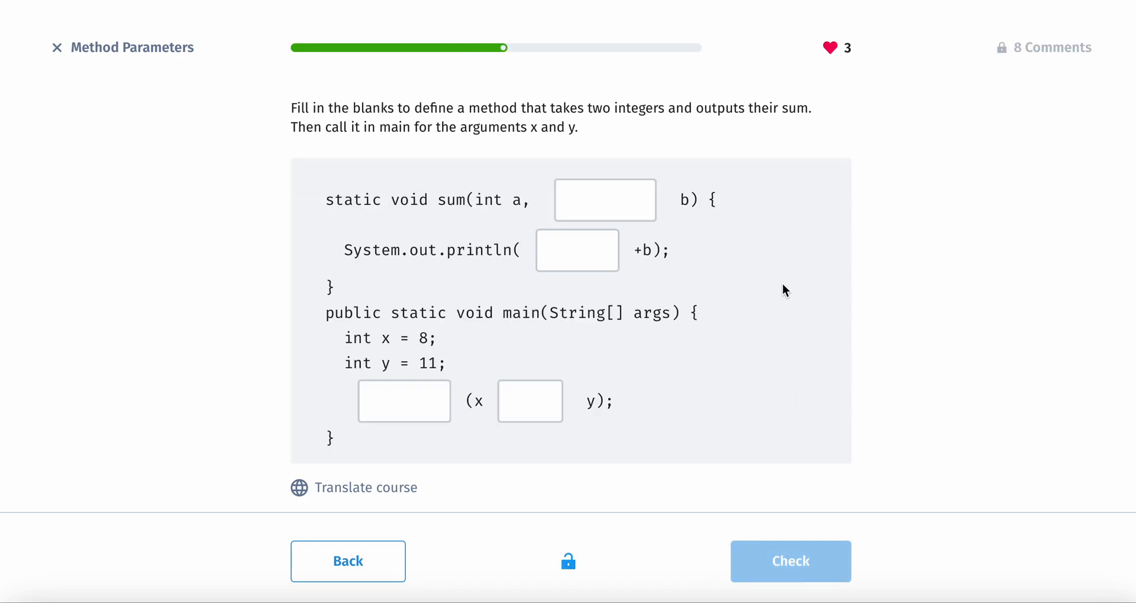
mouse_move(468, 115)
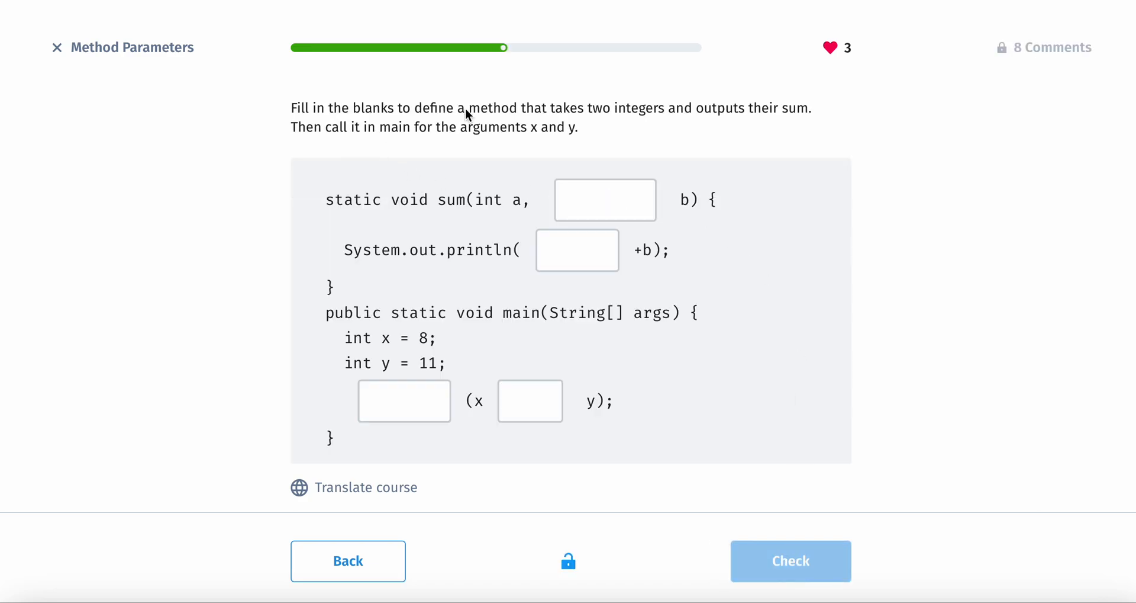
mouse_move(633, 125)
type("int")
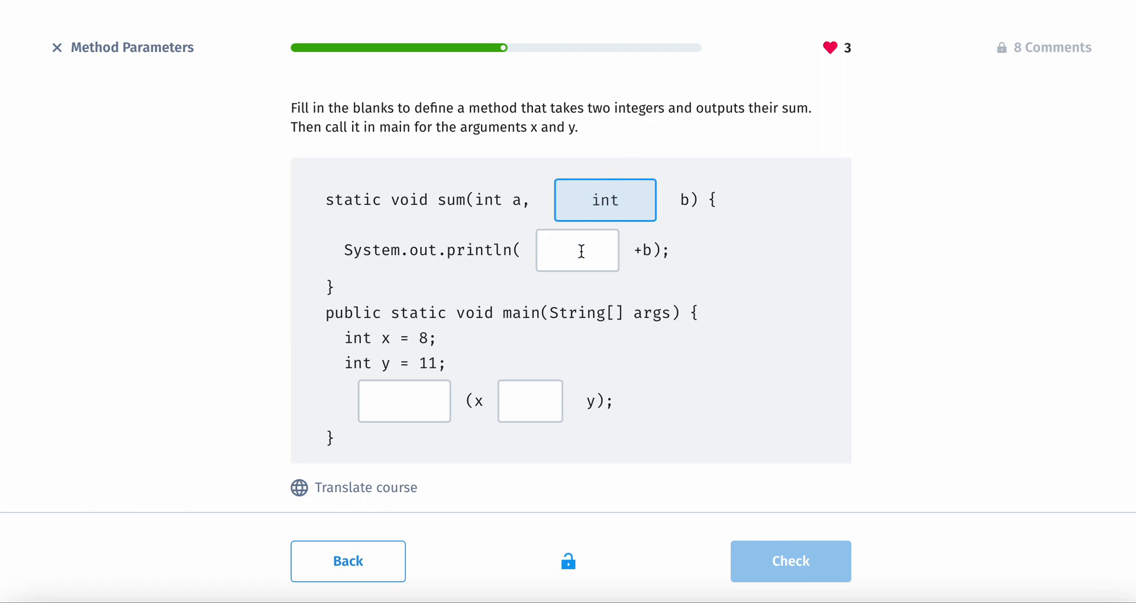
type("a")
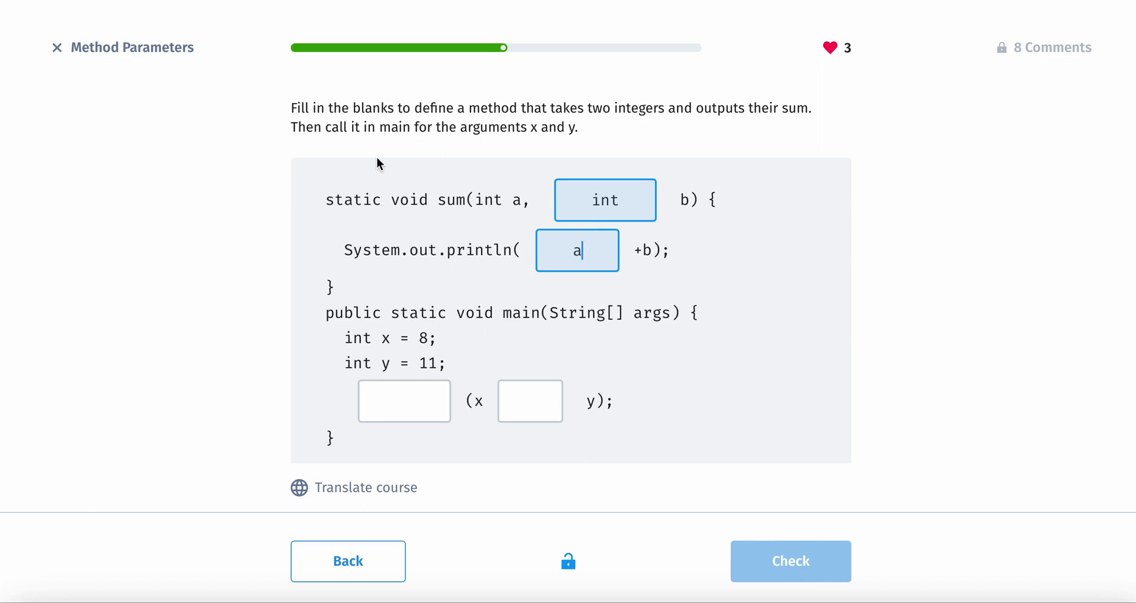
mouse_move(414, 142)
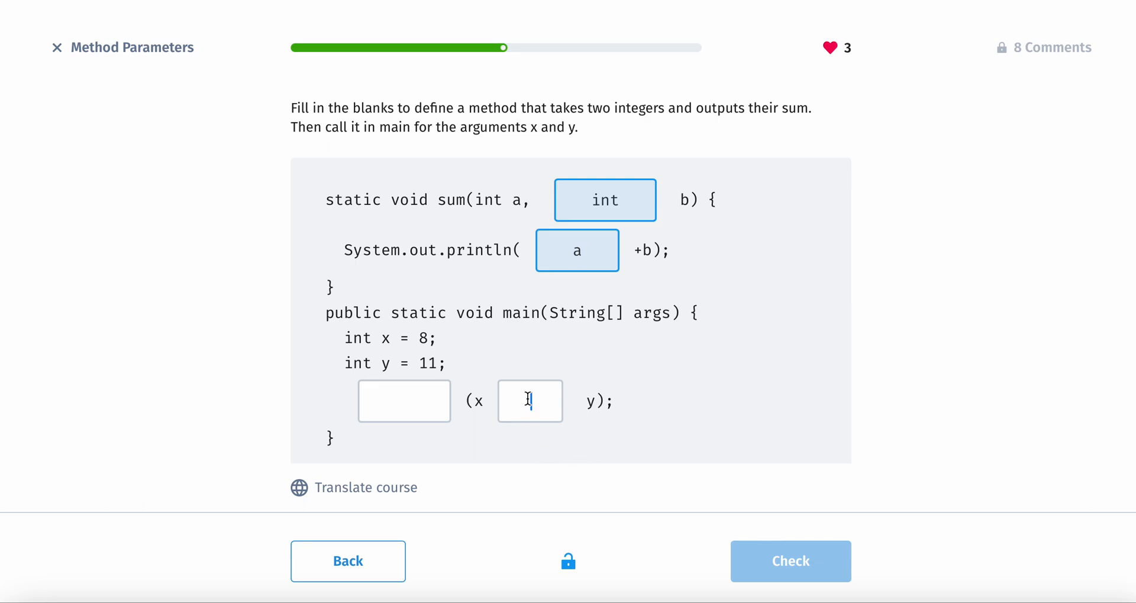
type("+")
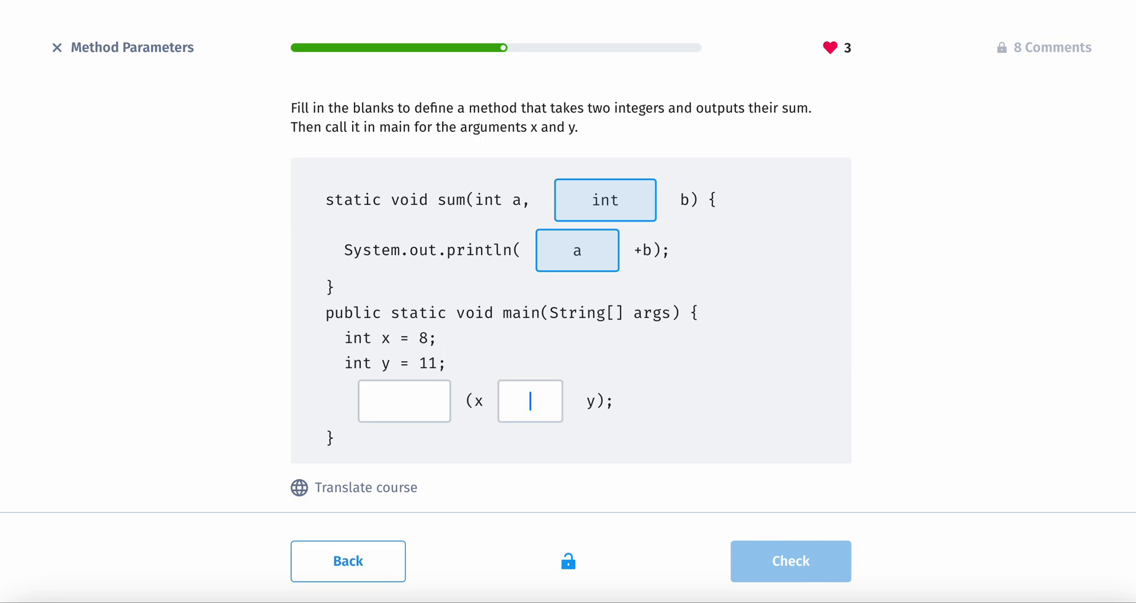
type(",")
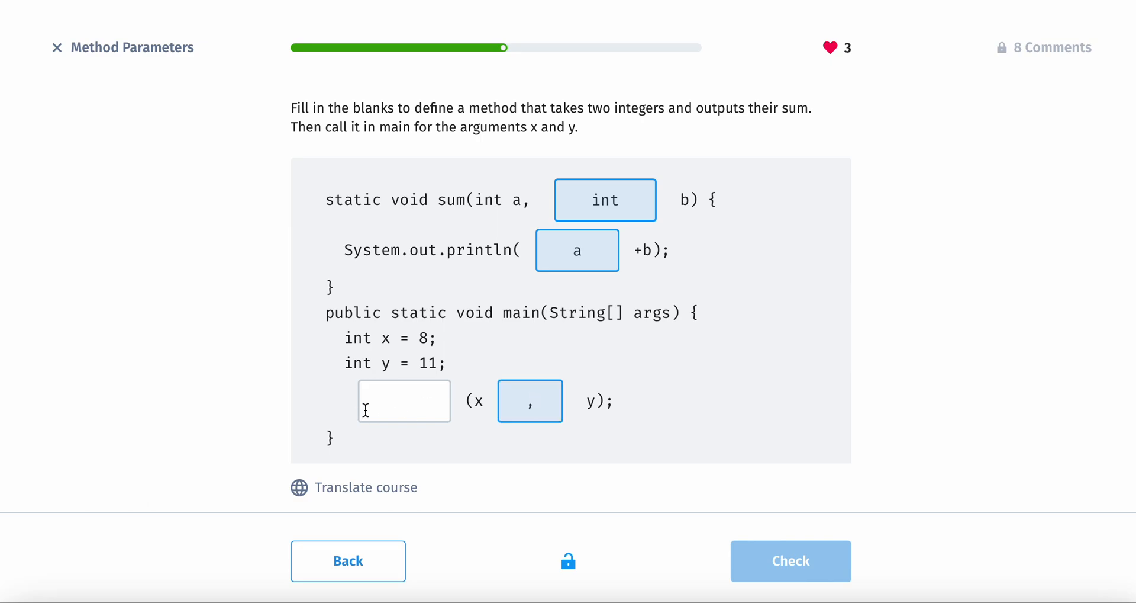
mouse_move(666, 342)
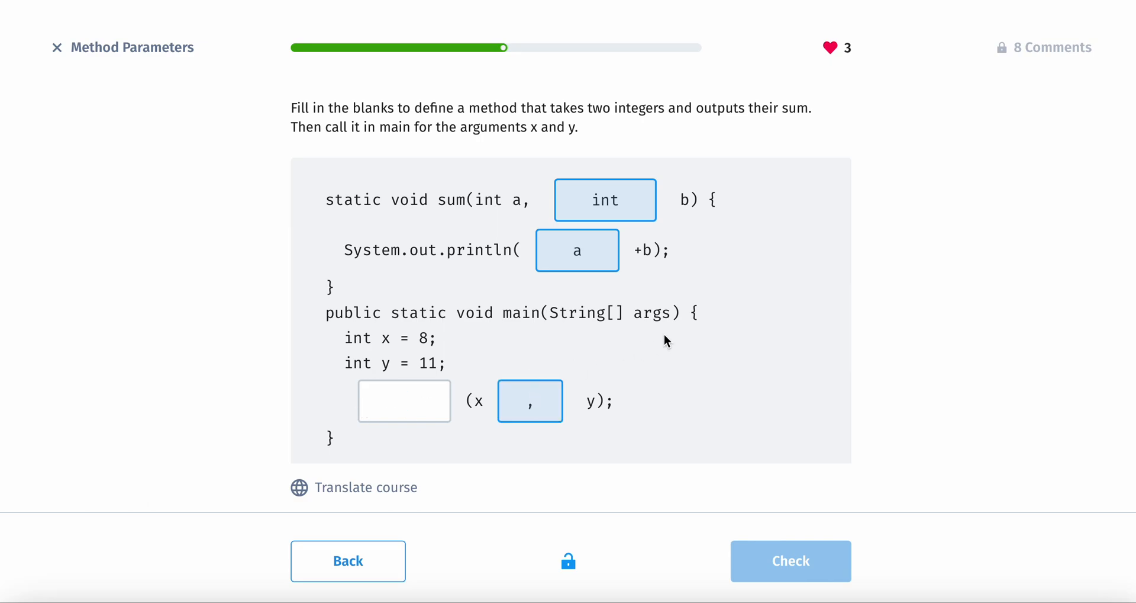
left_click(790, 561)
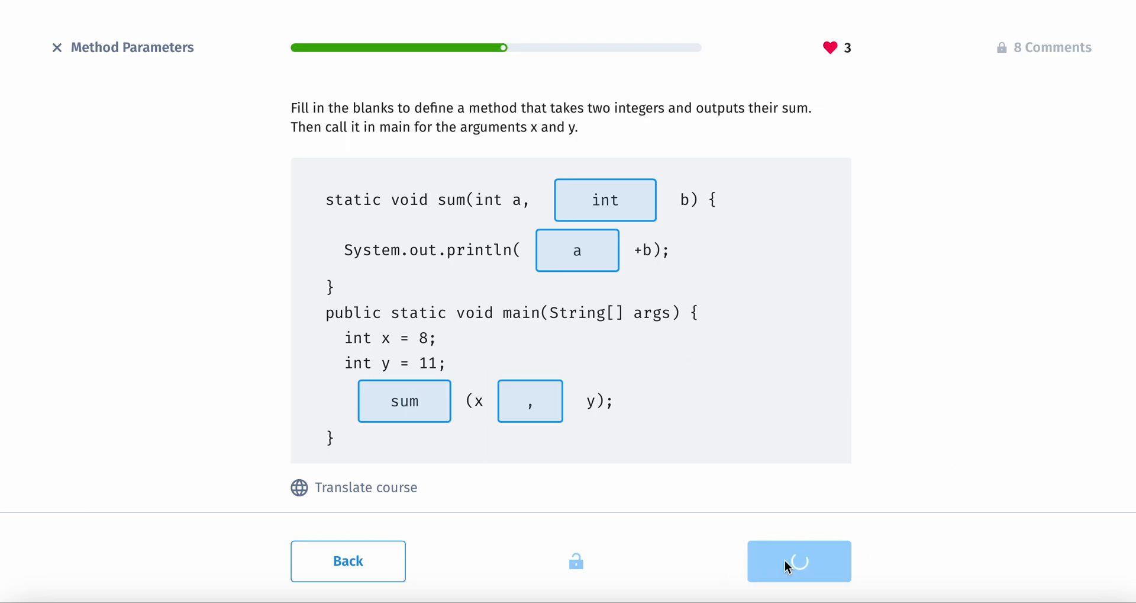
left_click(800, 560)
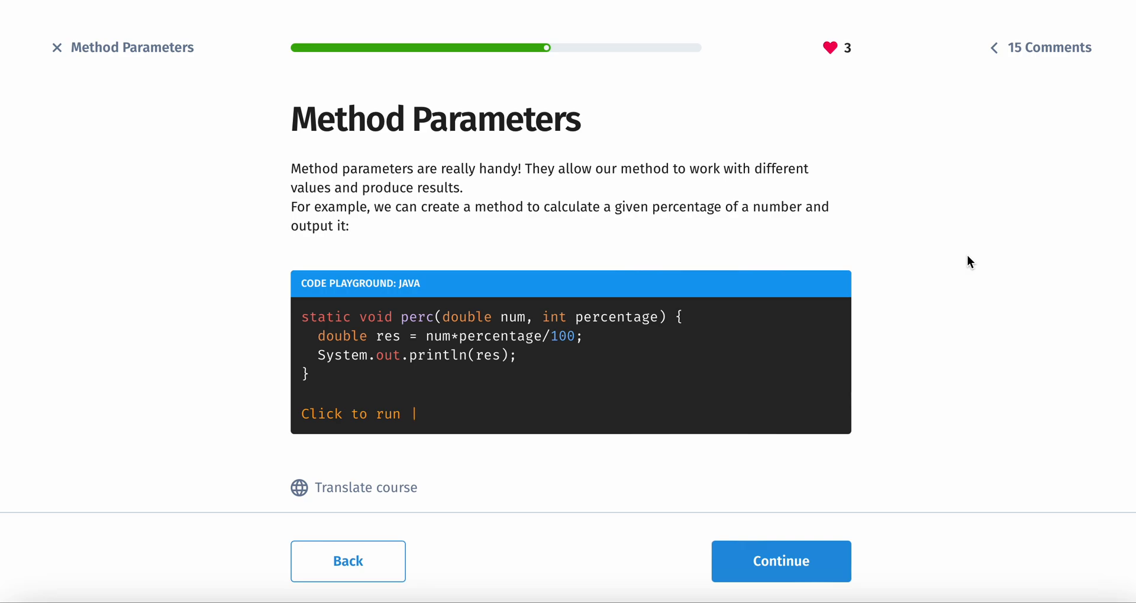
Scroll through the perc(530, 23) percentage example page.
scroll("down", 3)
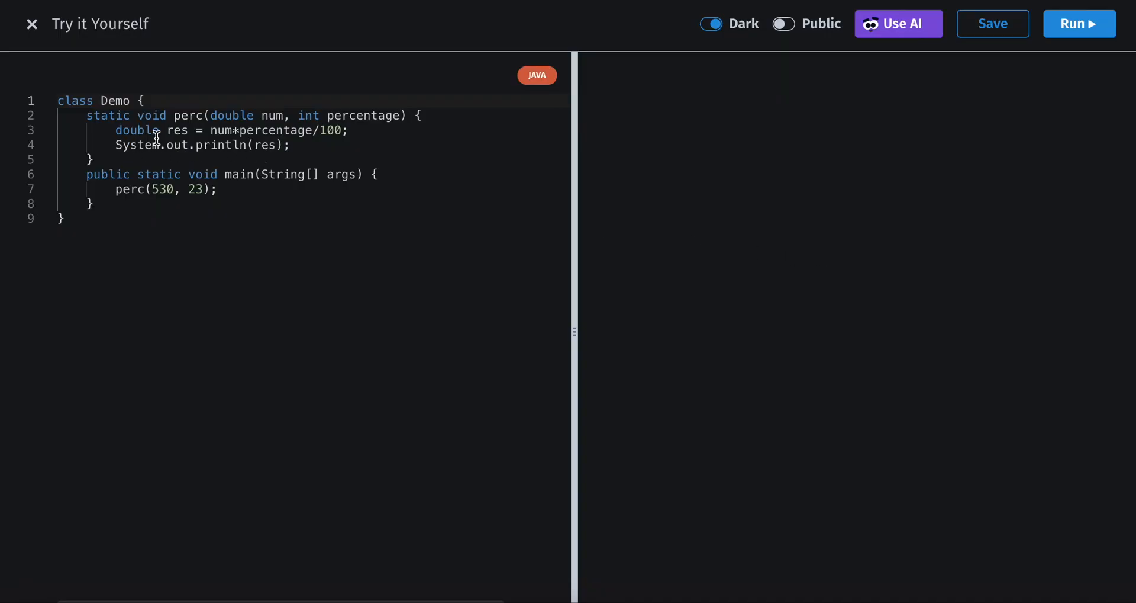
mouse_move(224, 131)
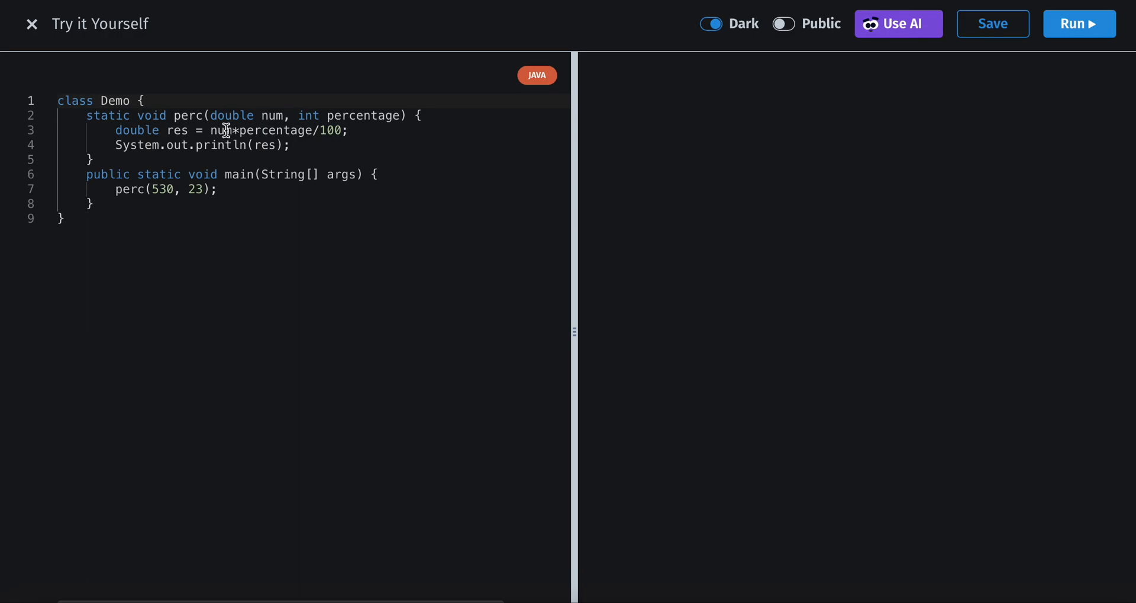
triple_click(207, 129)
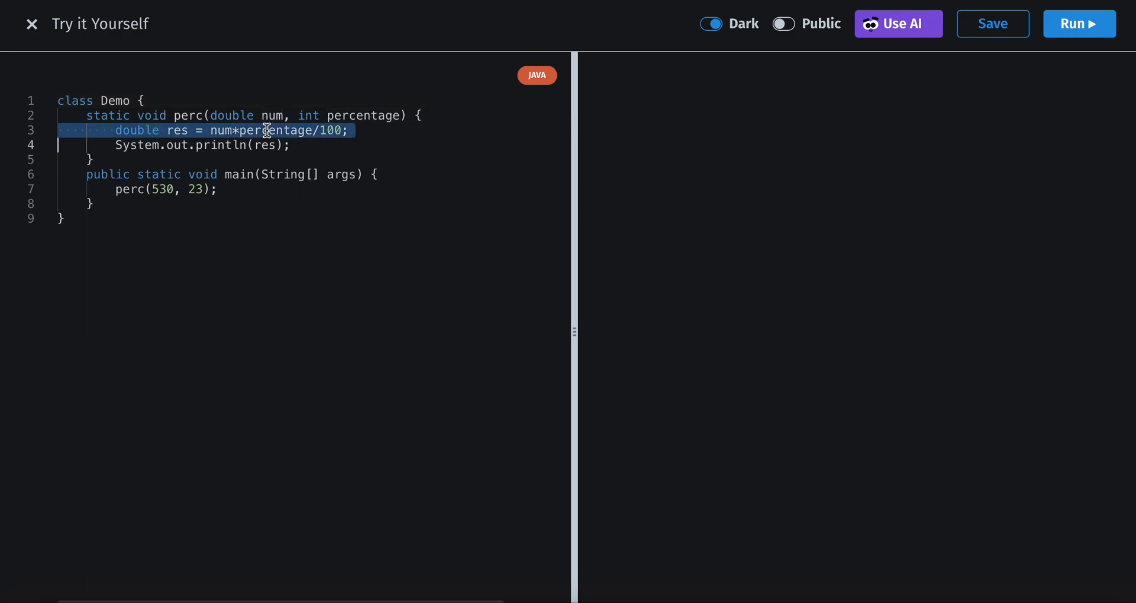
left_click(348, 131)
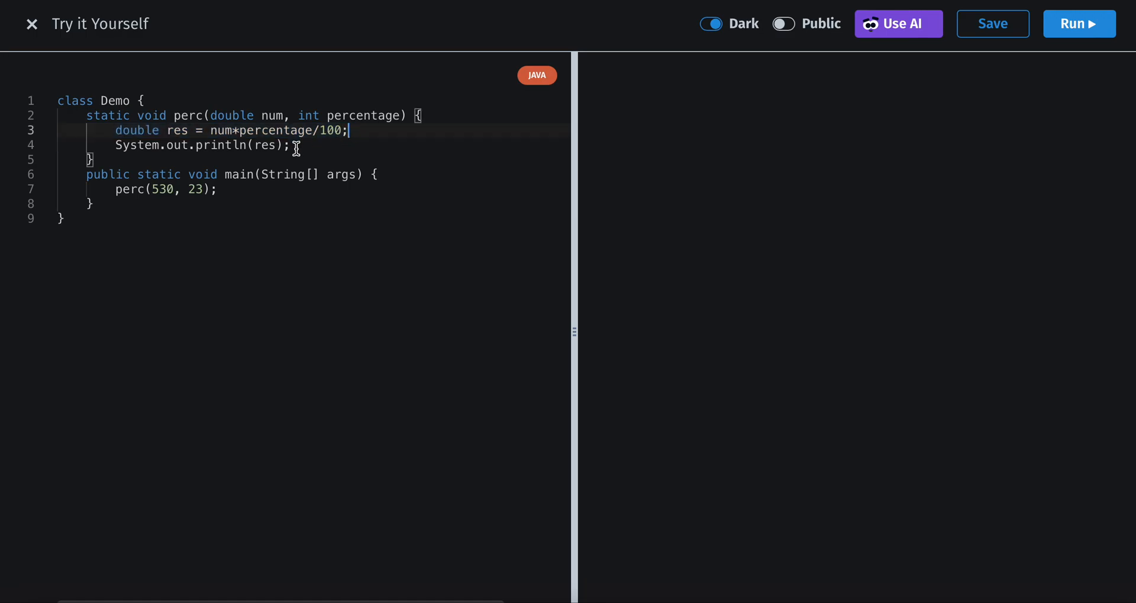
mouse_move(342, 164)
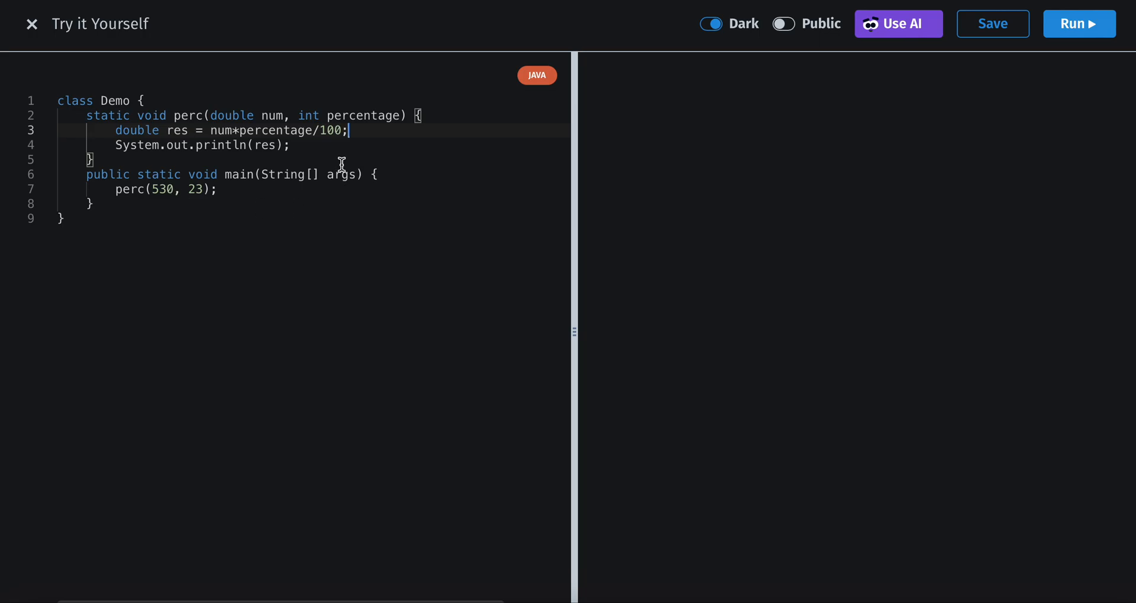
mouse_move(232, 219)
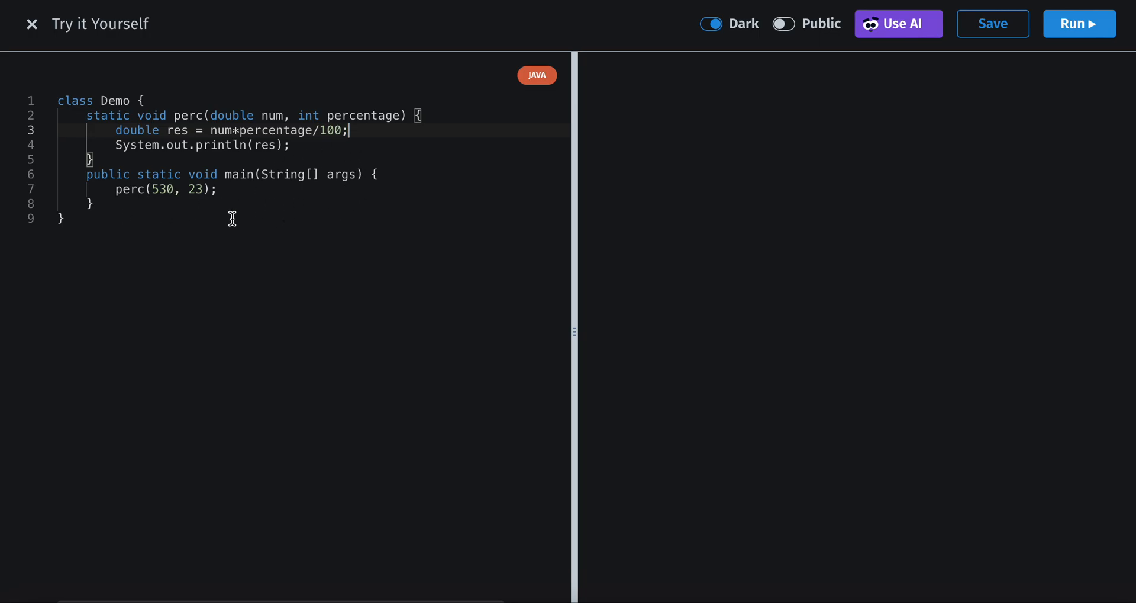
mouse_move(161, 189)
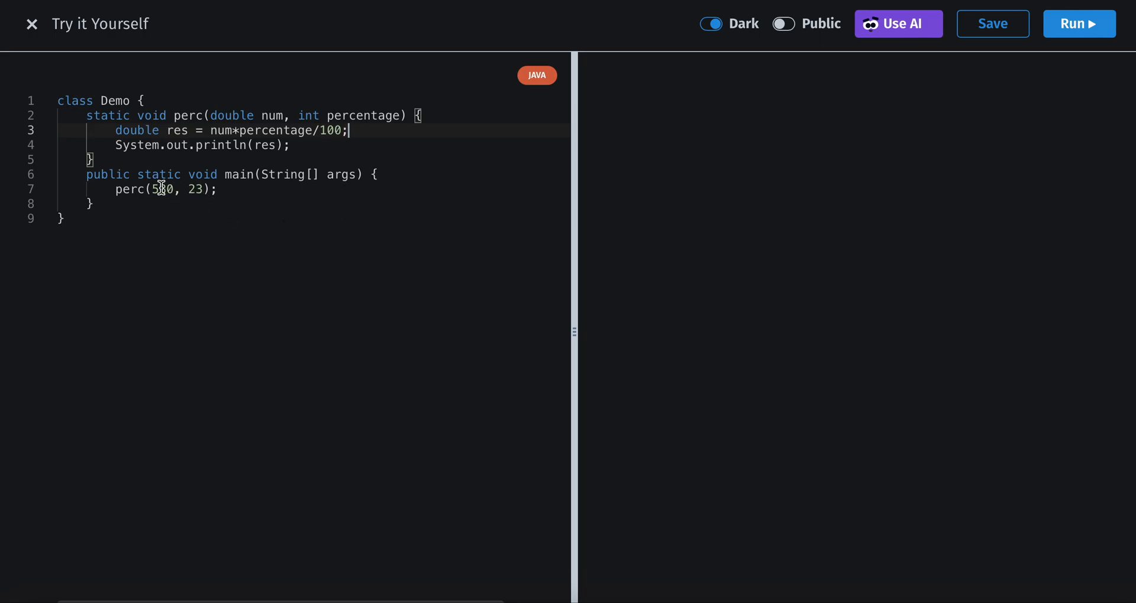
double_click(160, 189)
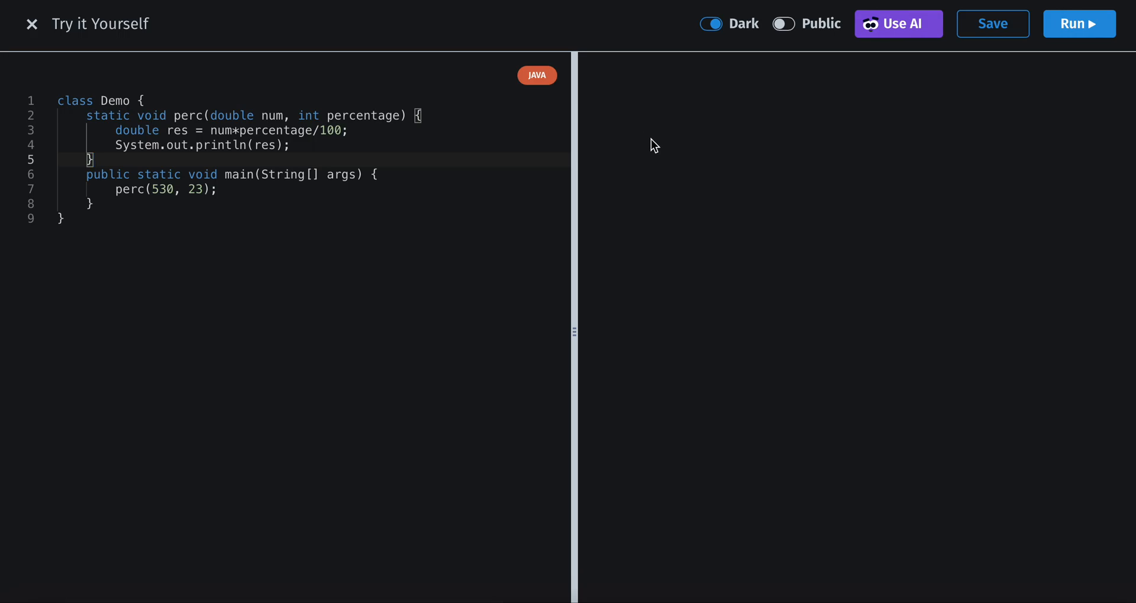
Run perc(530, 23) for 121.9, then change it to perc(100, 23) and rerun for 23.0.
left_click(1079, 23)
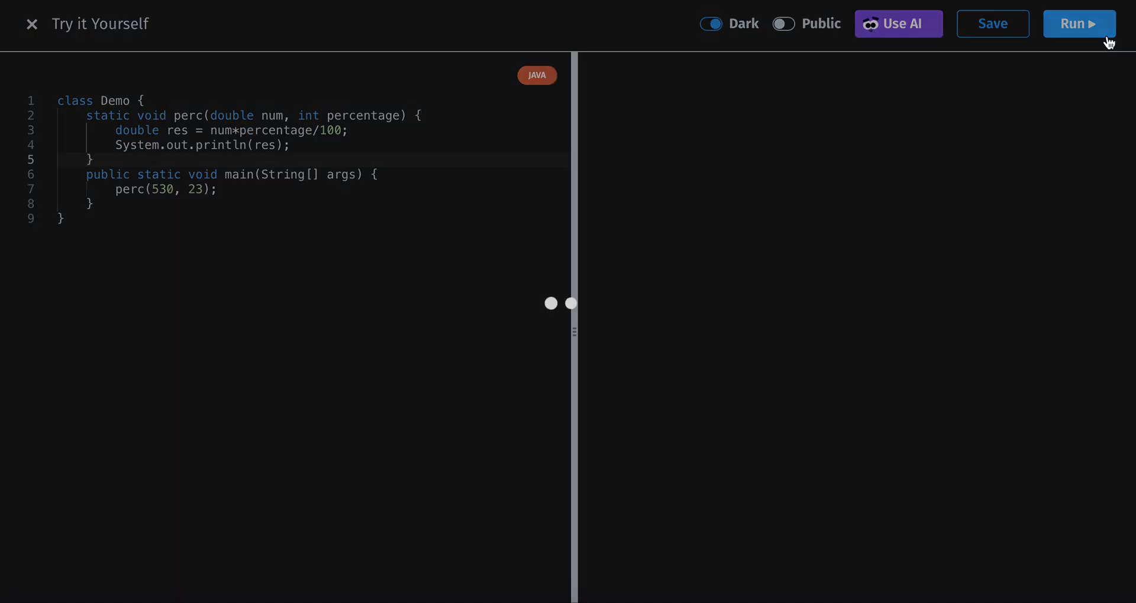
left_click(1079, 23)
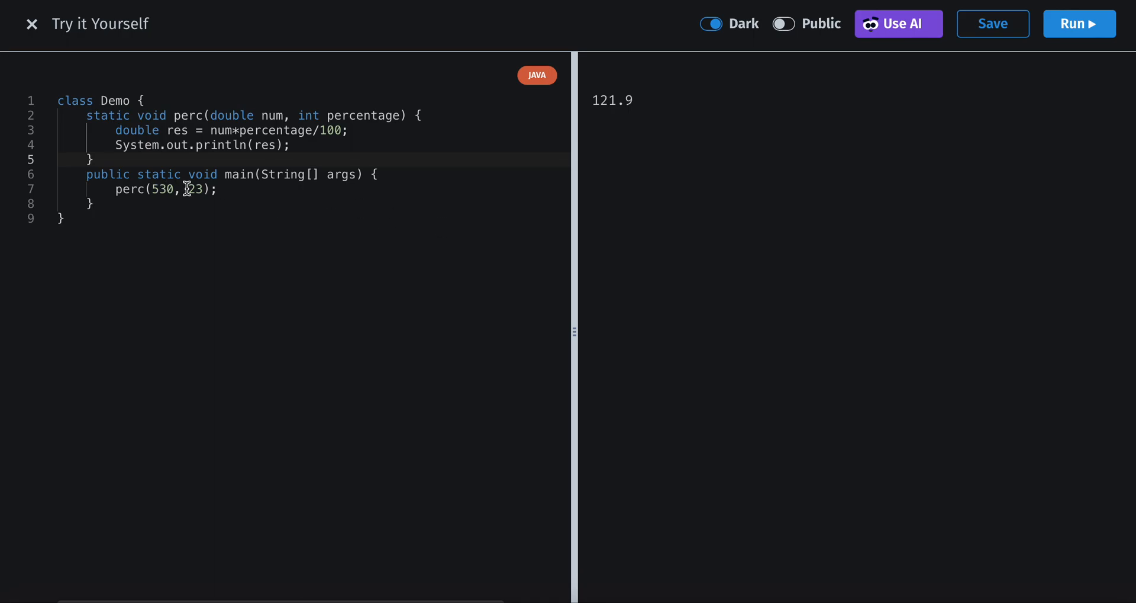
type("5")
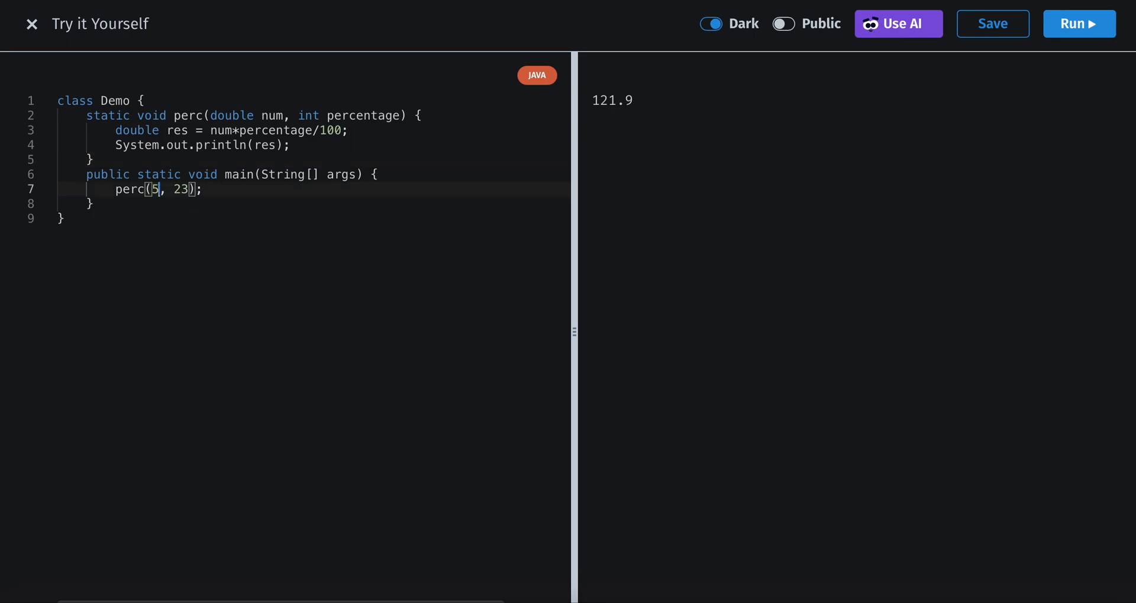
type("100")
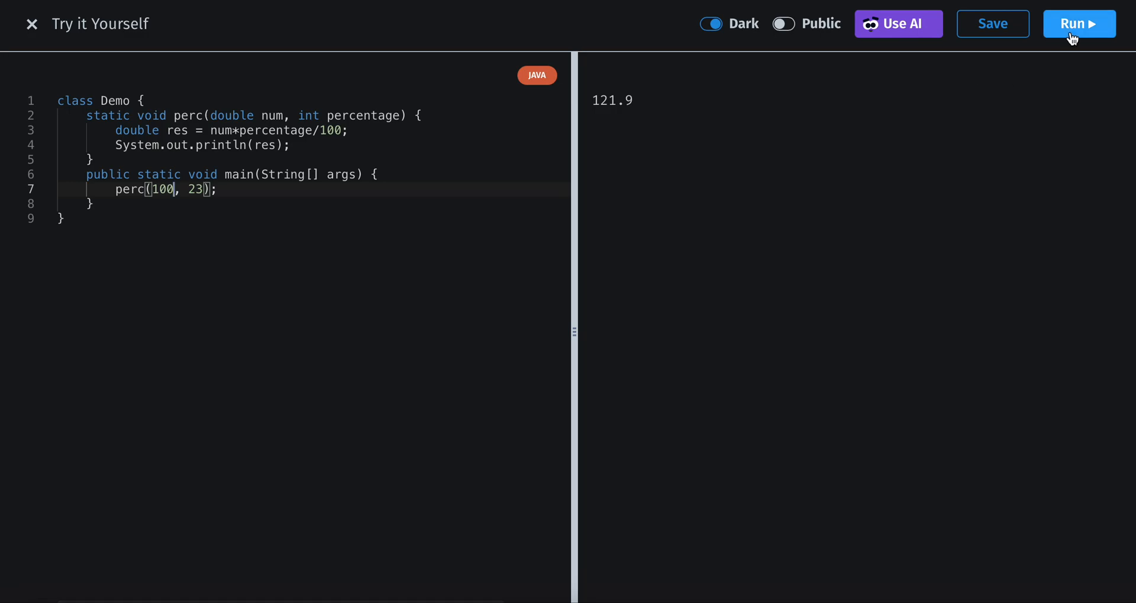
left_click(1079, 23)
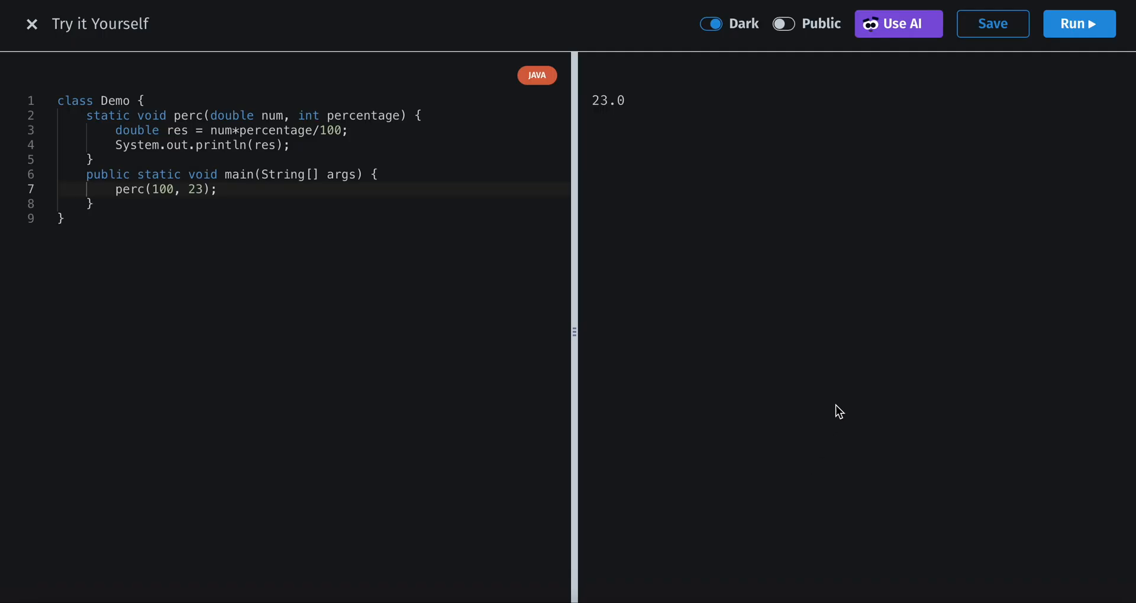
left_click(31, 24)
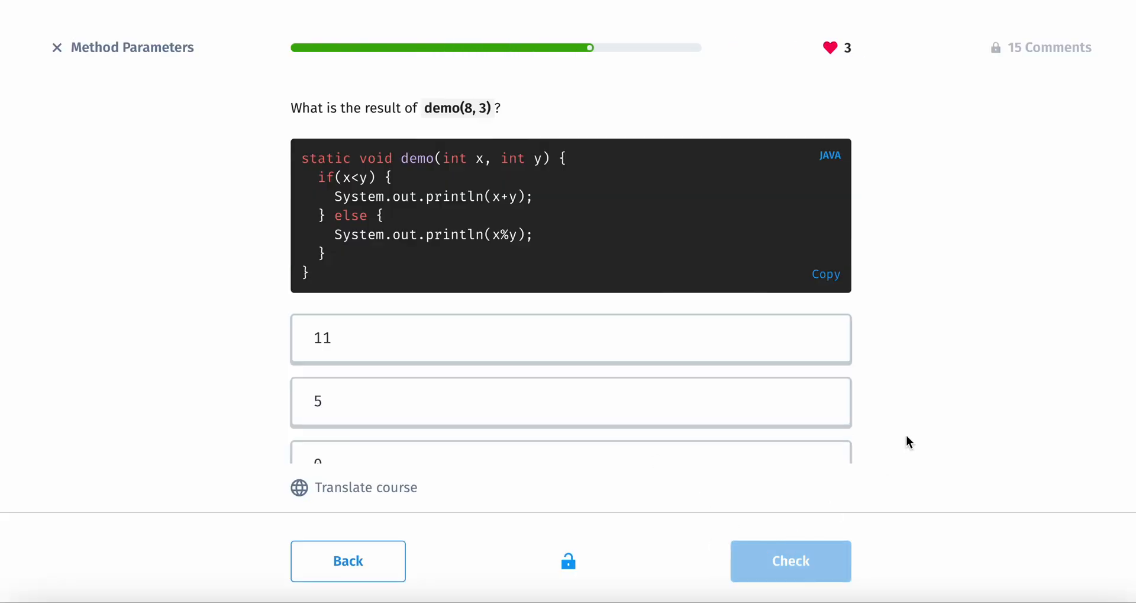
mouse_move(503, 190)
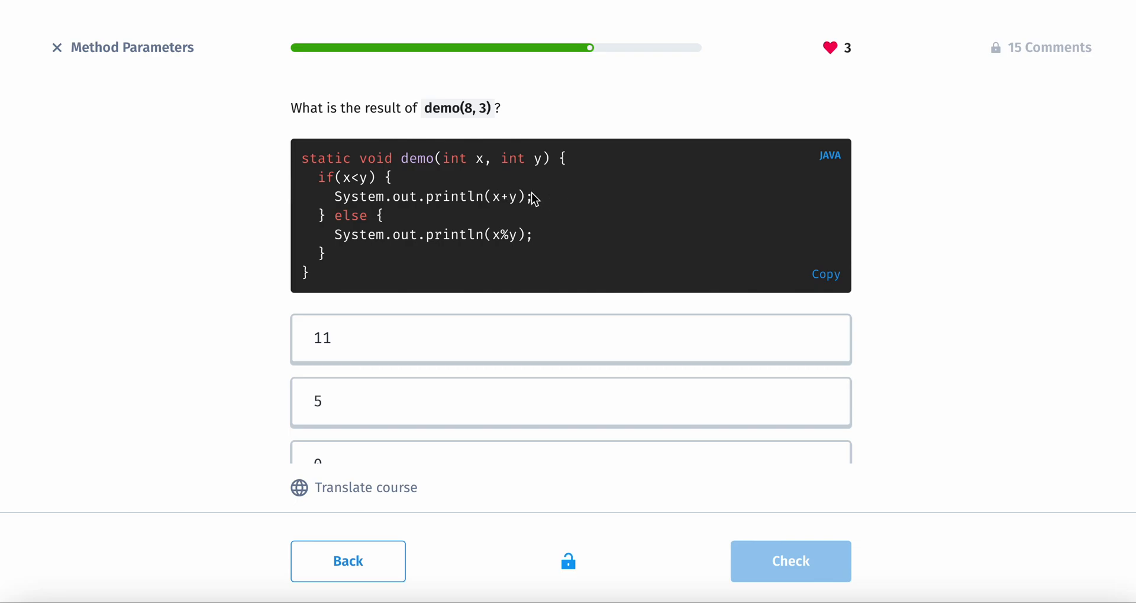
mouse_move(485, 180)
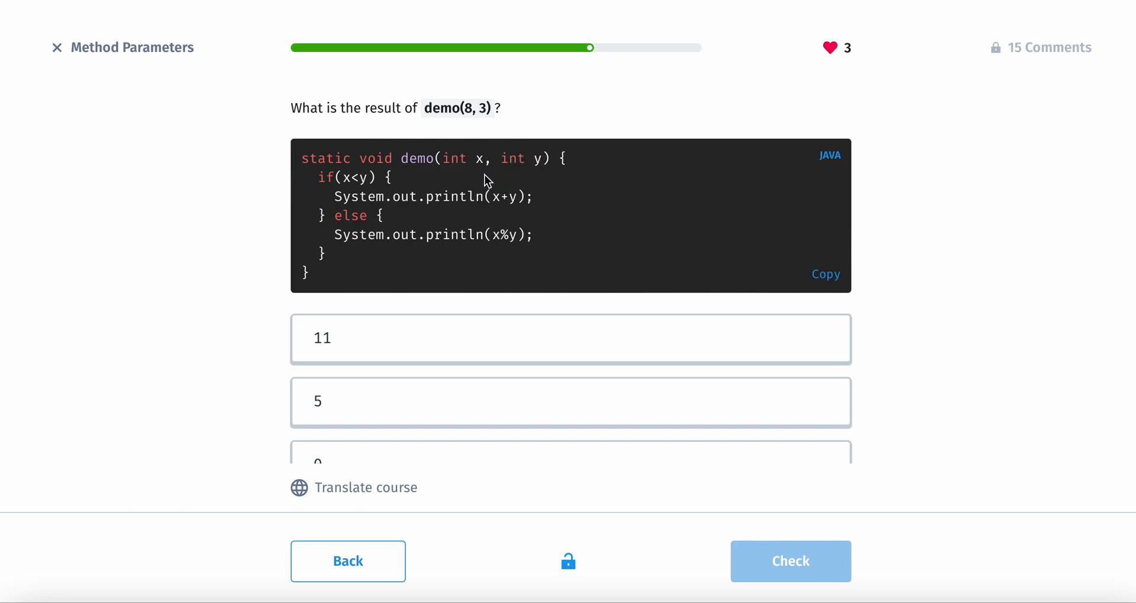
mouse_move(348, 181)
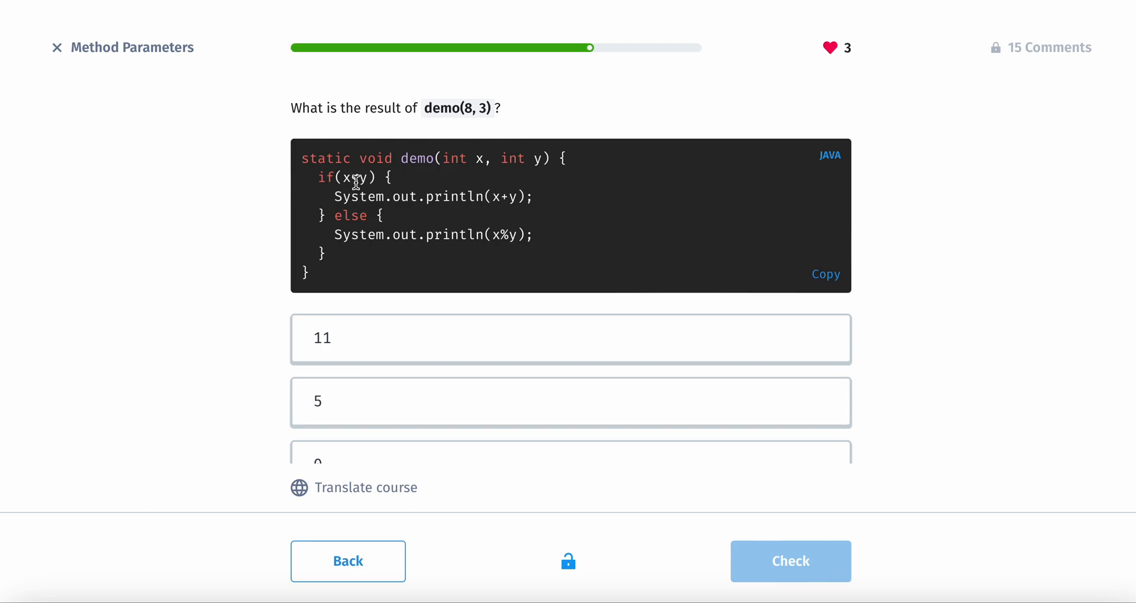
mouse_move(649, 178)
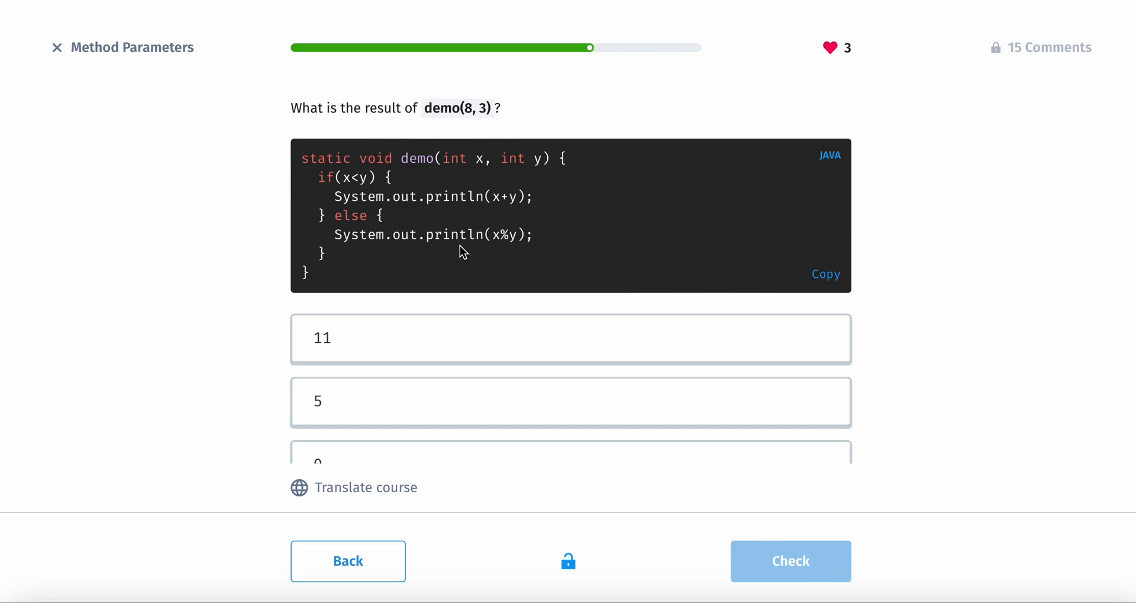
mouse_move(488, 255)
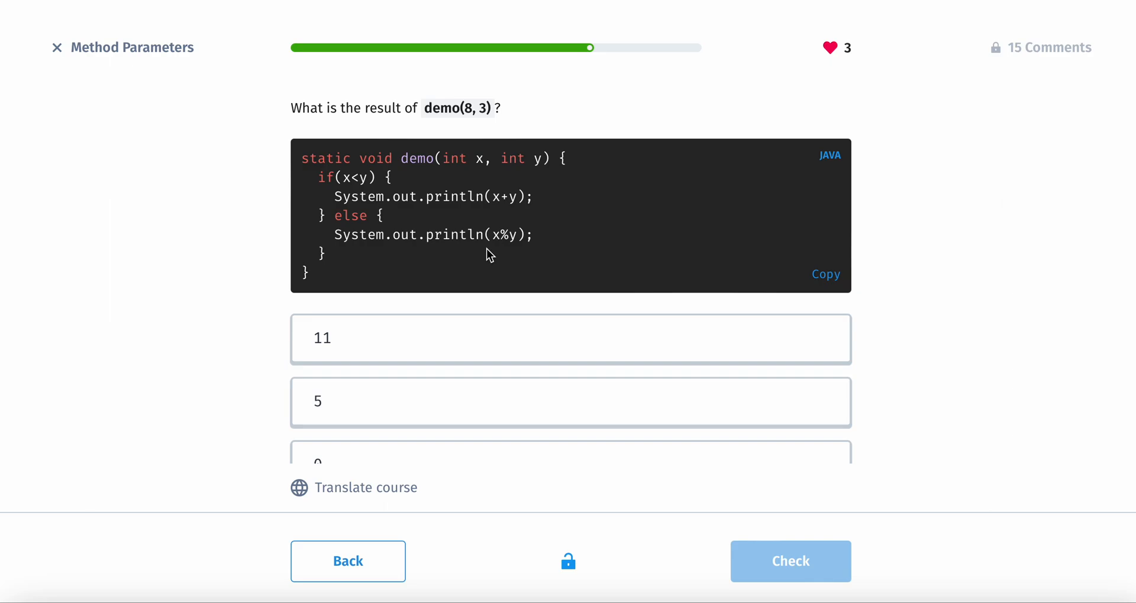
mouse_move(599, 232)
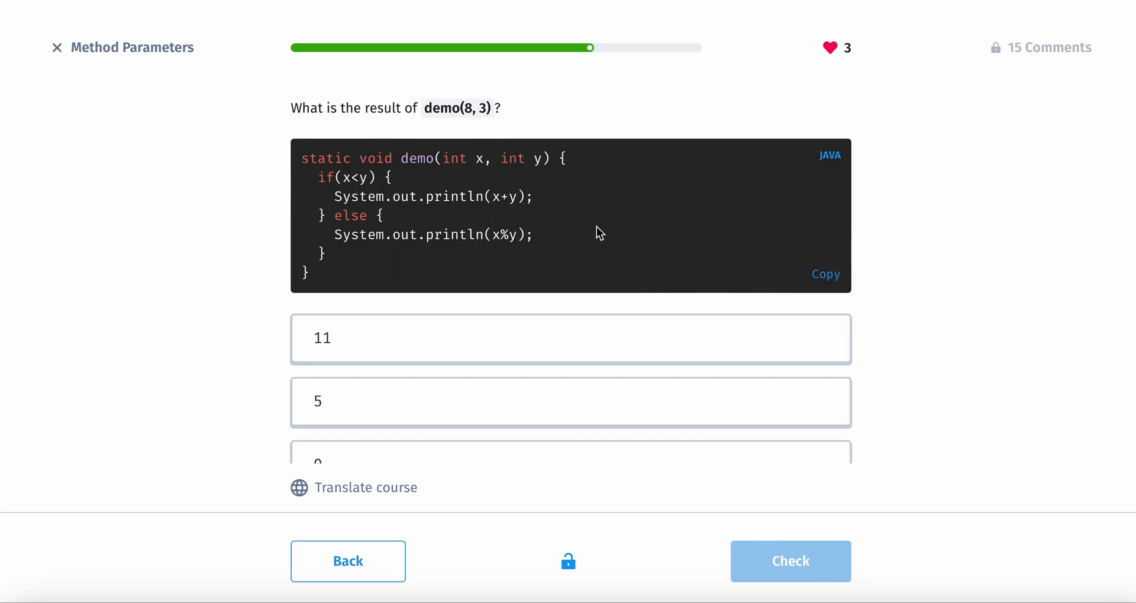
mouse_move(478, 120)
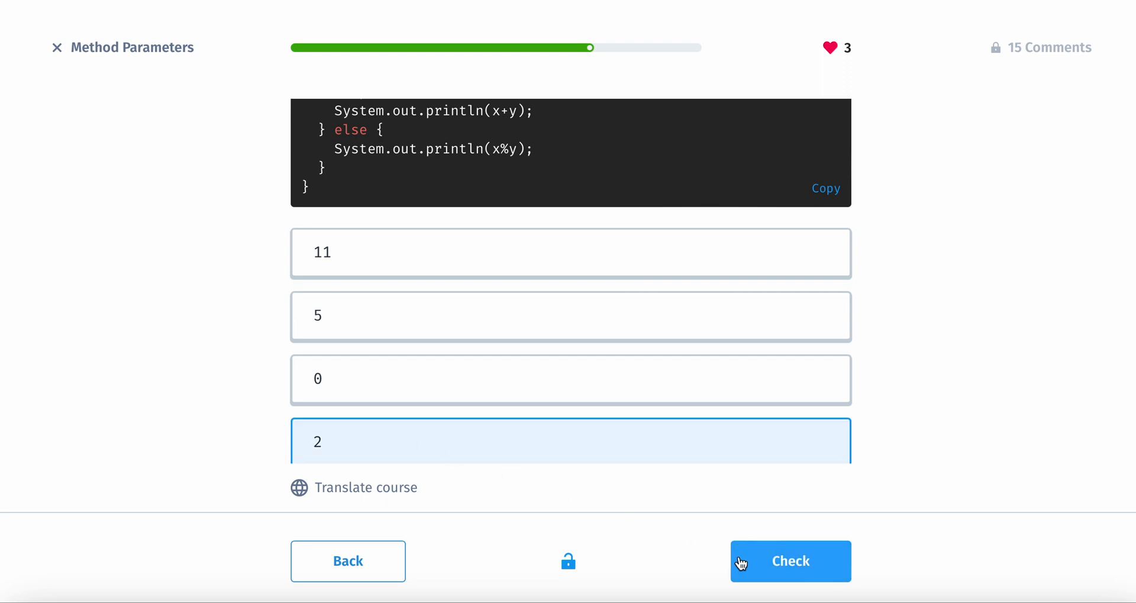
Submit 2 as the answer to the demo(8, 3) question.
left_click(790, 560)
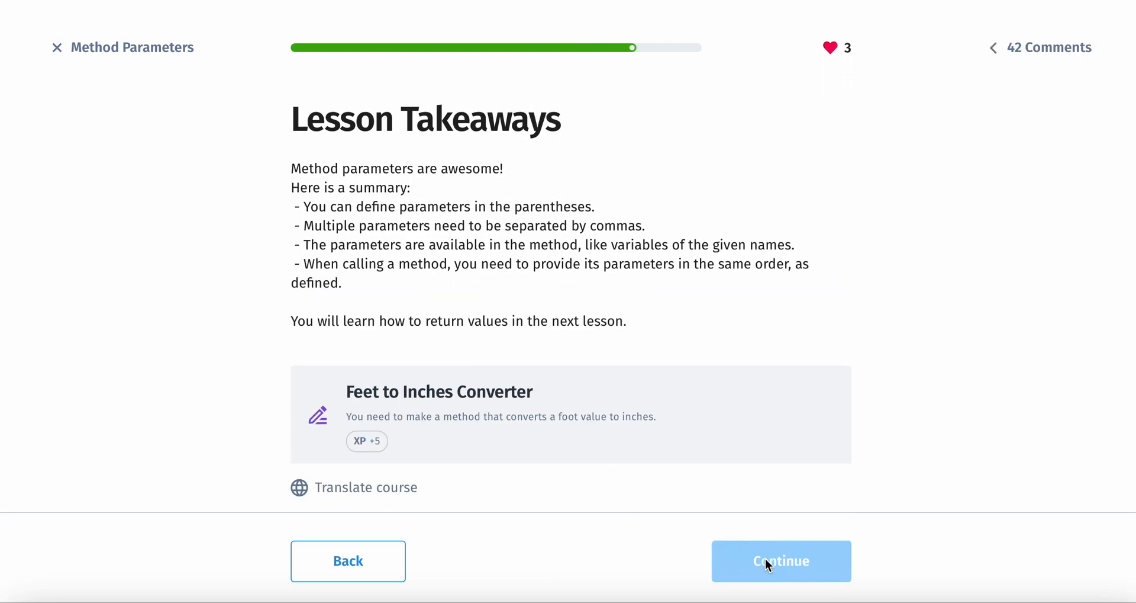
mouse_move(833, 377)
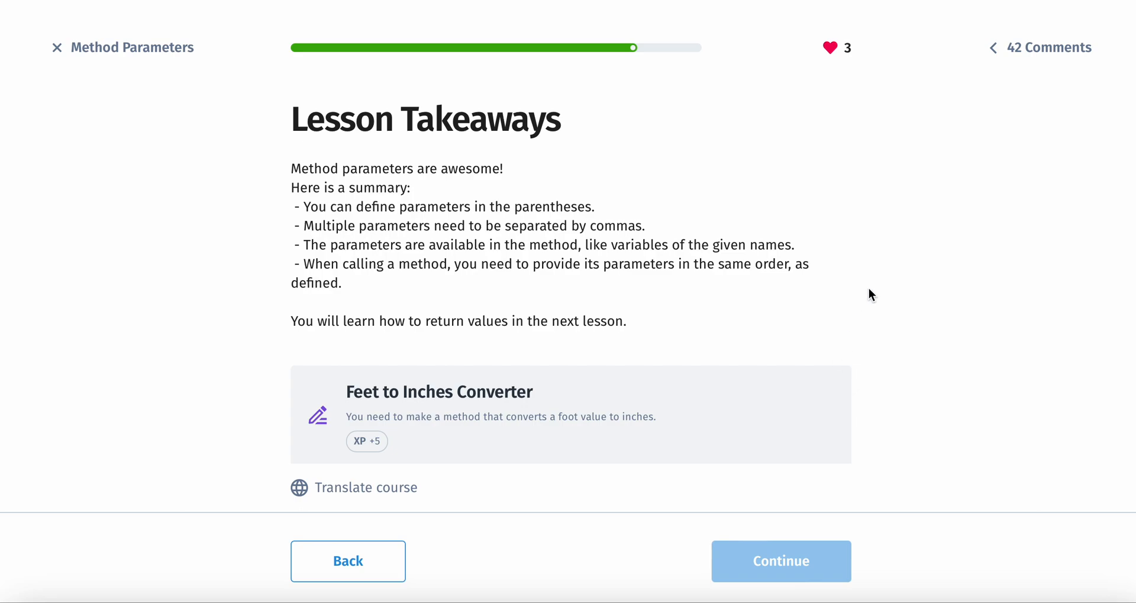
Scroll down to the Feet to Inches Converter card and start its practice.
scroll("down", 3)
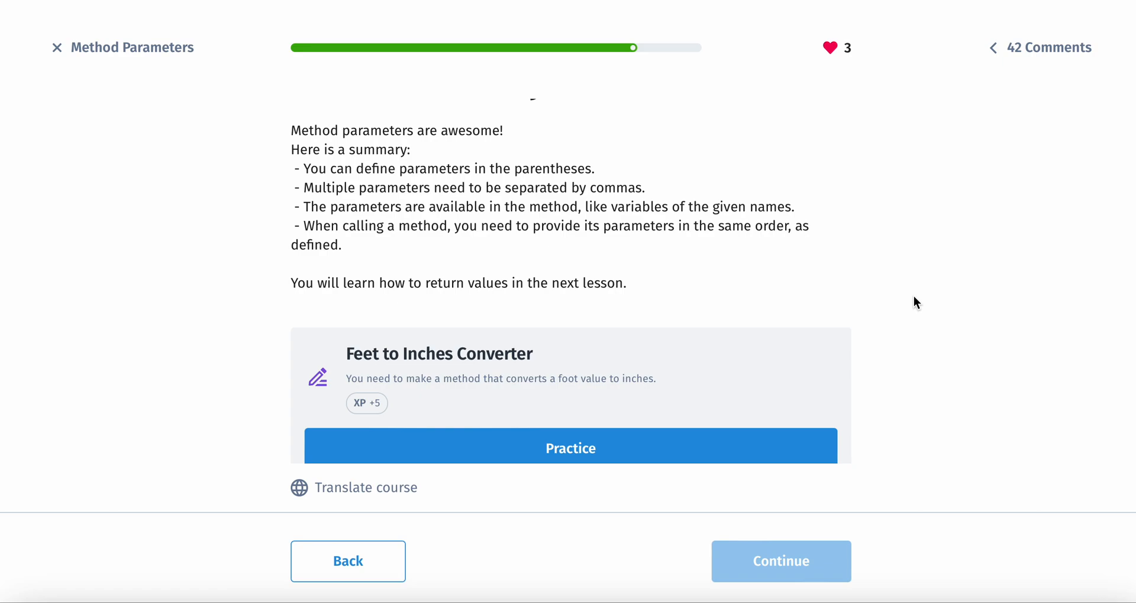
scroll("down", 3)
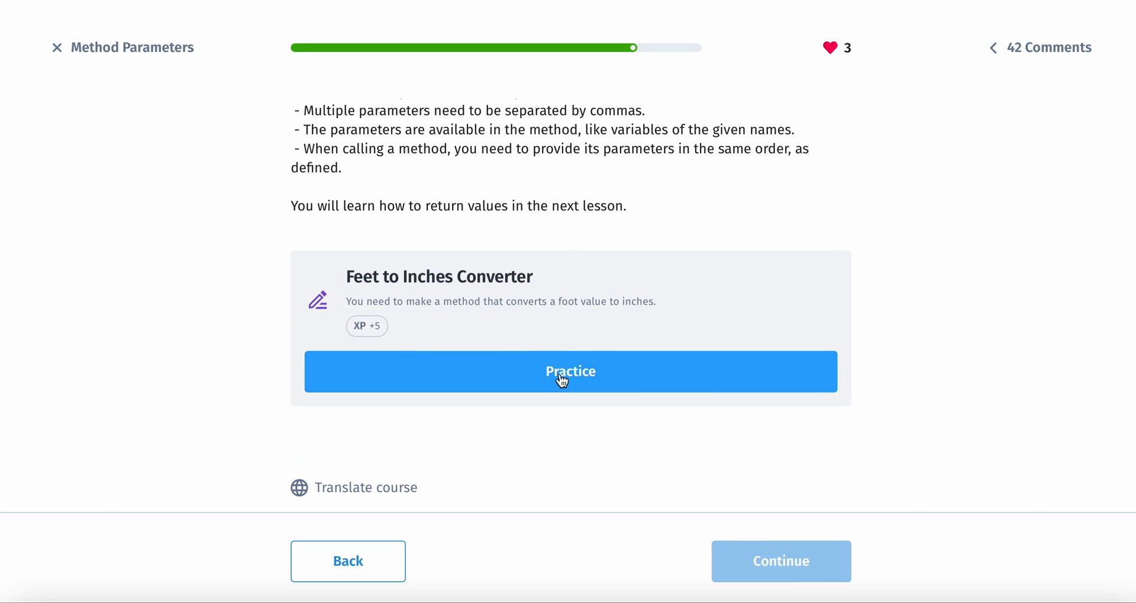
left_click(571, 371)
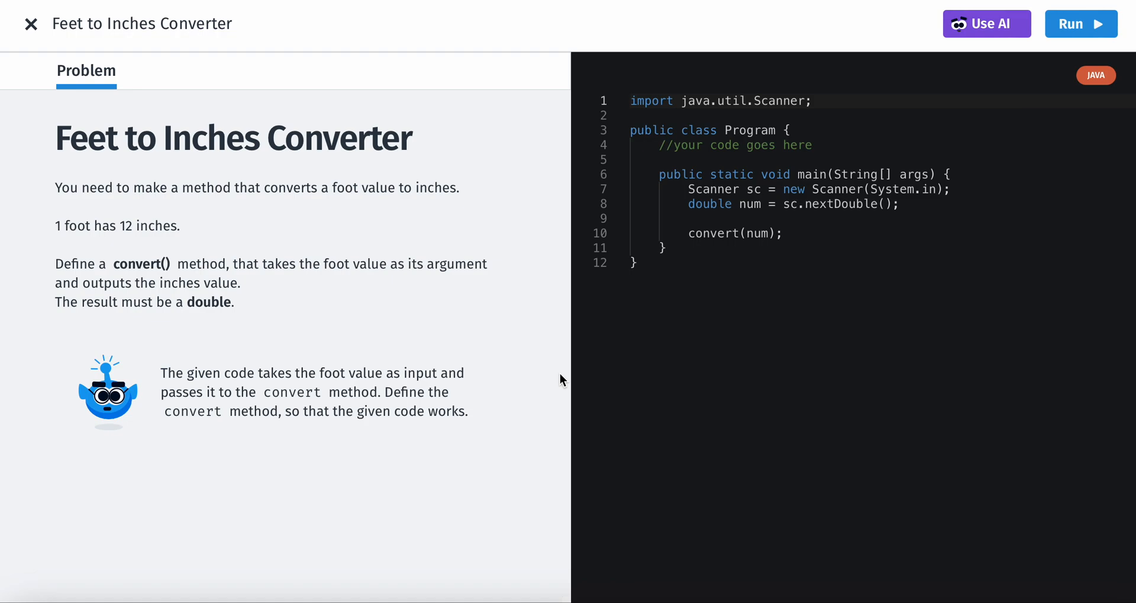
Add a blank line below the 'your code goes here' comment.
double_click(798, 145)
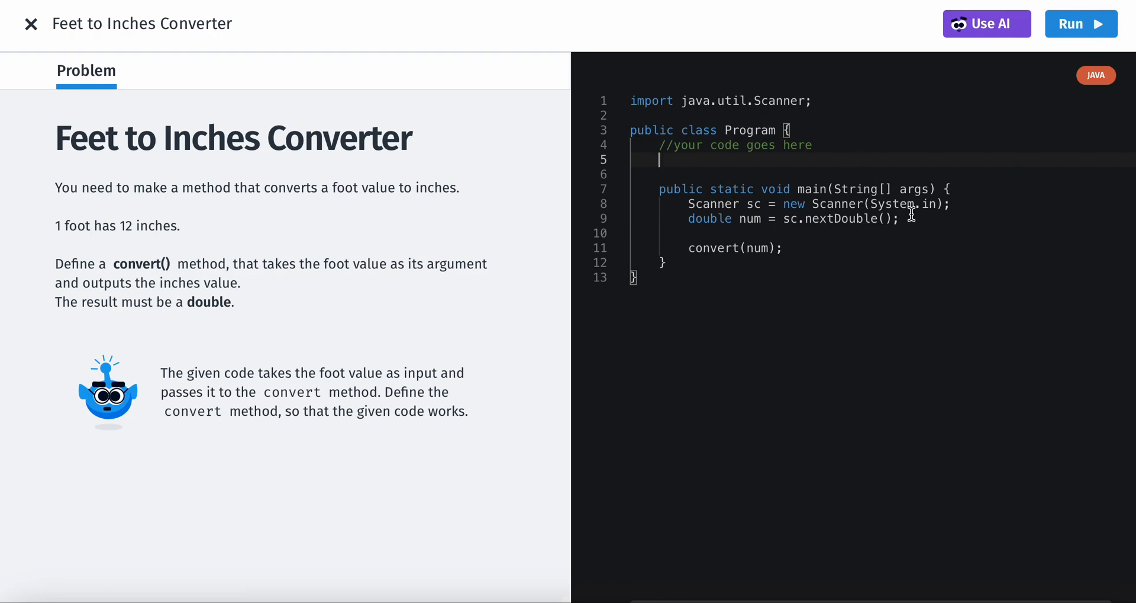
Write an empty public static double convert() method stub above main.
type("public")
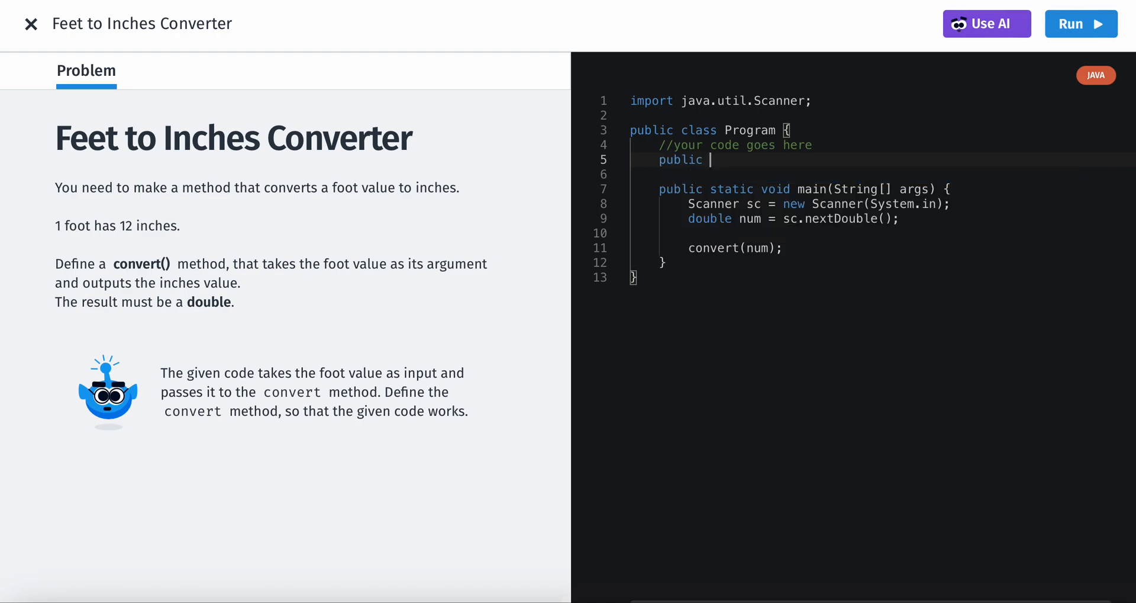
type("static")
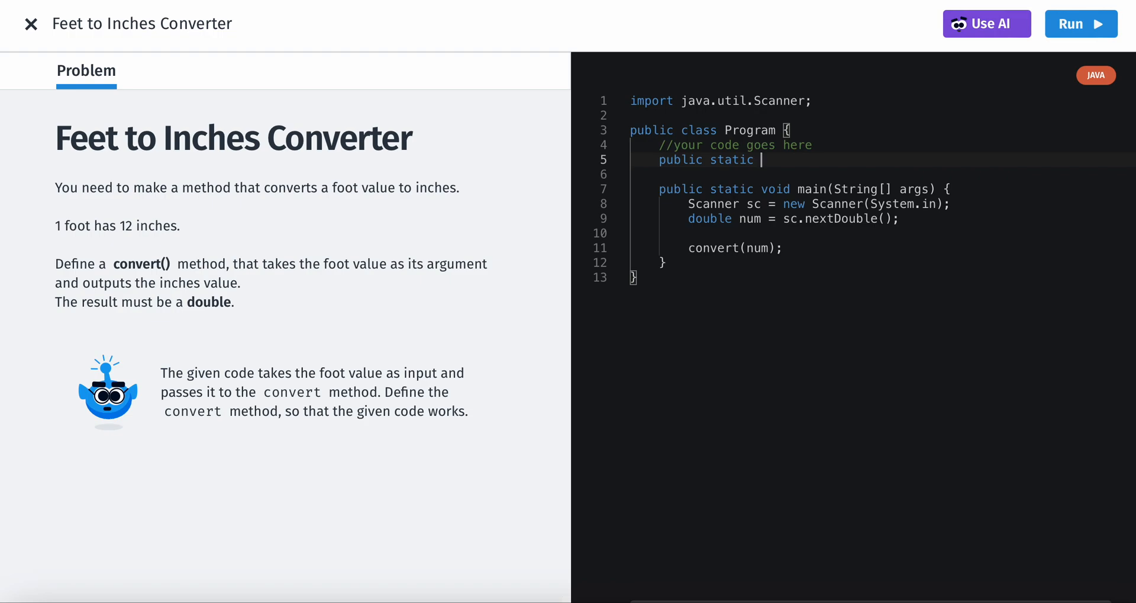
type("double")
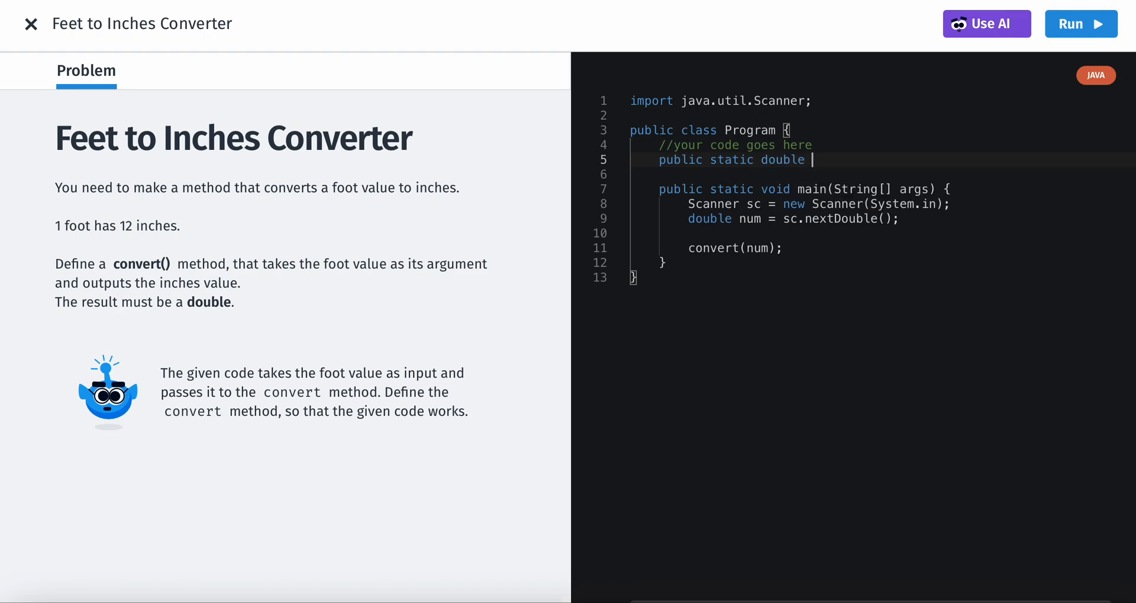
type("convert(")
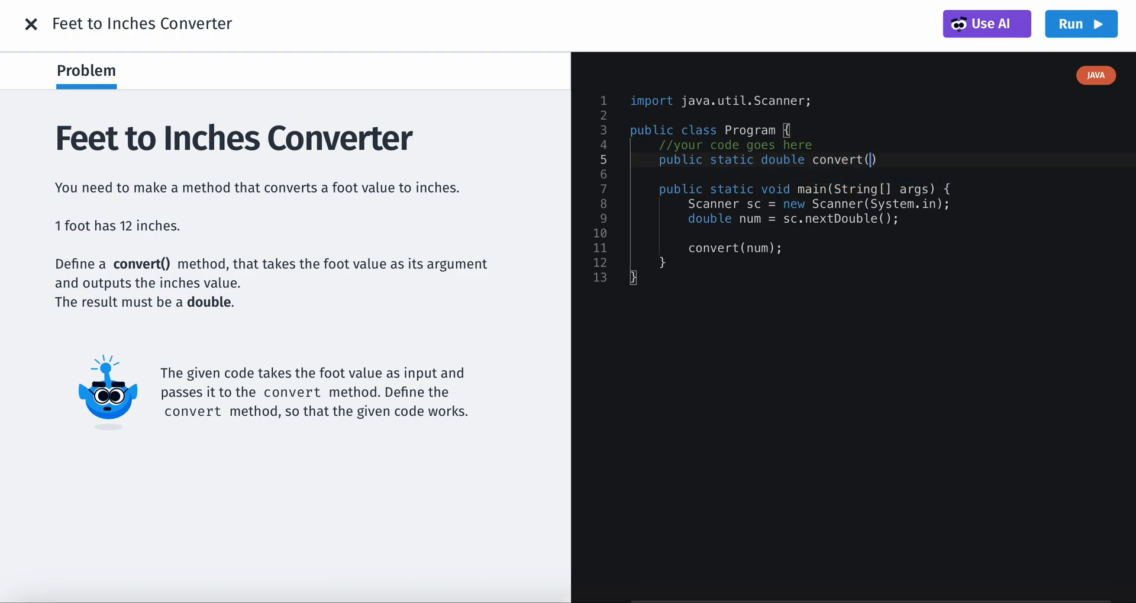
type("){")
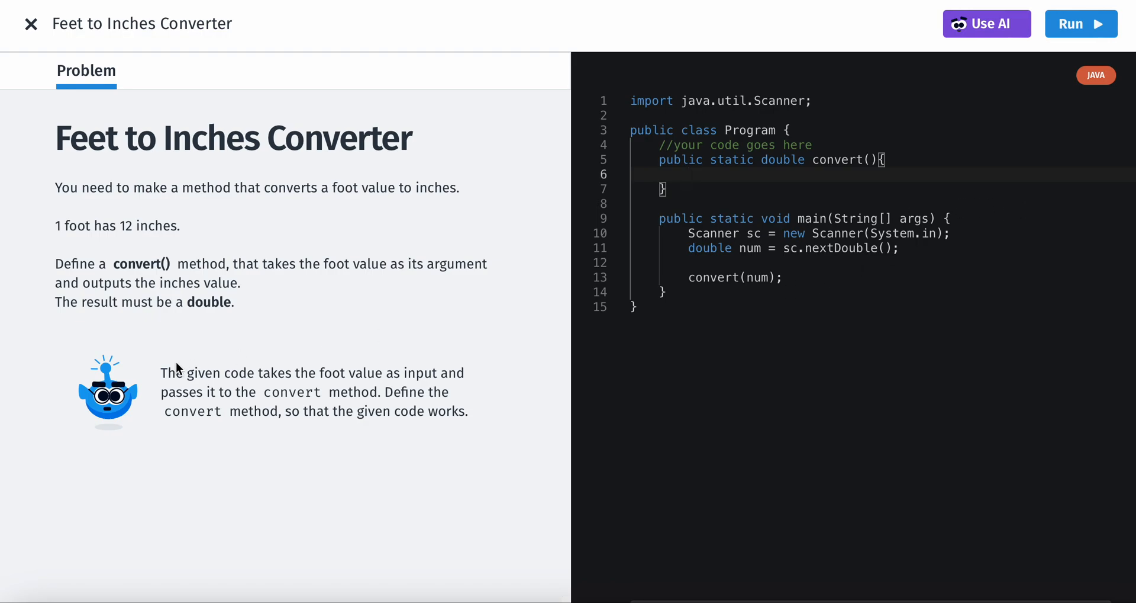
mouse_move(391, 277)
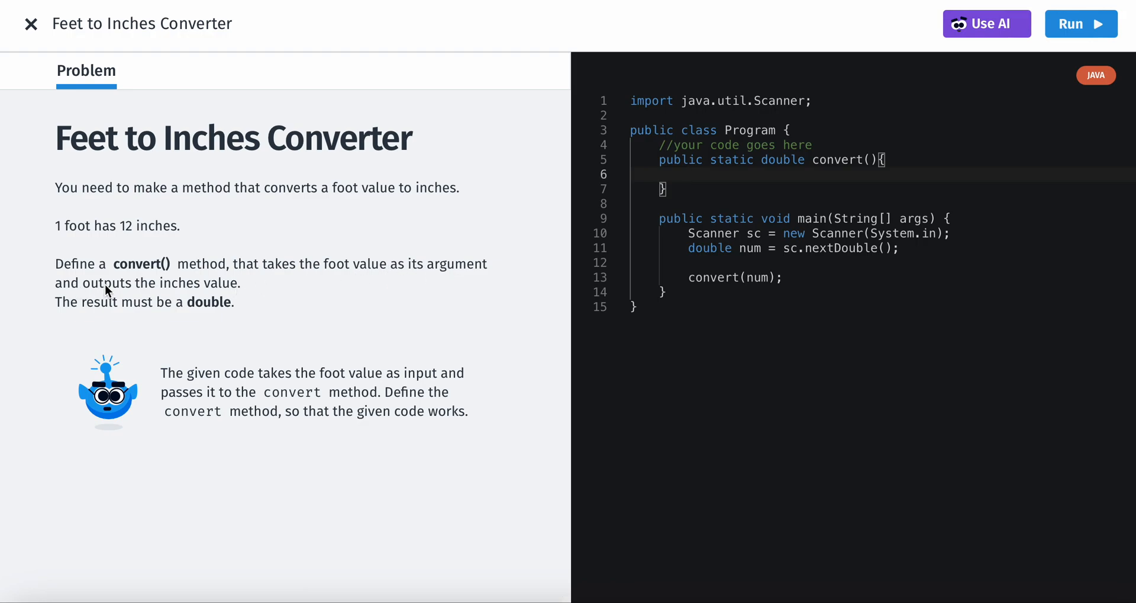
mouse_move(291, 318)
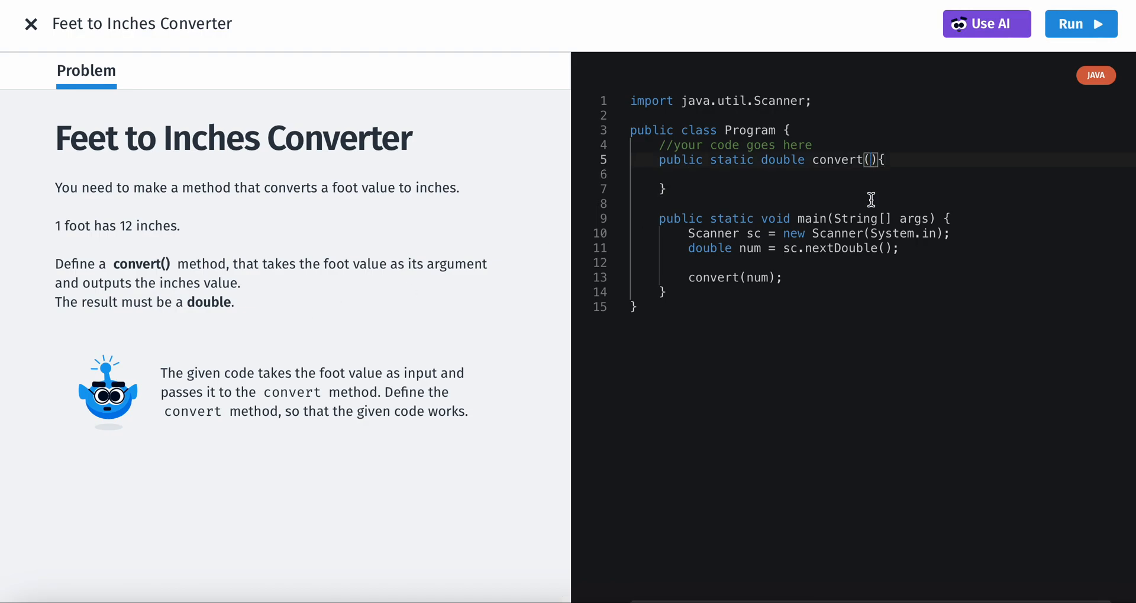
Give convert a double foot parameter and start a new body line.
type("double")
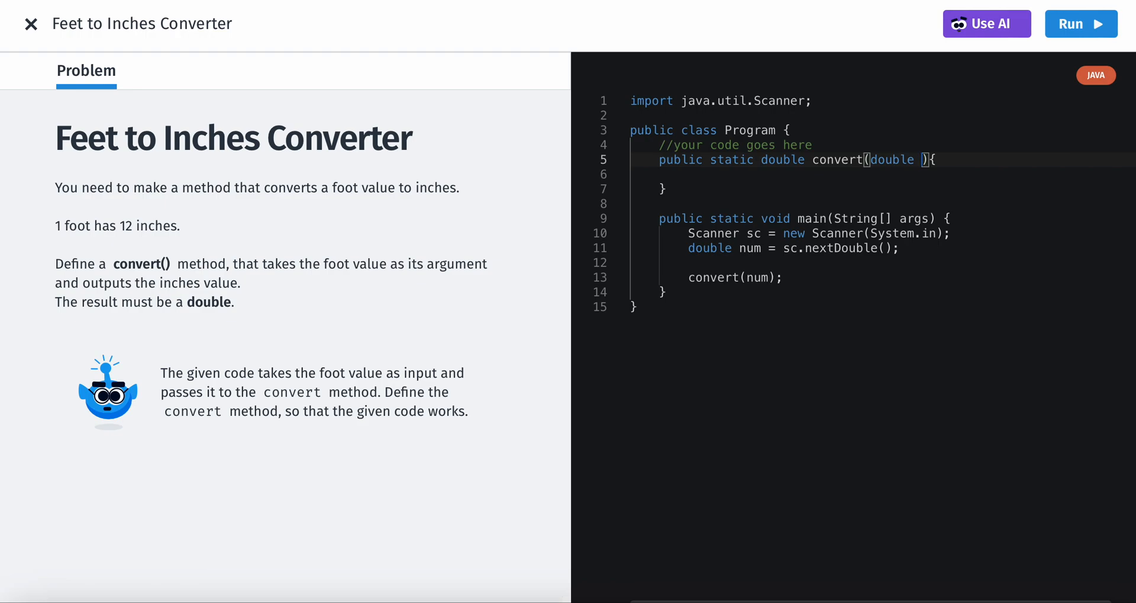
type("fo")
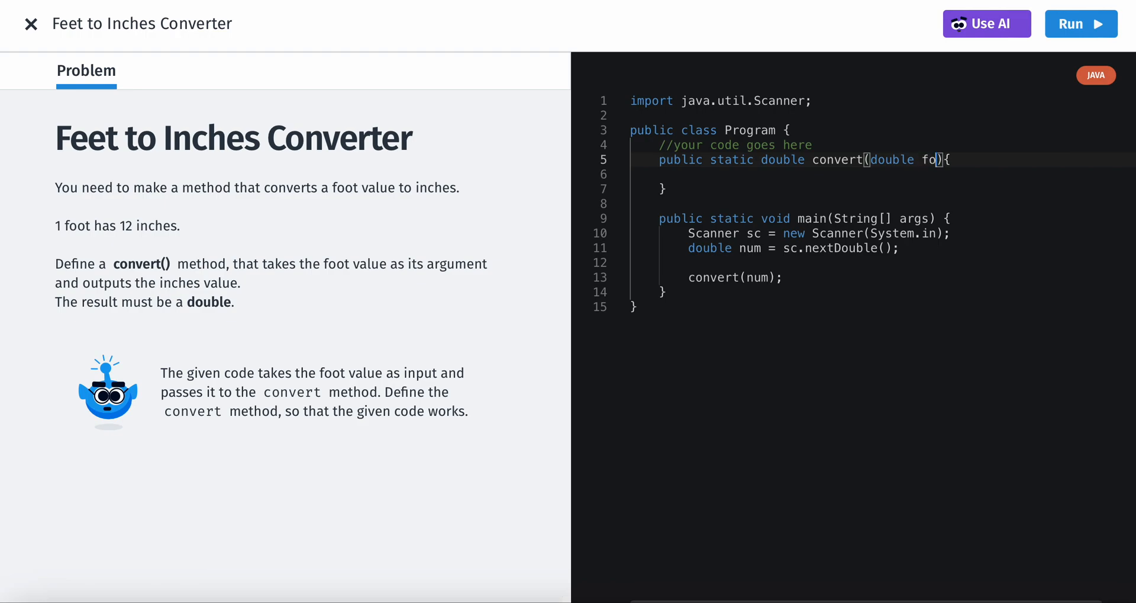
type("ot")
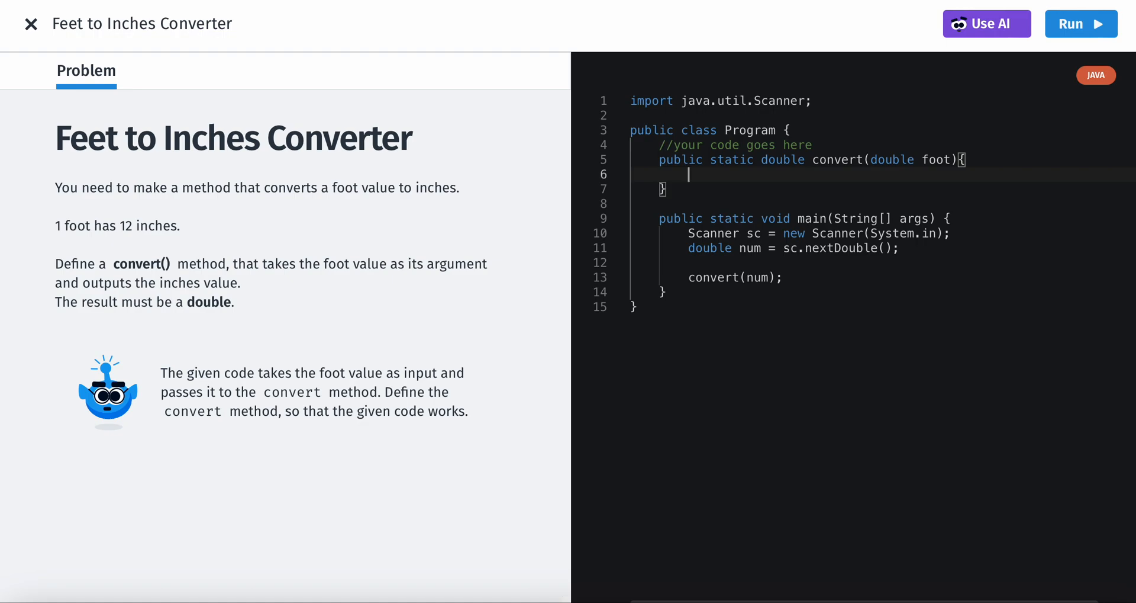
Fill convert's body with double inches = foot * 12; and return inches;.
type("res")
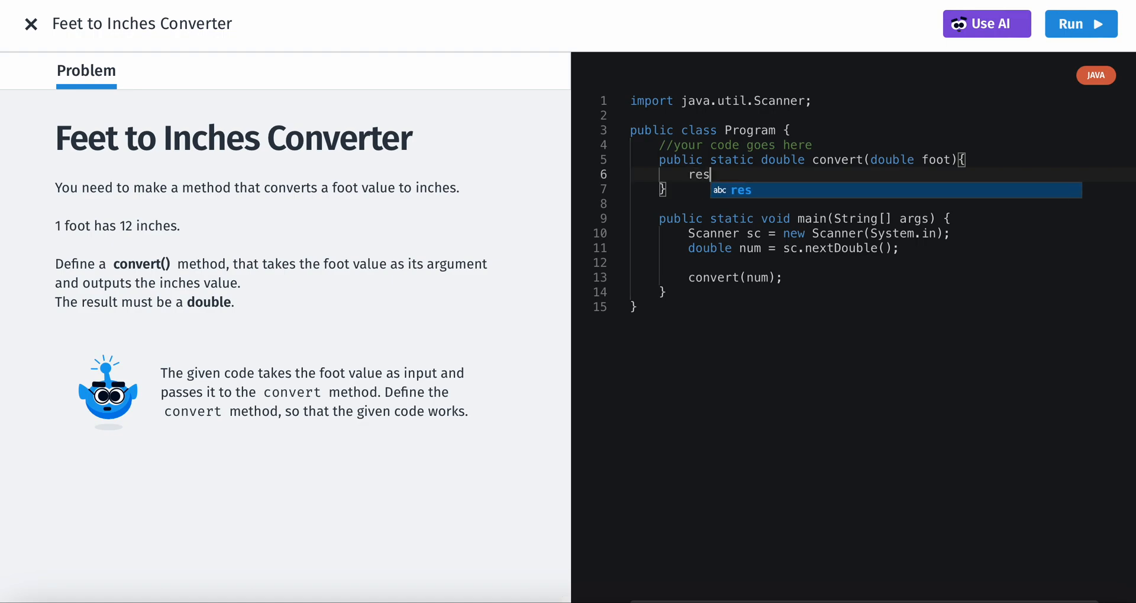
type("ult")
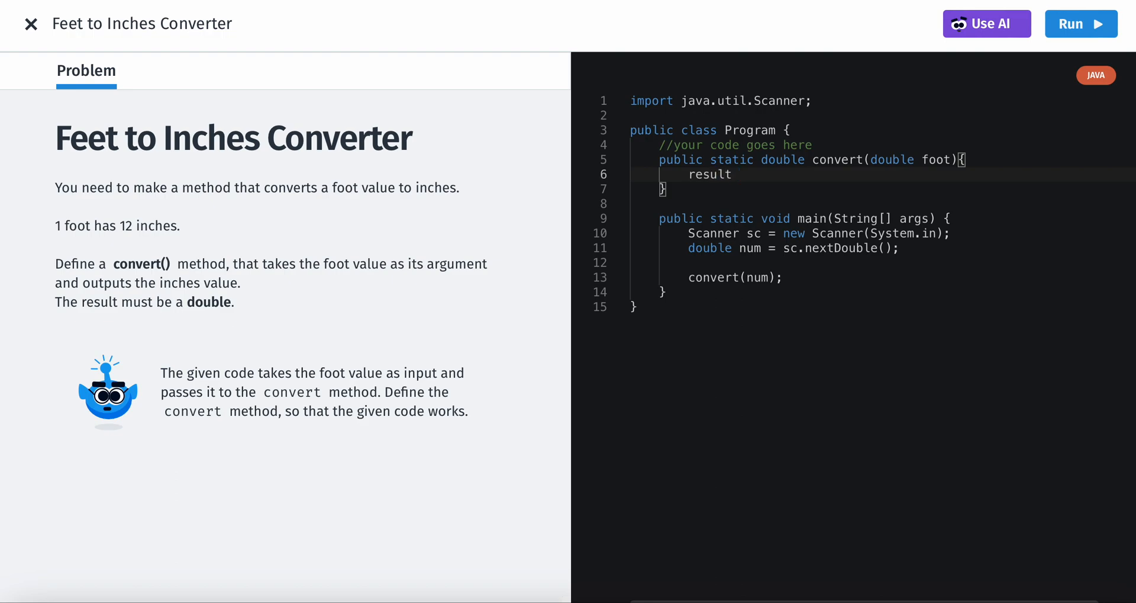
type("double")
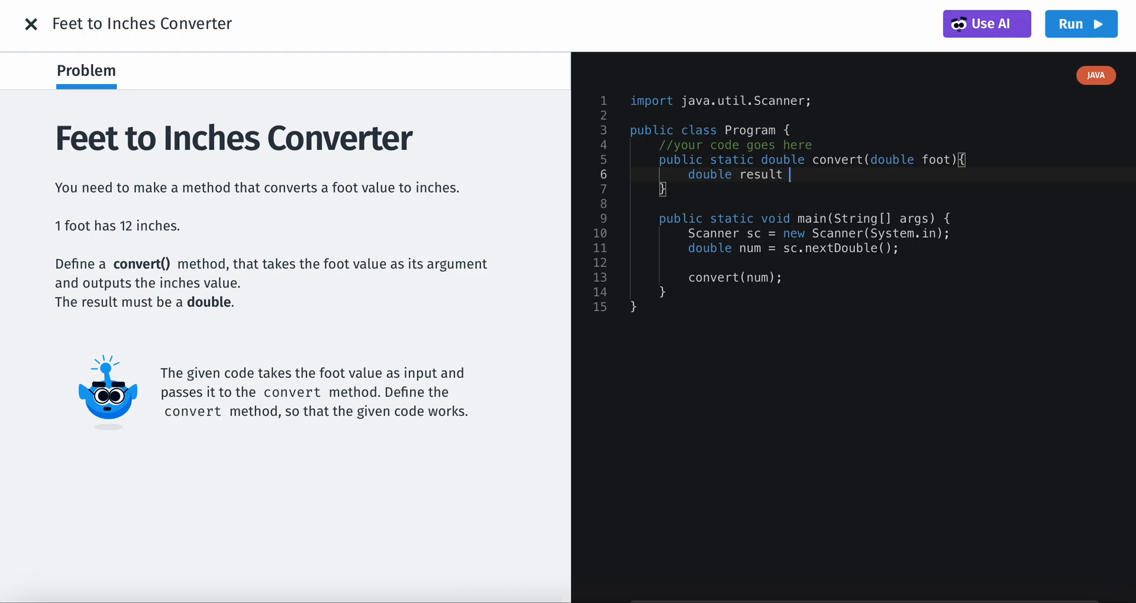
type("=")
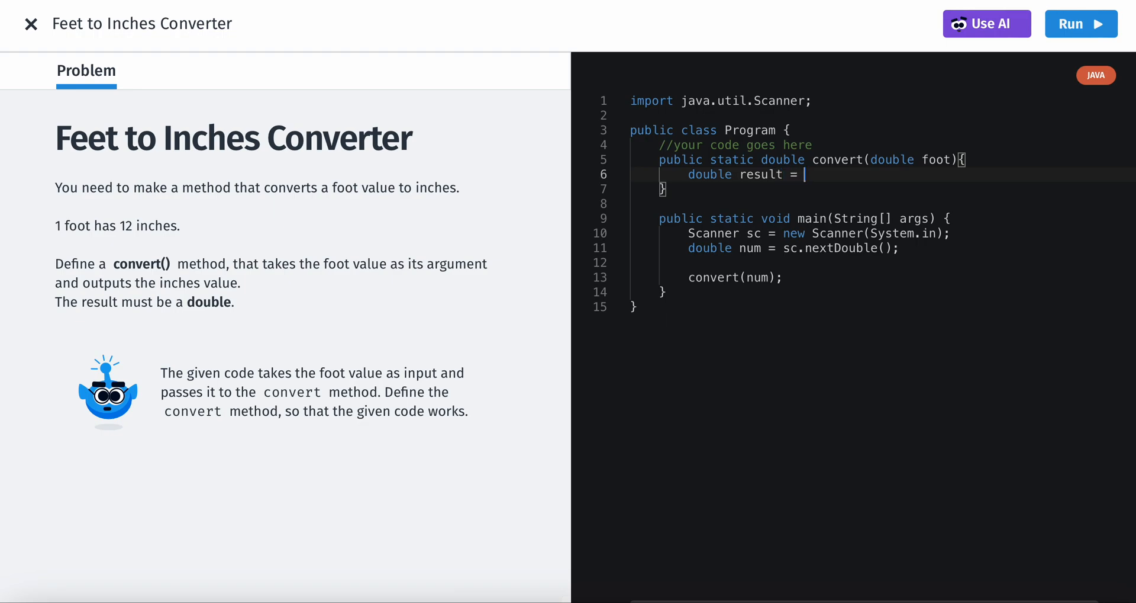
type("foot * 1")
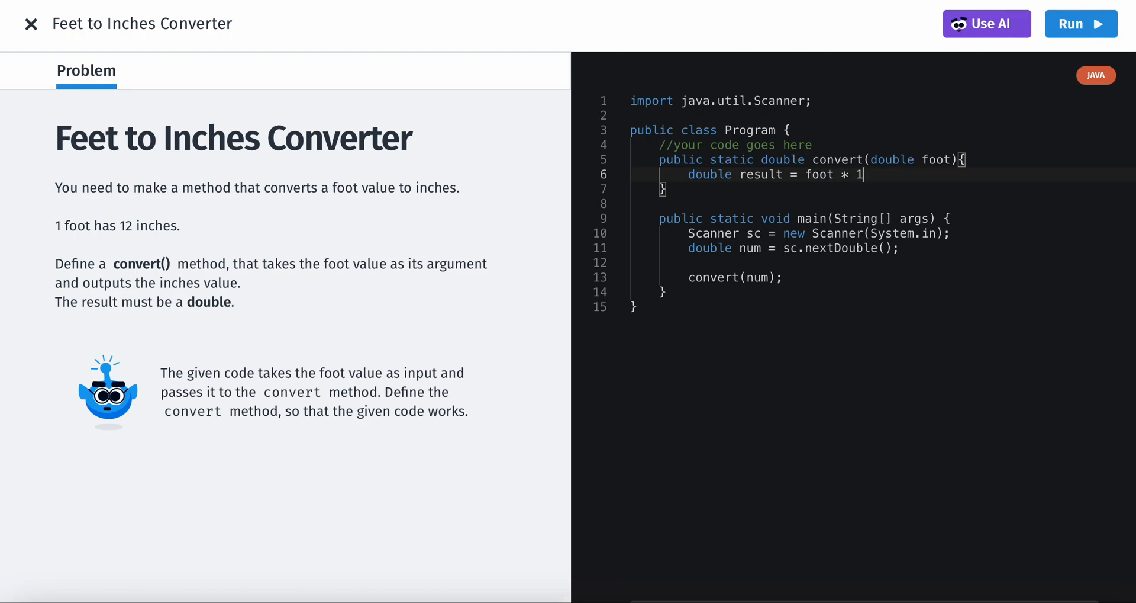
type("2;")
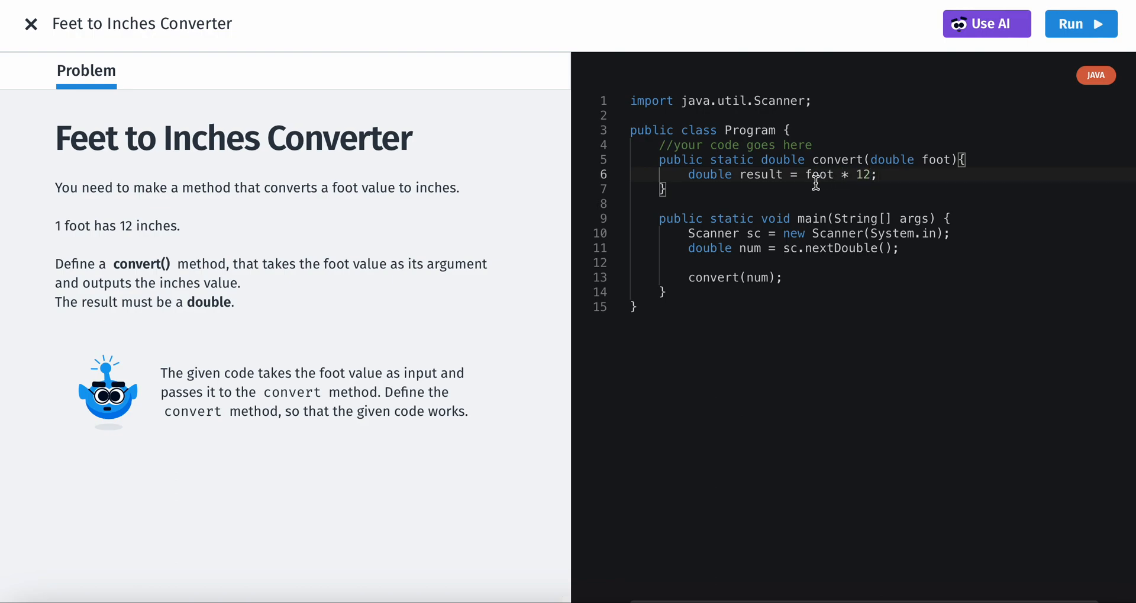
type("I")
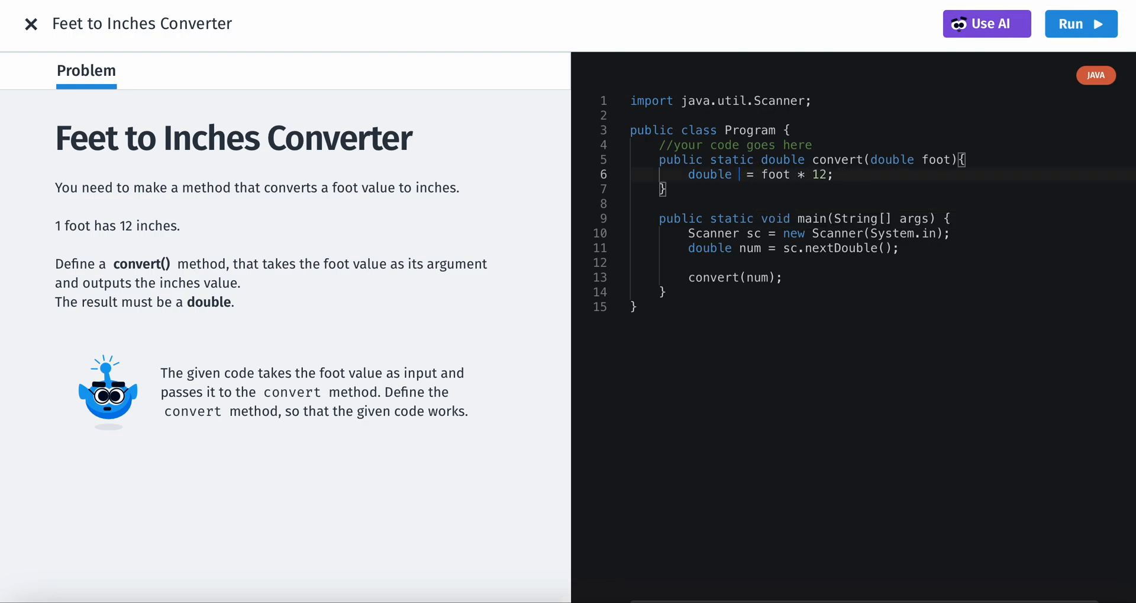
type("inches")
type("return")
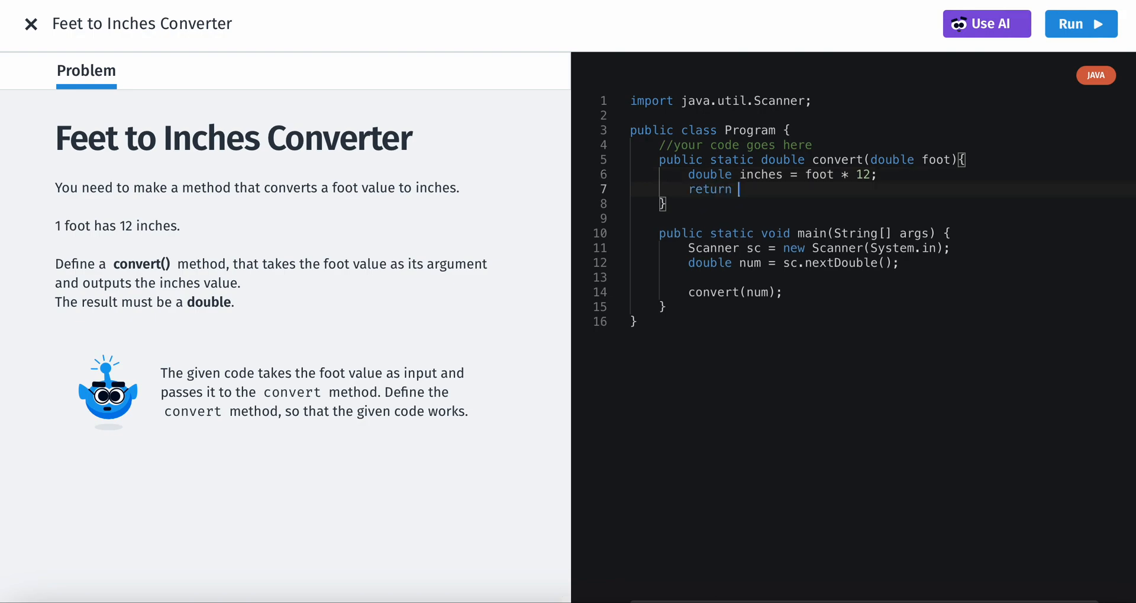
type("inches;")
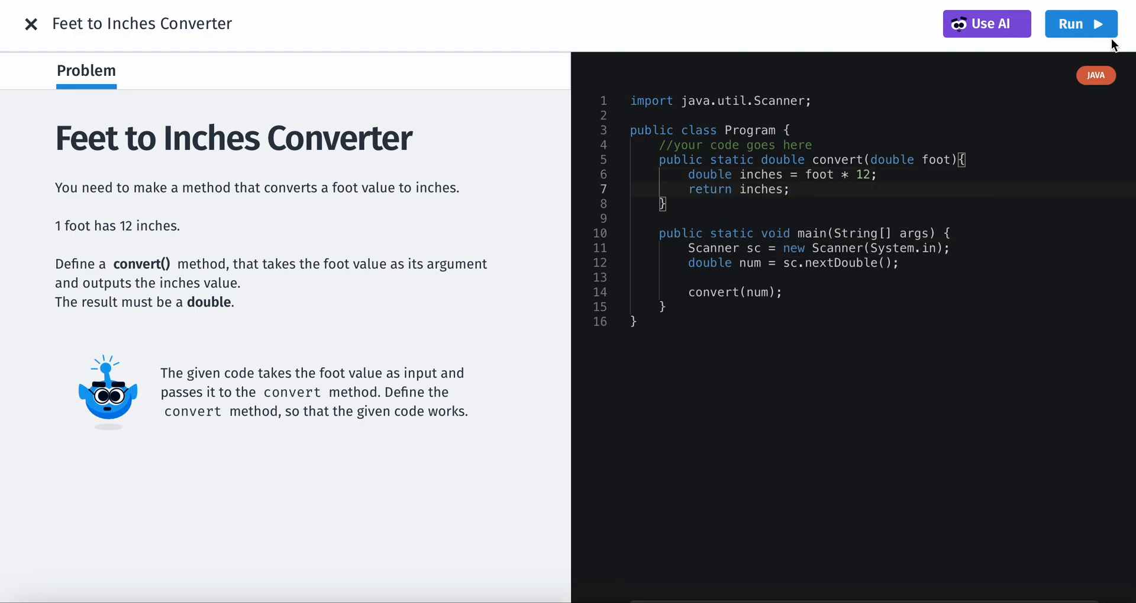
Run the code and inspect failing Test Case 1: No Output instead of 510.0.
left_click(1081, 23)
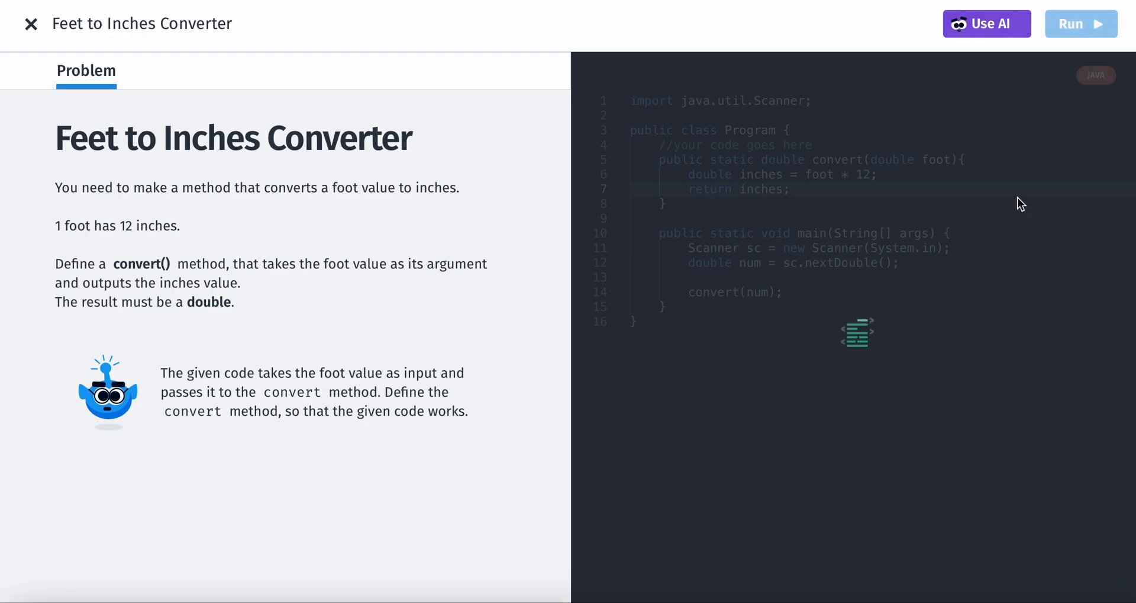
left_click(1081, 23)
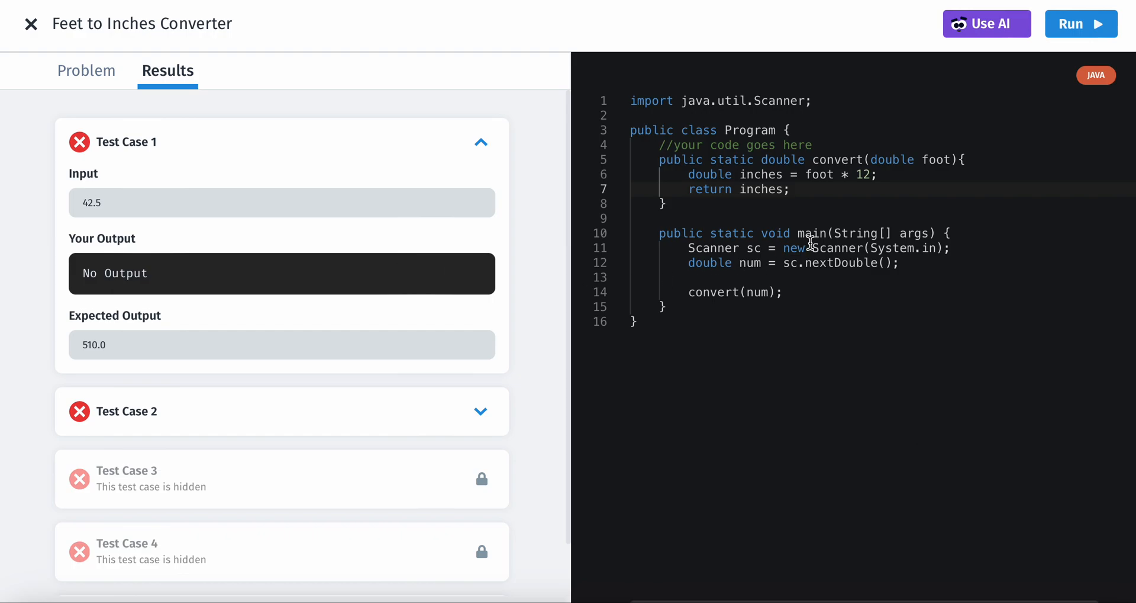
mouse_move(893, 197)
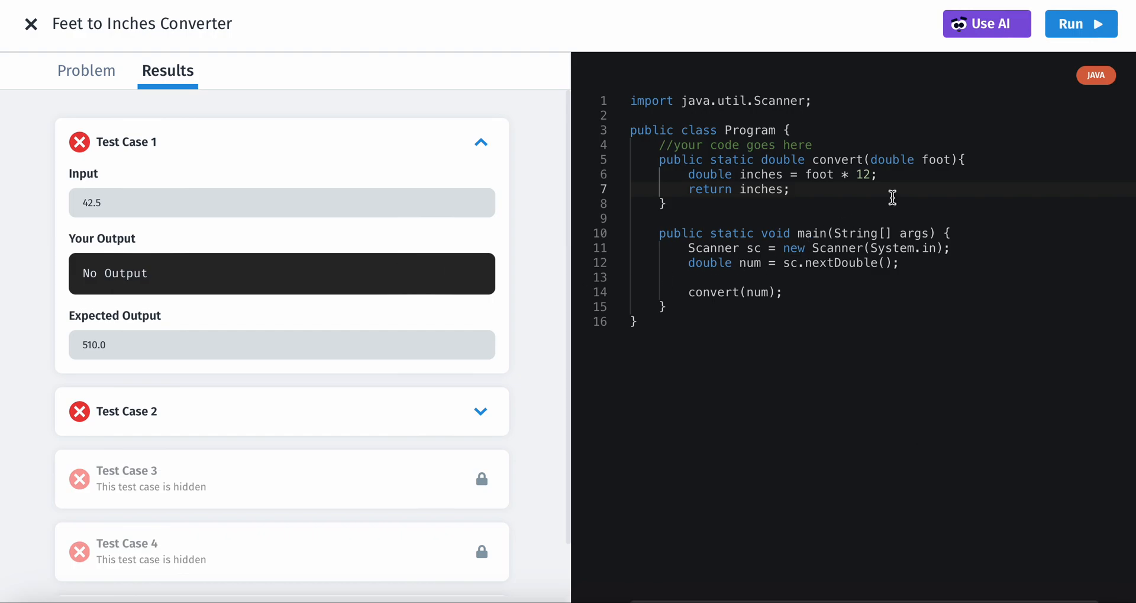
left_click(661, 204)
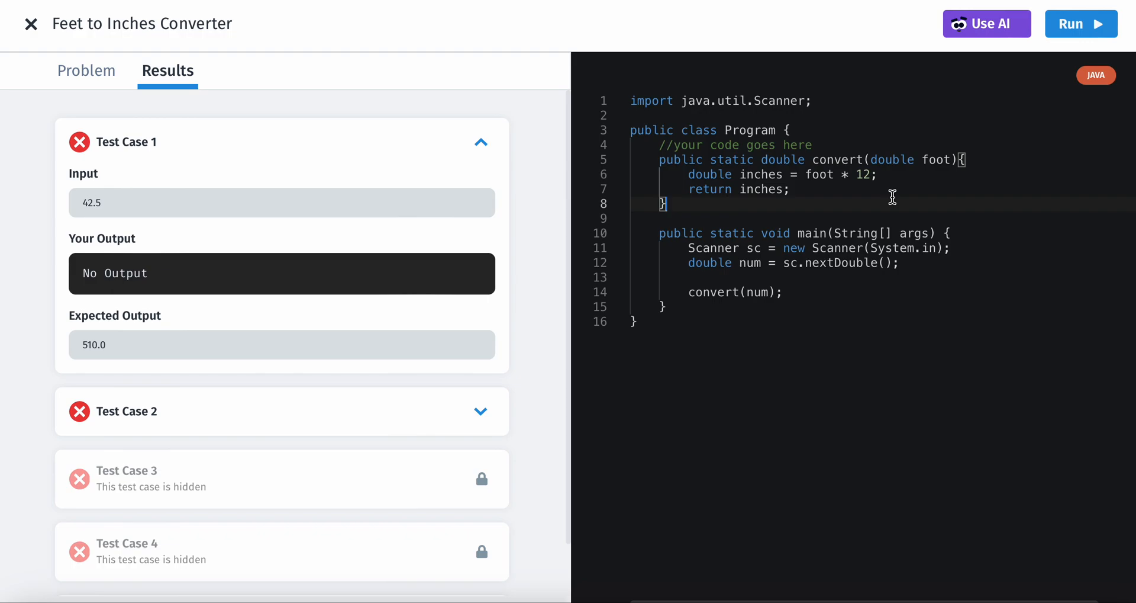
left_click(790, 189)
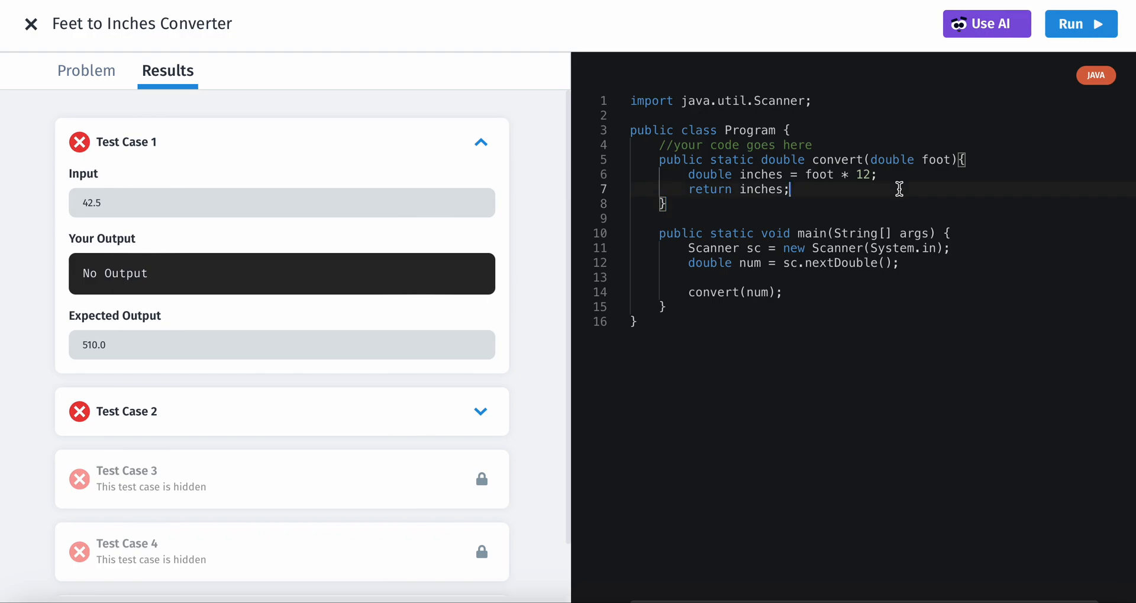
Change convert to foot = foot * 12 returning foot, rerun, and reopen the problem.
double_click(762, 174)
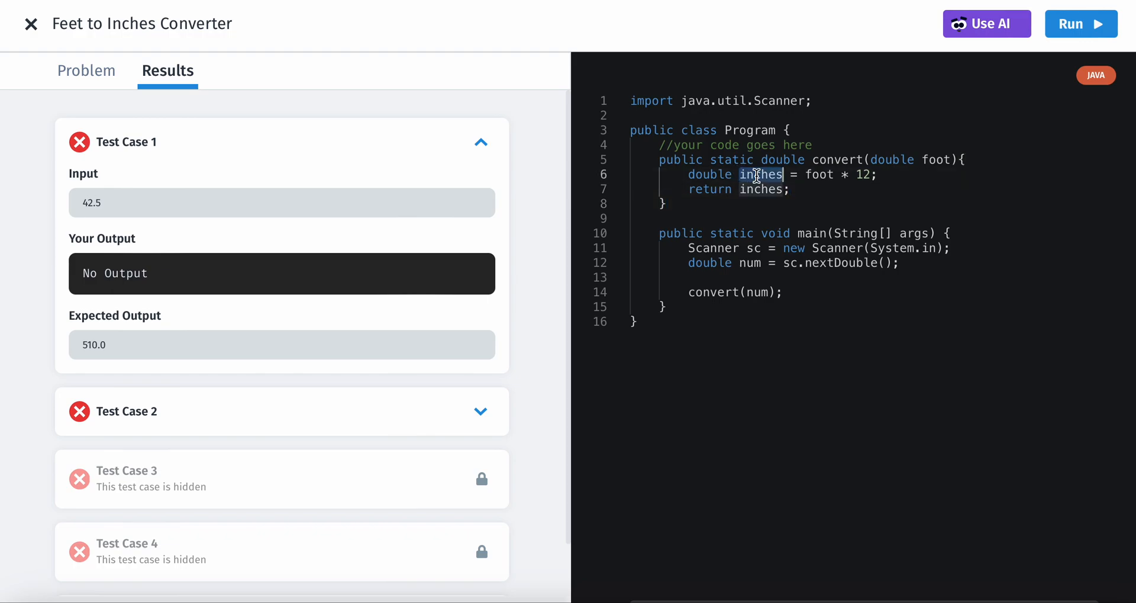
key("Backspace")
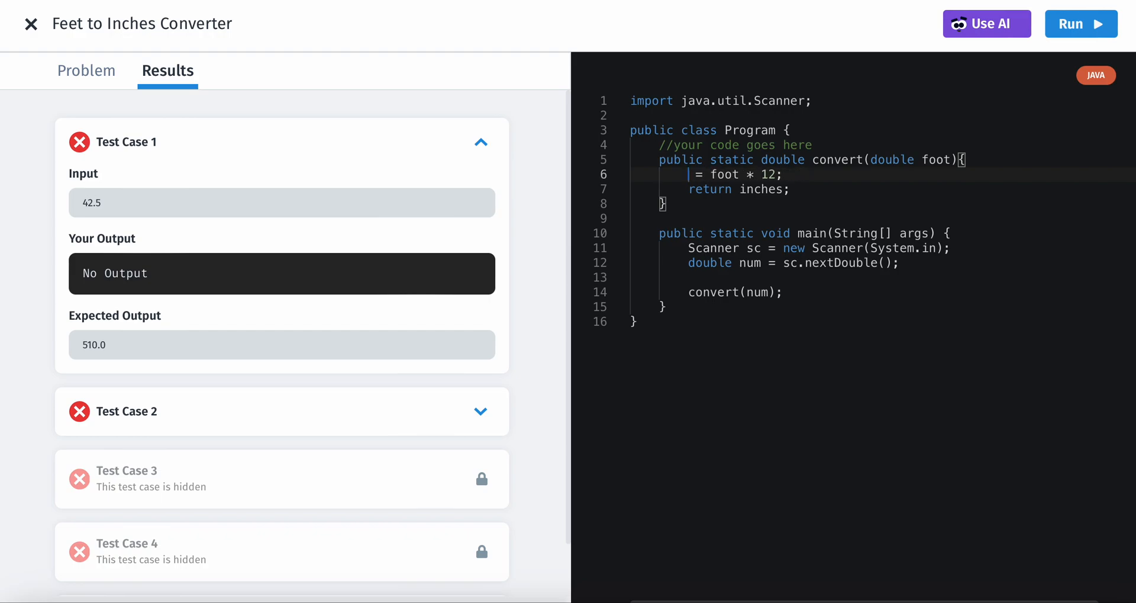
type("foot")
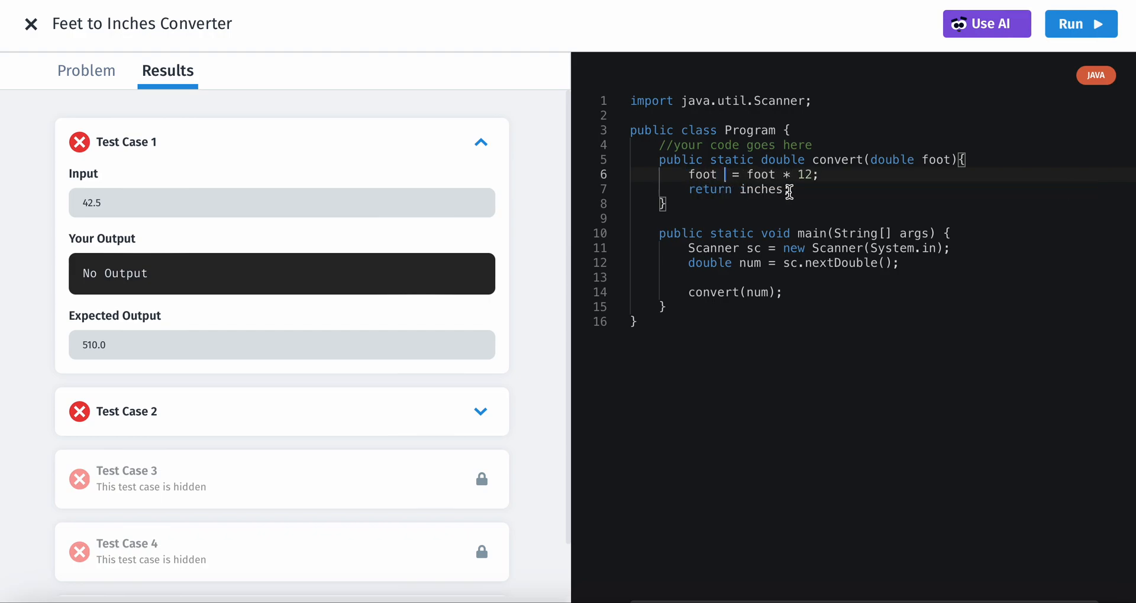
type("foot")
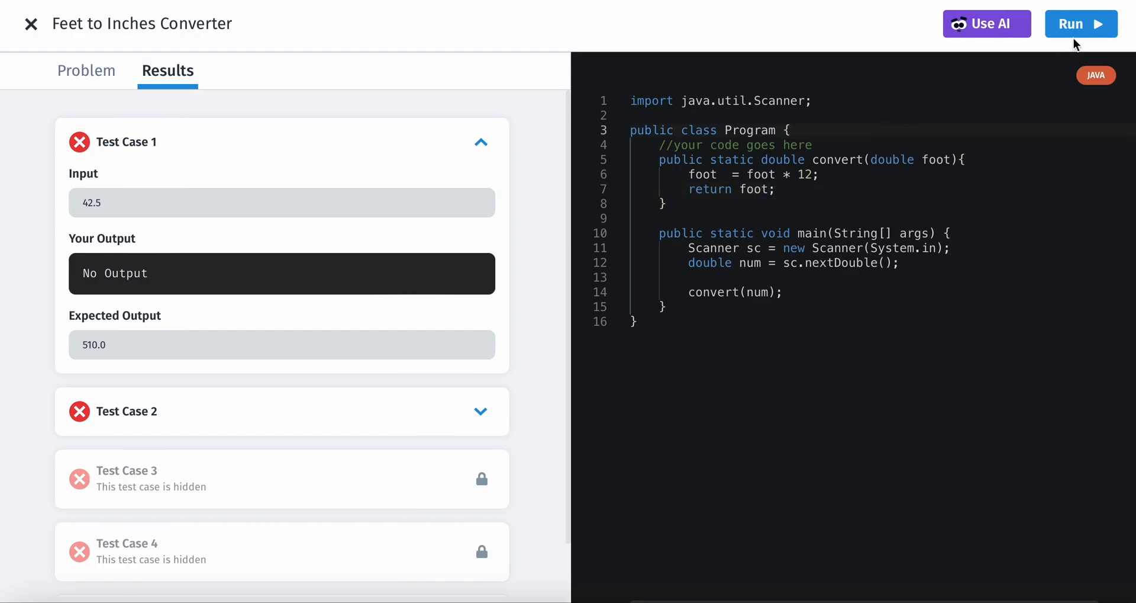
left_click(1081, 23)
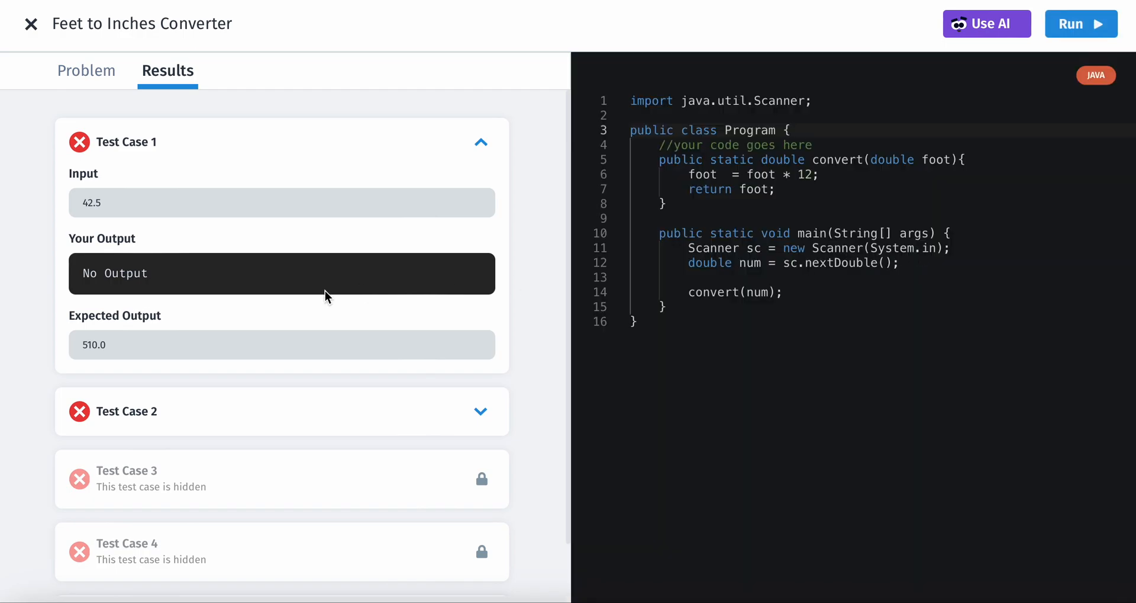
left_click(86, 70)
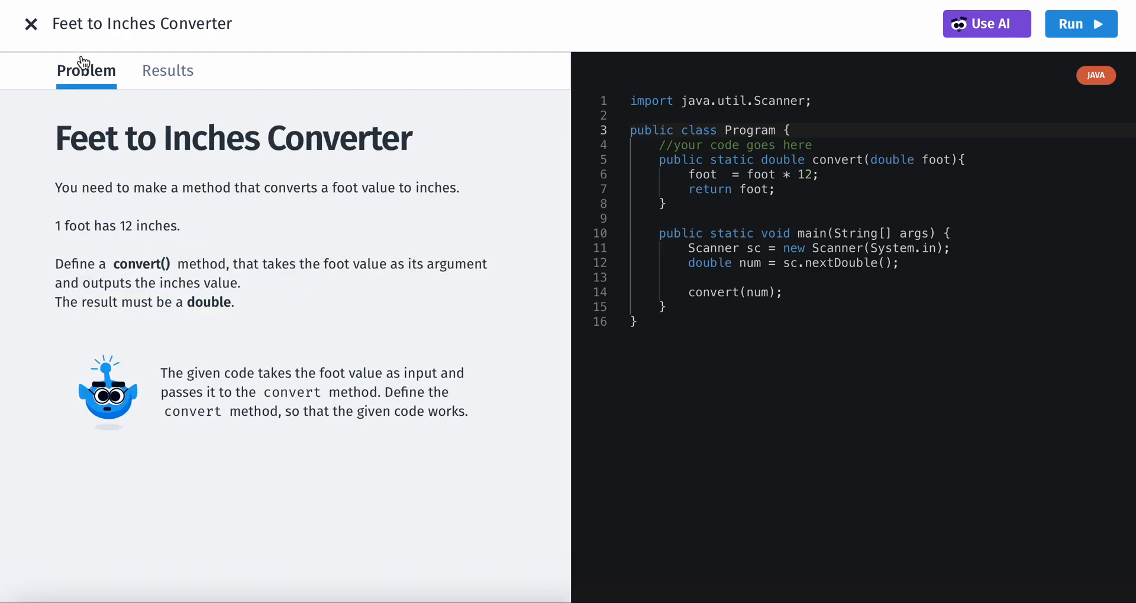
mouse_move(484, 139)
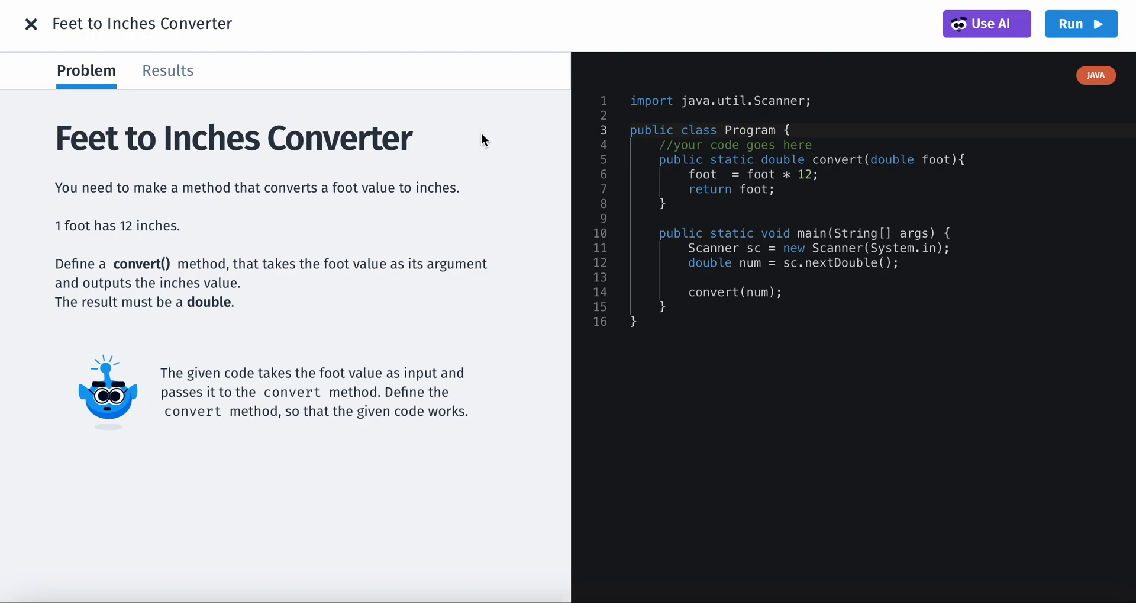
mouse_move(467, 87)
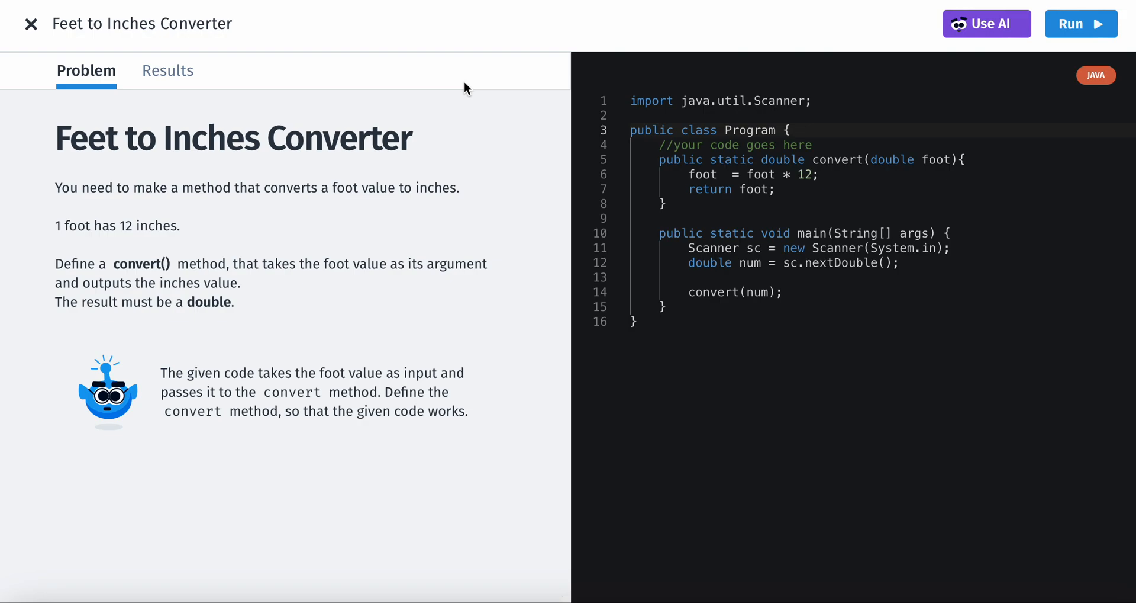
mouse_move(467, 77)
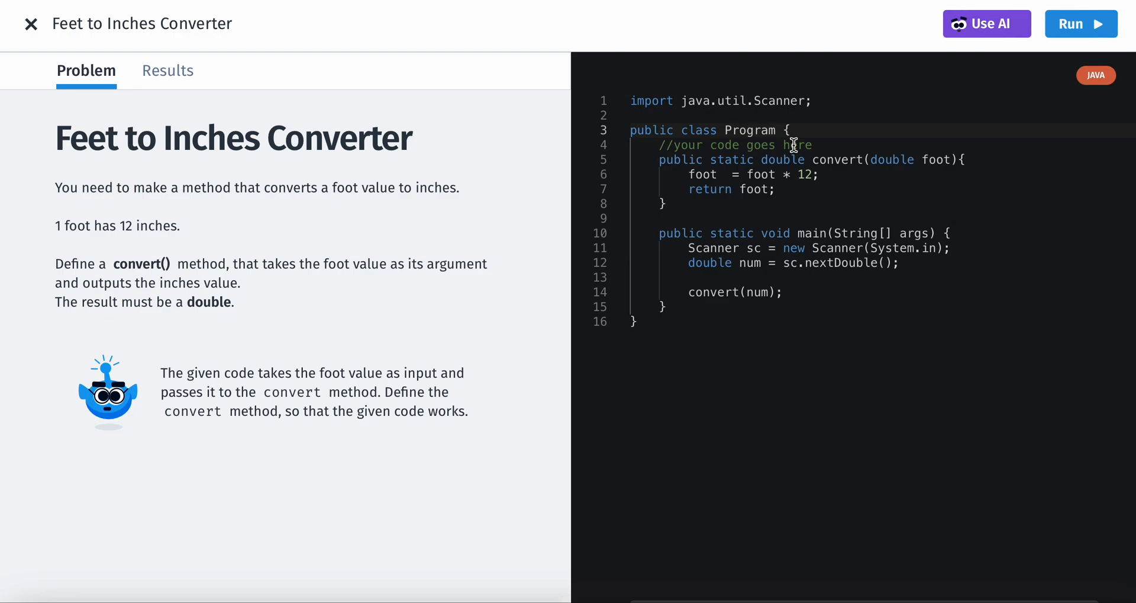
Restore double inches = foot * 12 returning inches, rerun, and inspect failing Test Case 2.
double_click(701, 174)
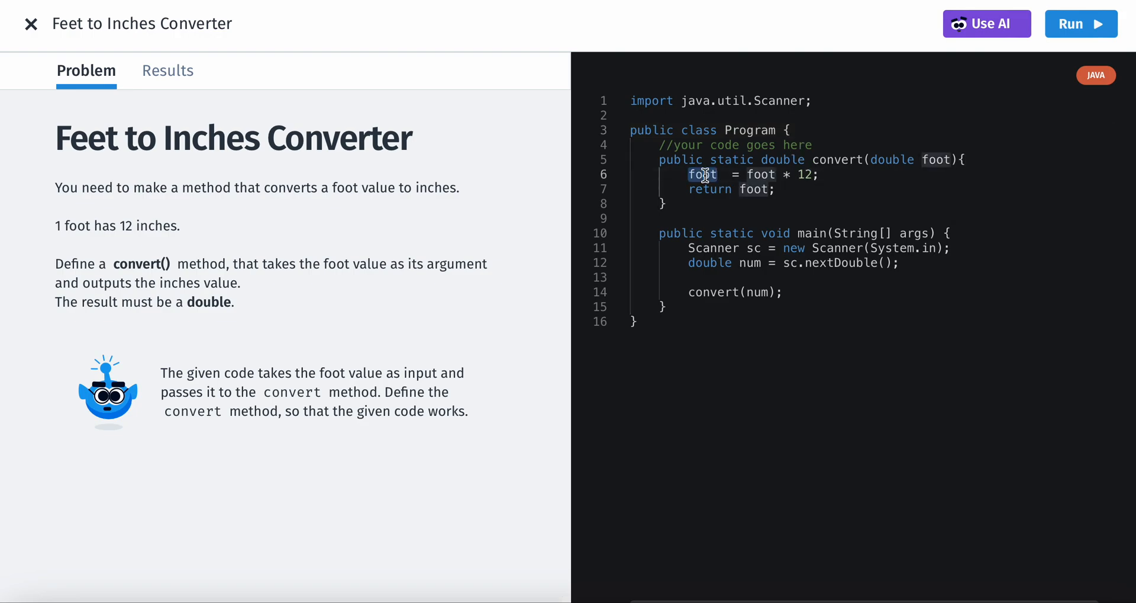
type("double inche")
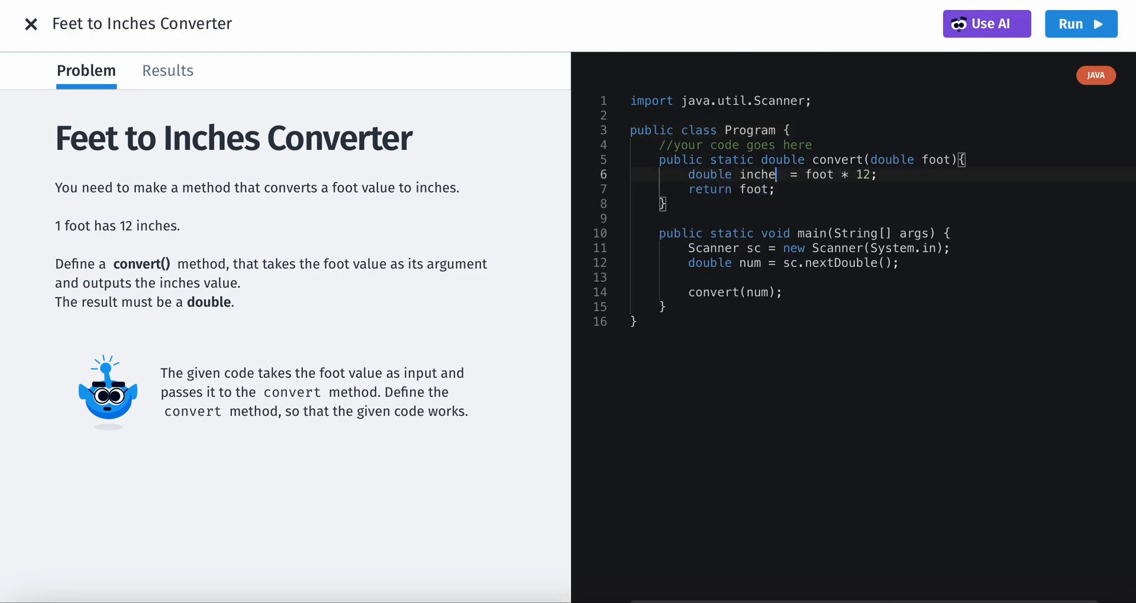
double_click(756, 189)
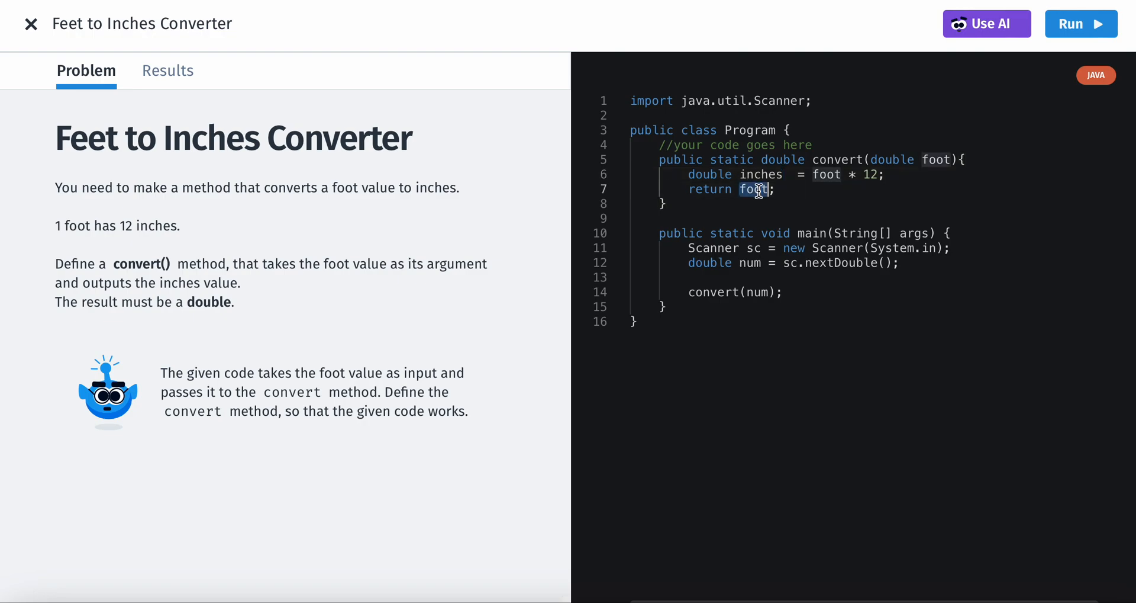
type("inches")
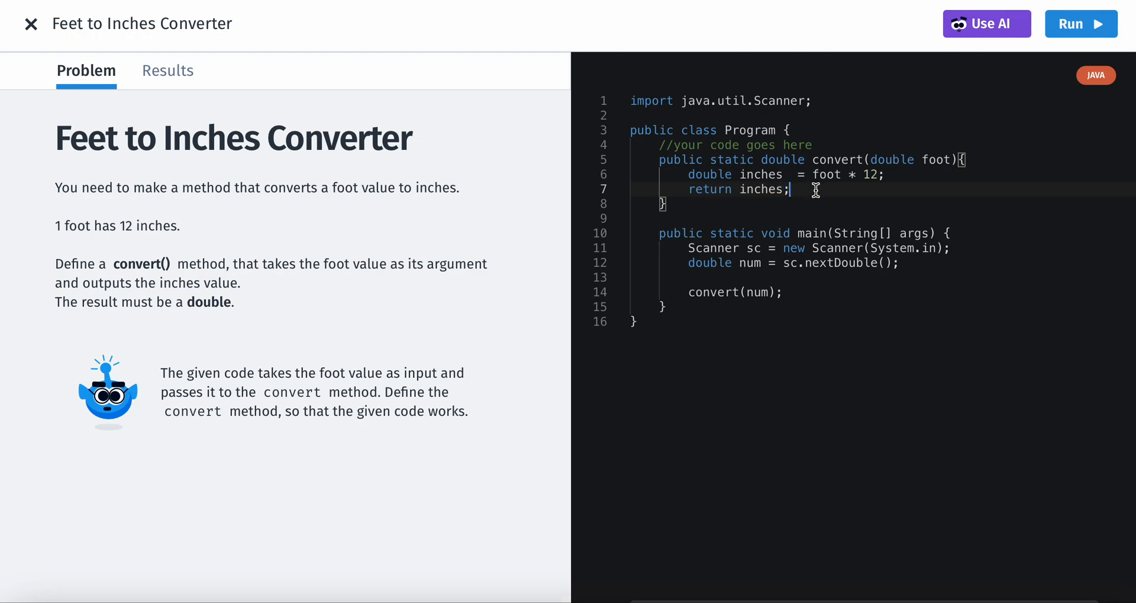
mouse_move(956, 296)
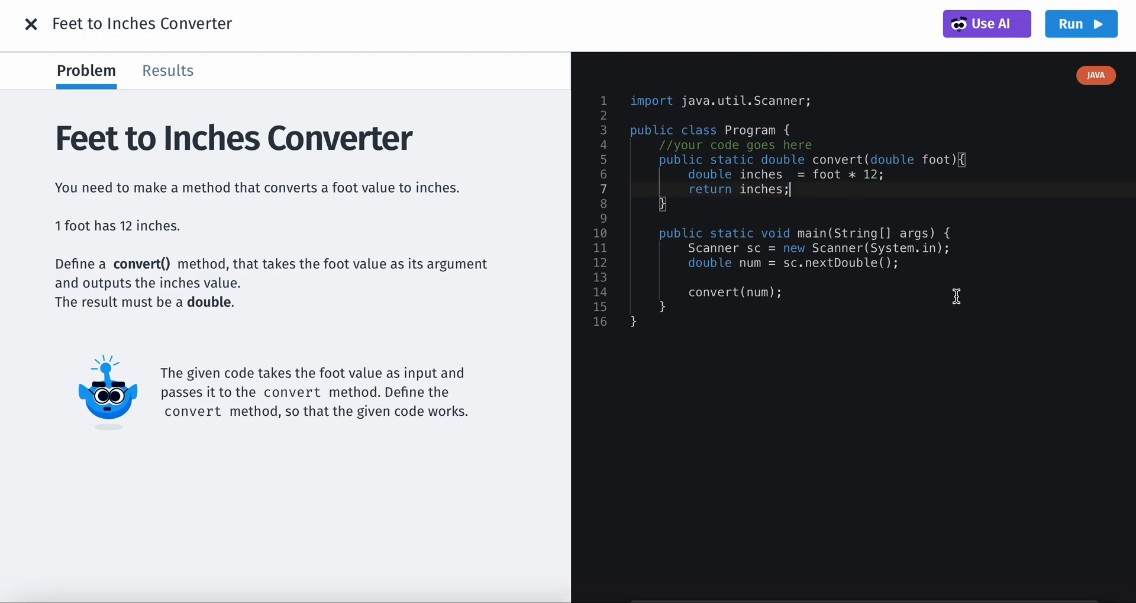
left_click(1080, 24)
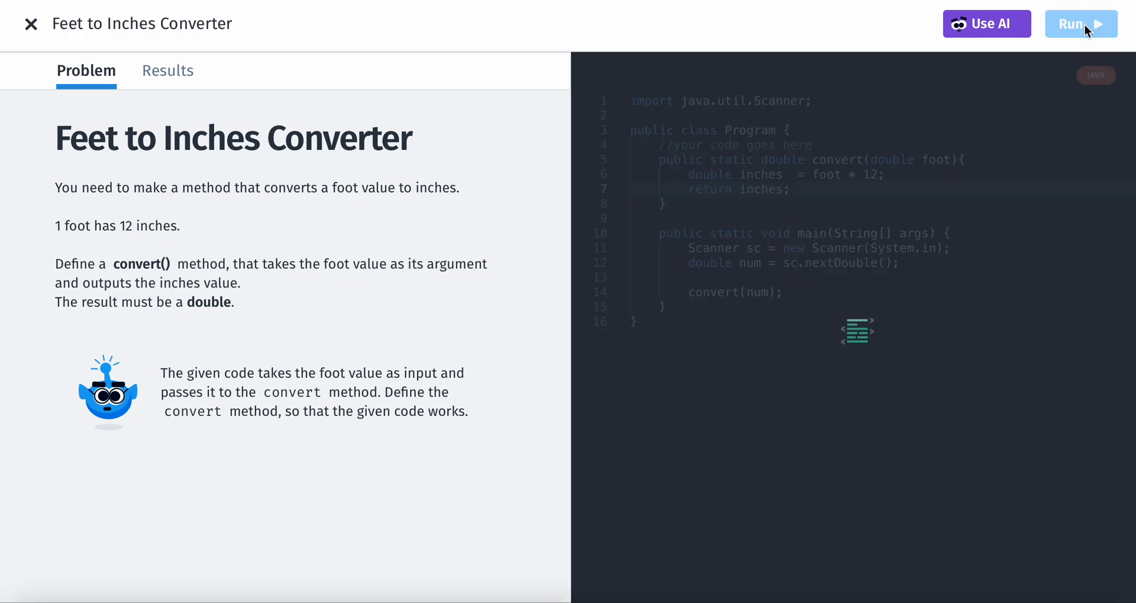
mouse_move(1024, 222)
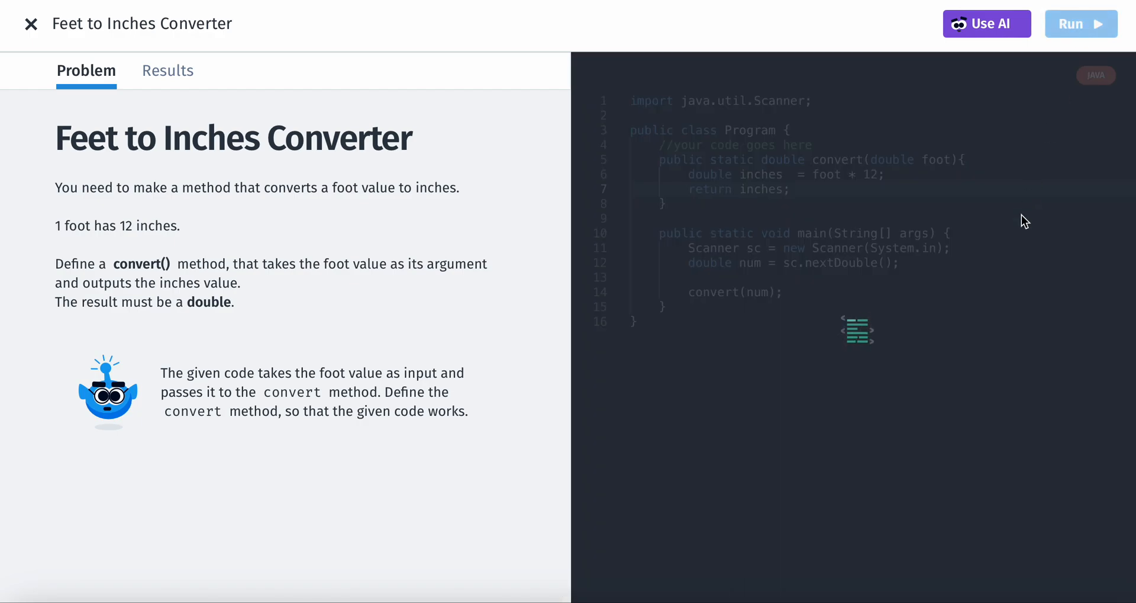
left_click(168, 70)
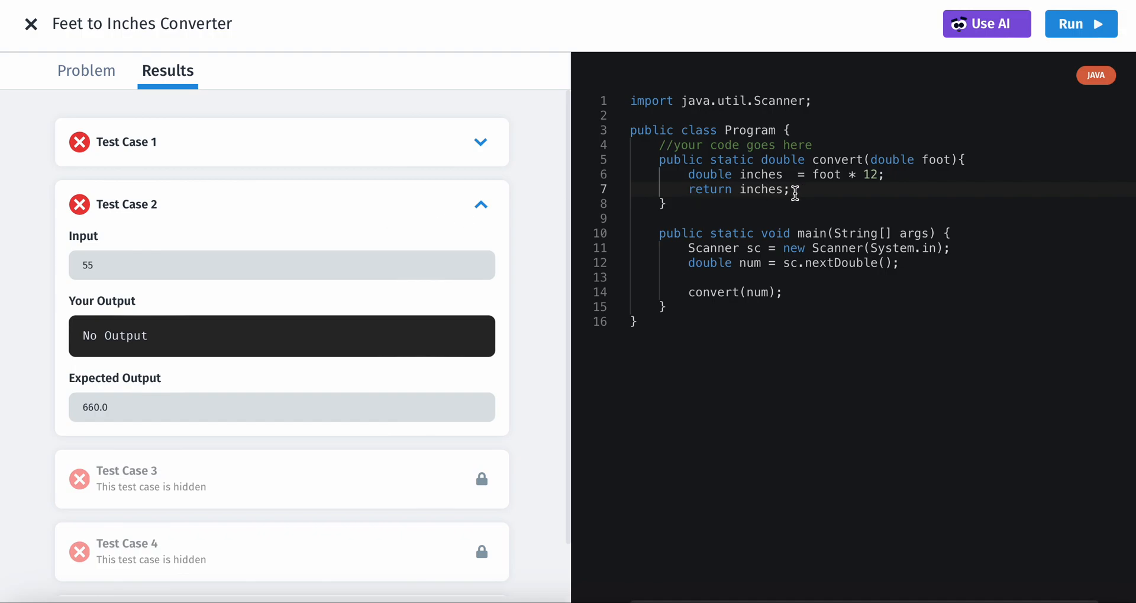
Make convert a void method that prints inches with System.out.println.
left_click(85, 71)
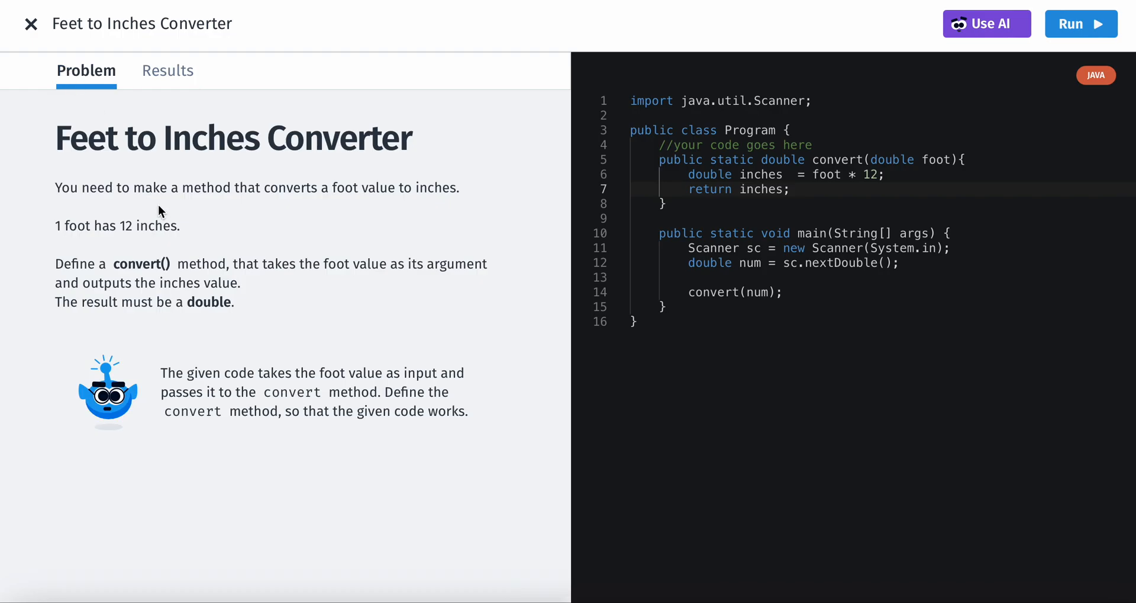
mouse_move(153, 307)
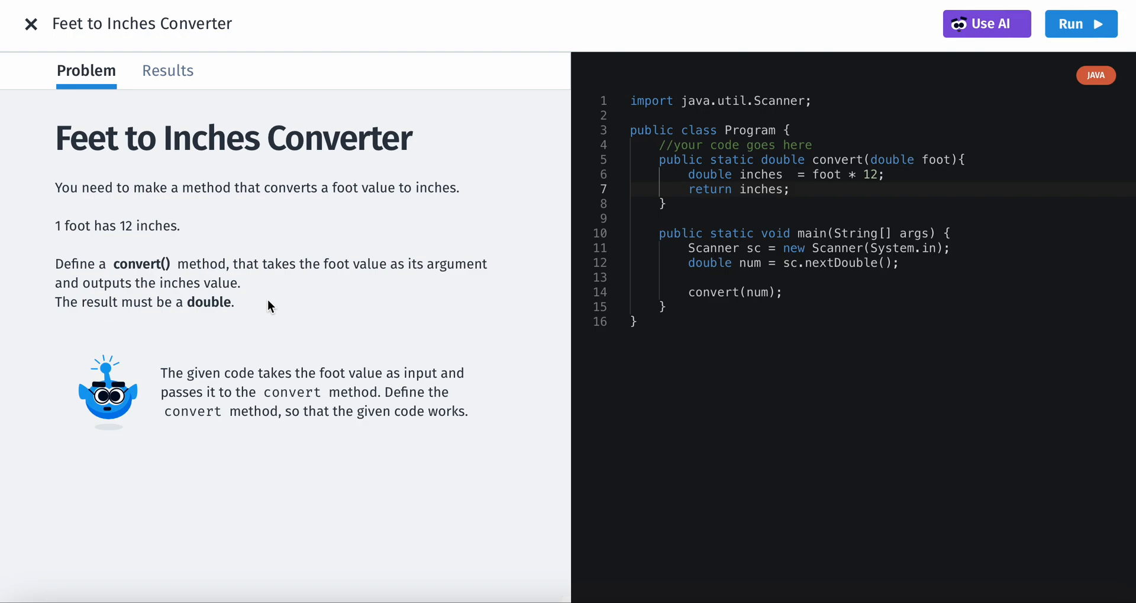
double_click(782, 160)
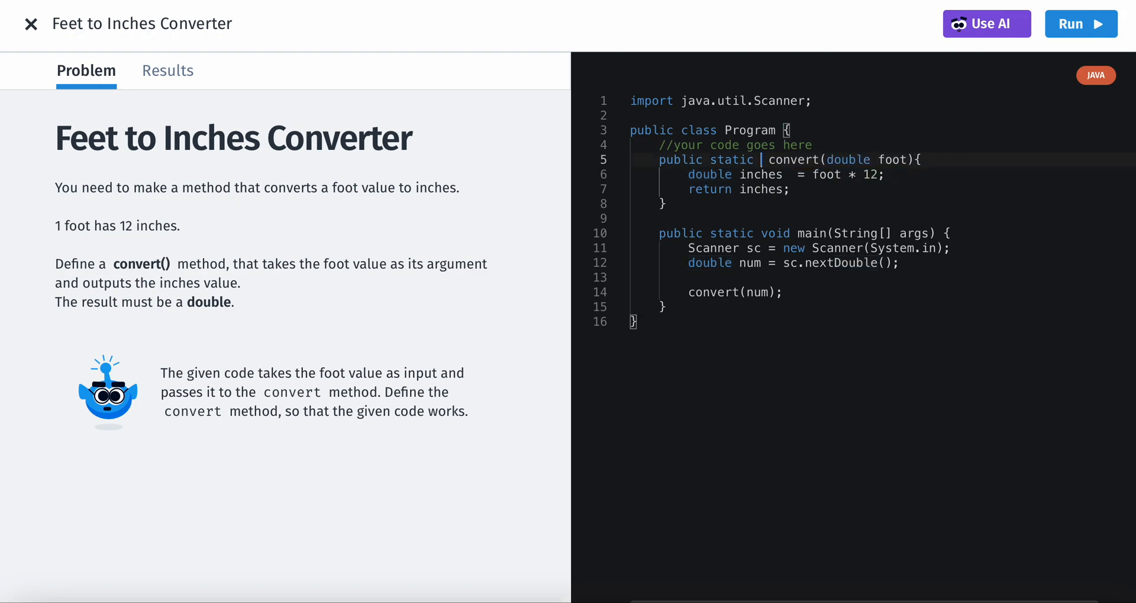
type("void")
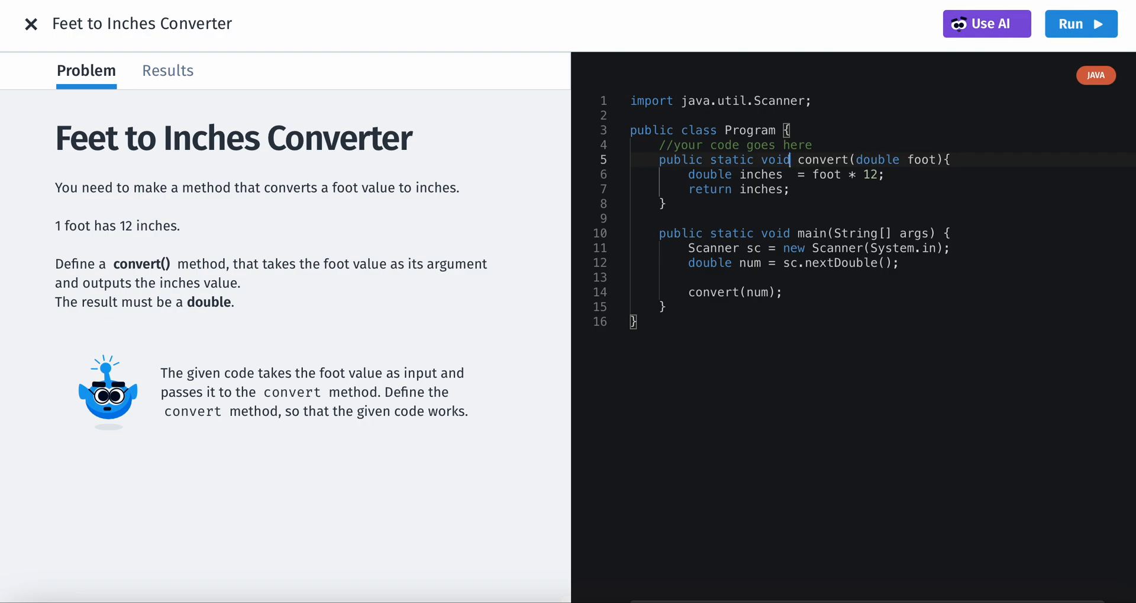
double_click(761, 190)
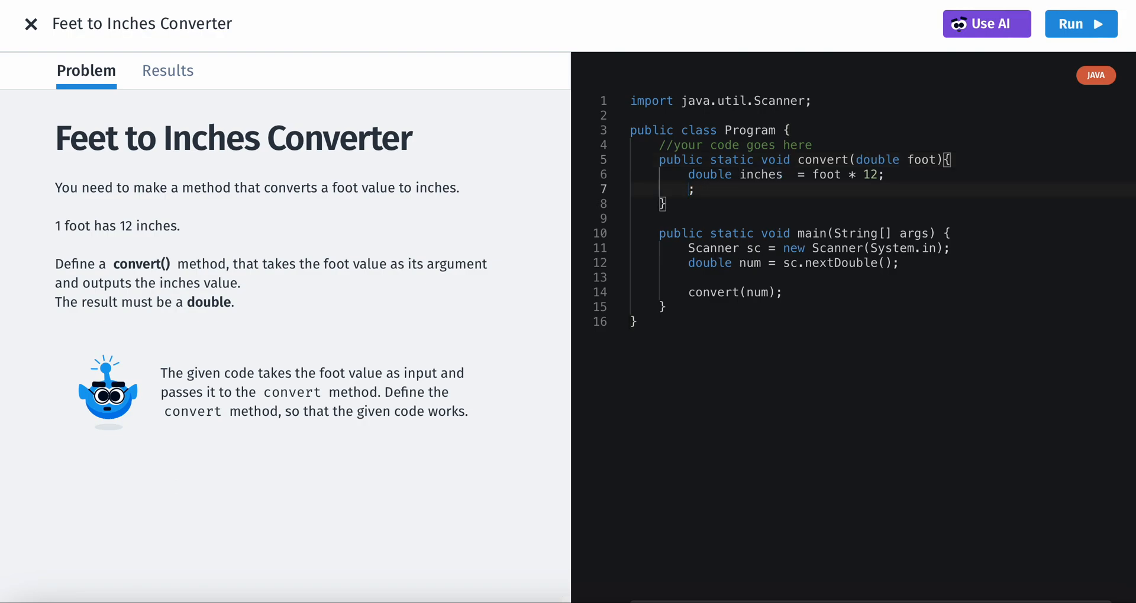
type("System.out.println(")
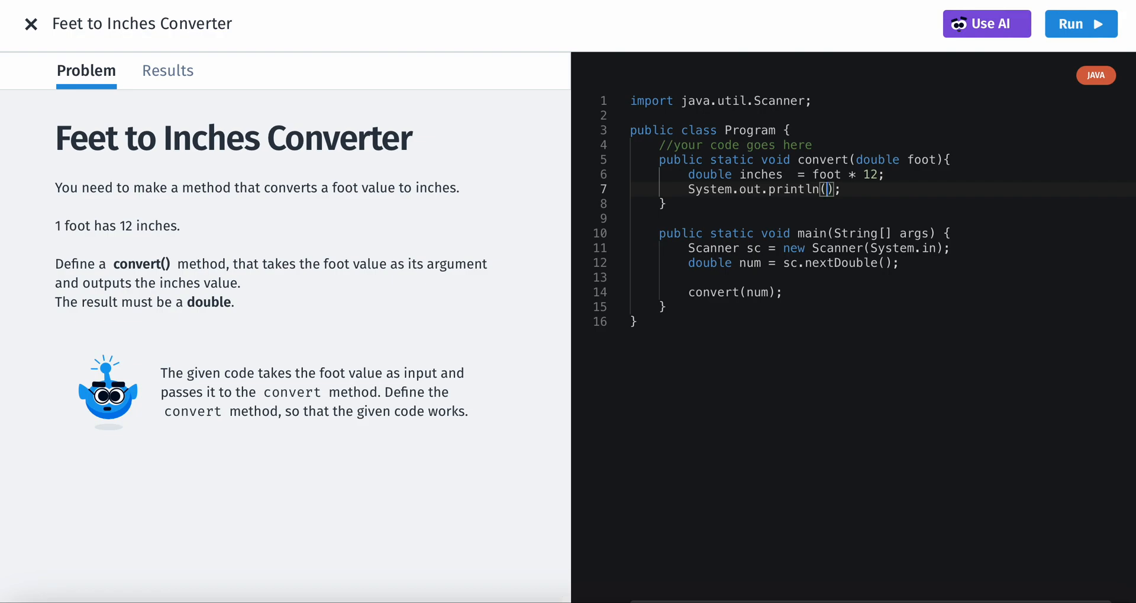
type("inches")
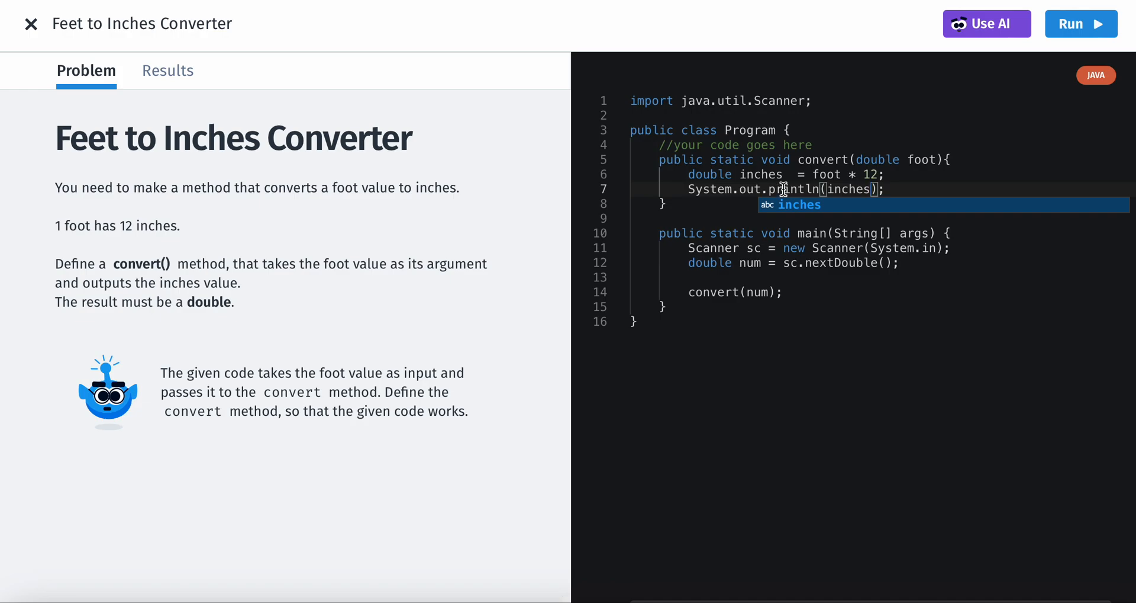
Run the revised code to pass the tests and continue to the fill-in exercise.
left_click(1081, 24)
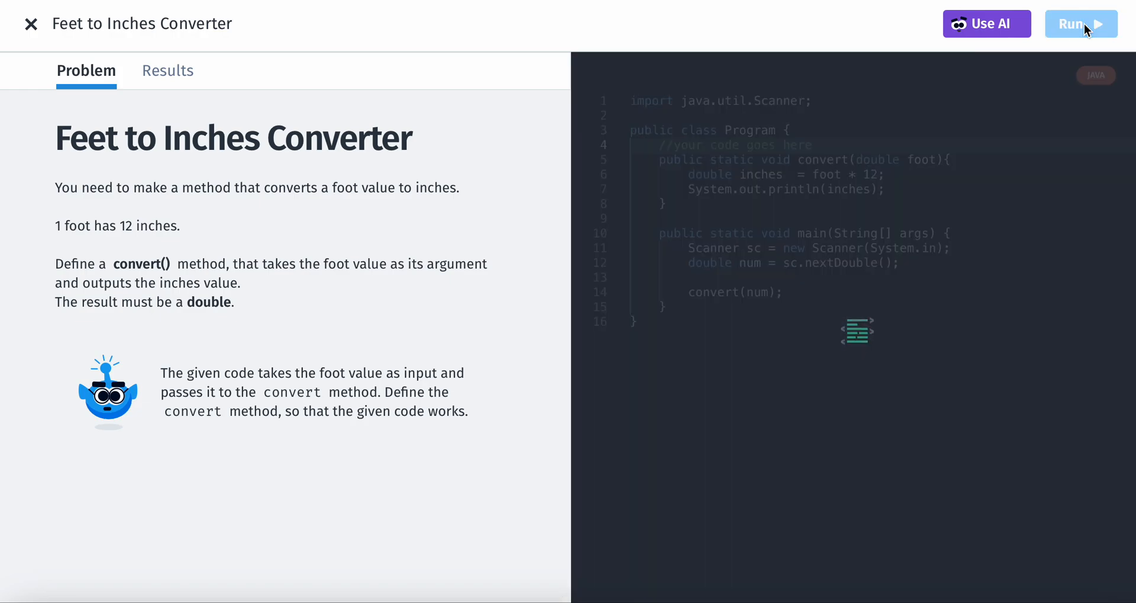
left_click(1081, 23)
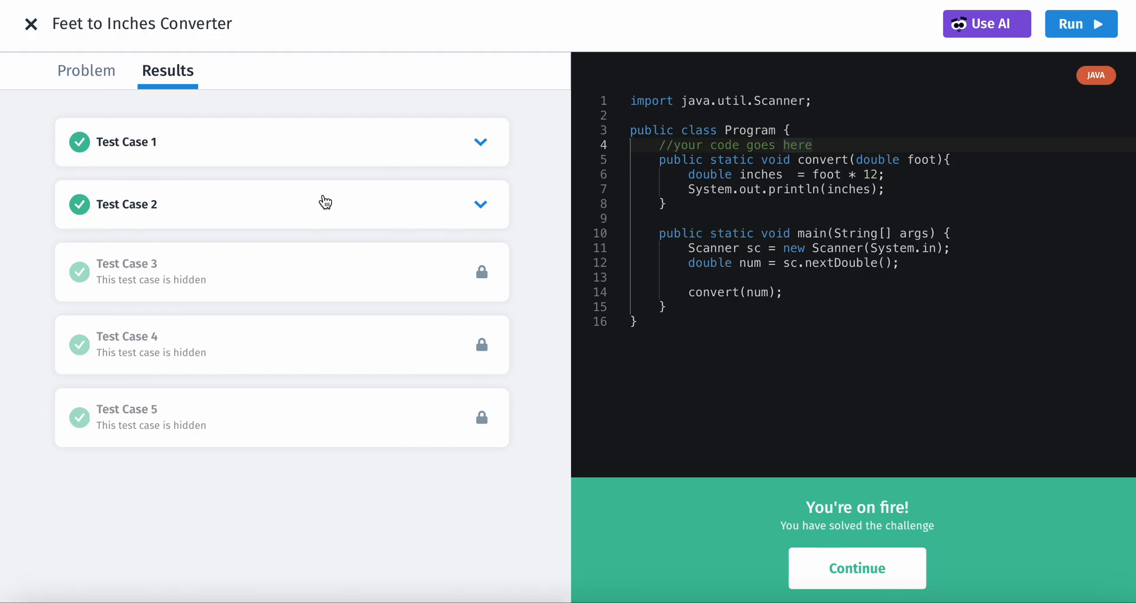
left_click(855, 568)
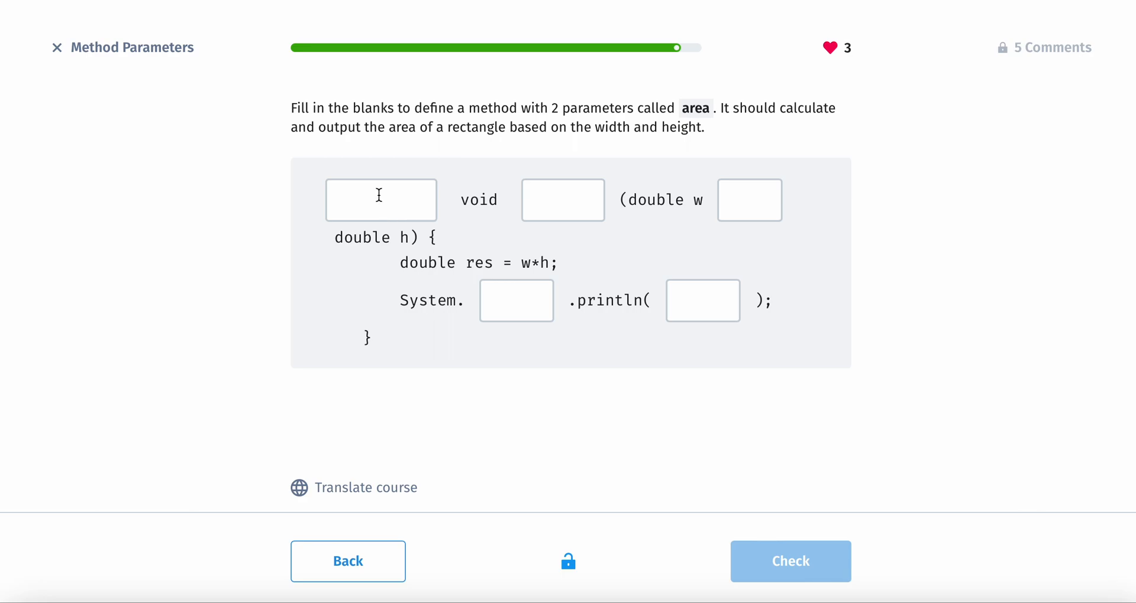
Submit the area answer with public, area and res, which is rejected, then retry.
left_click(381, 199)
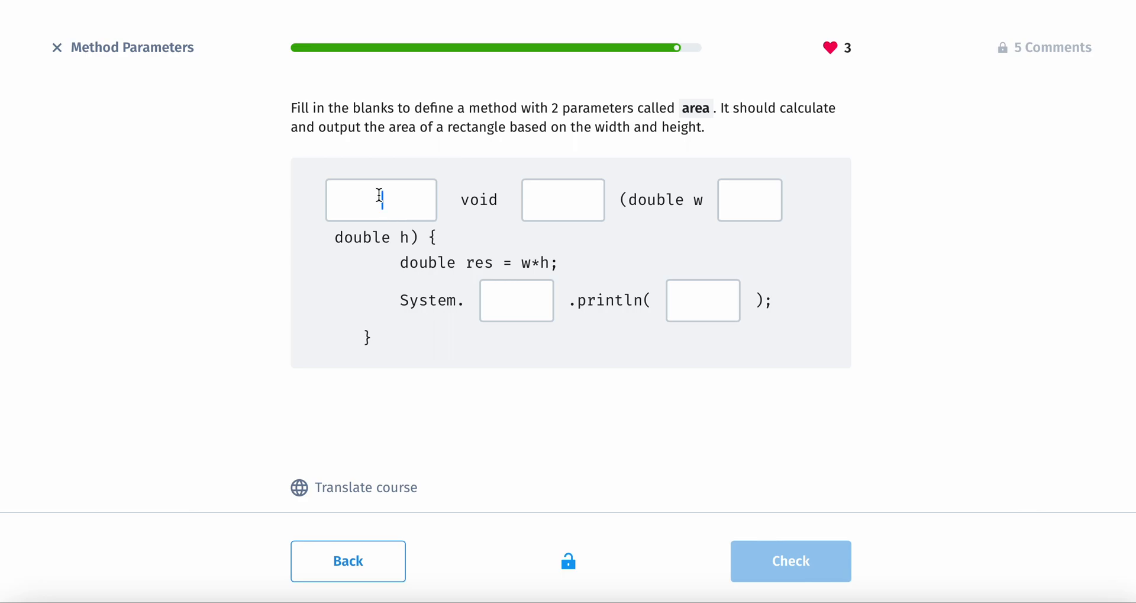
type("public")
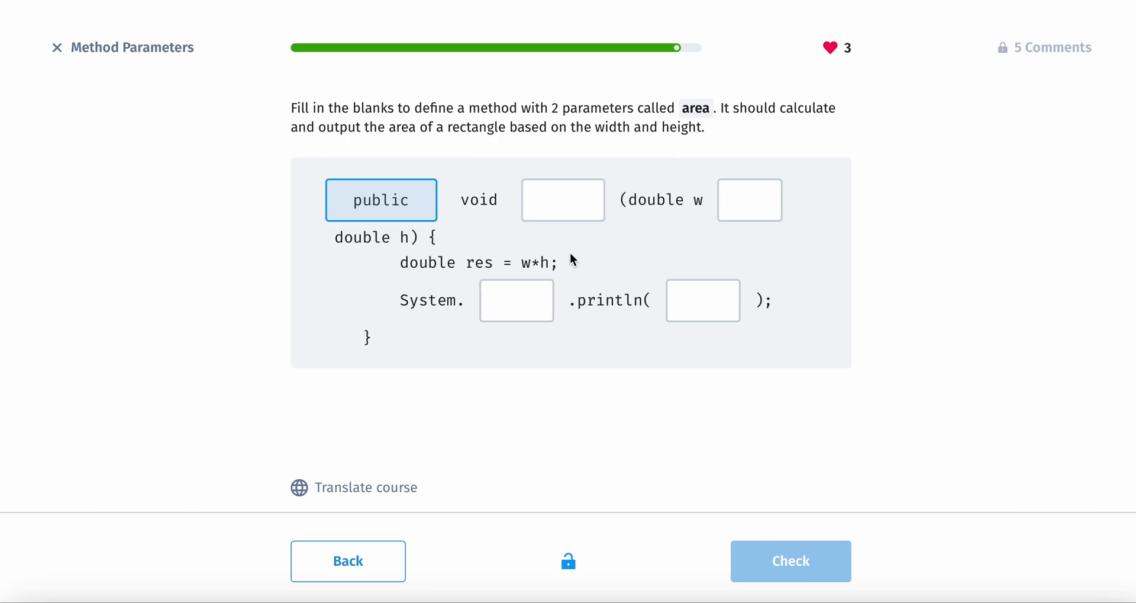
left_click(563, 199)
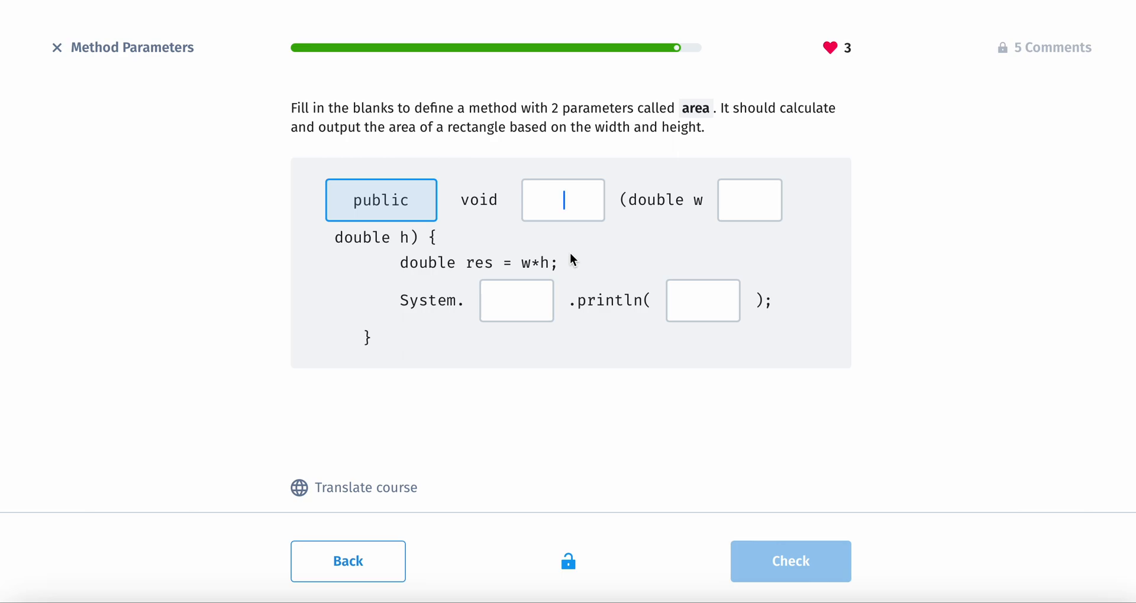
type("area")
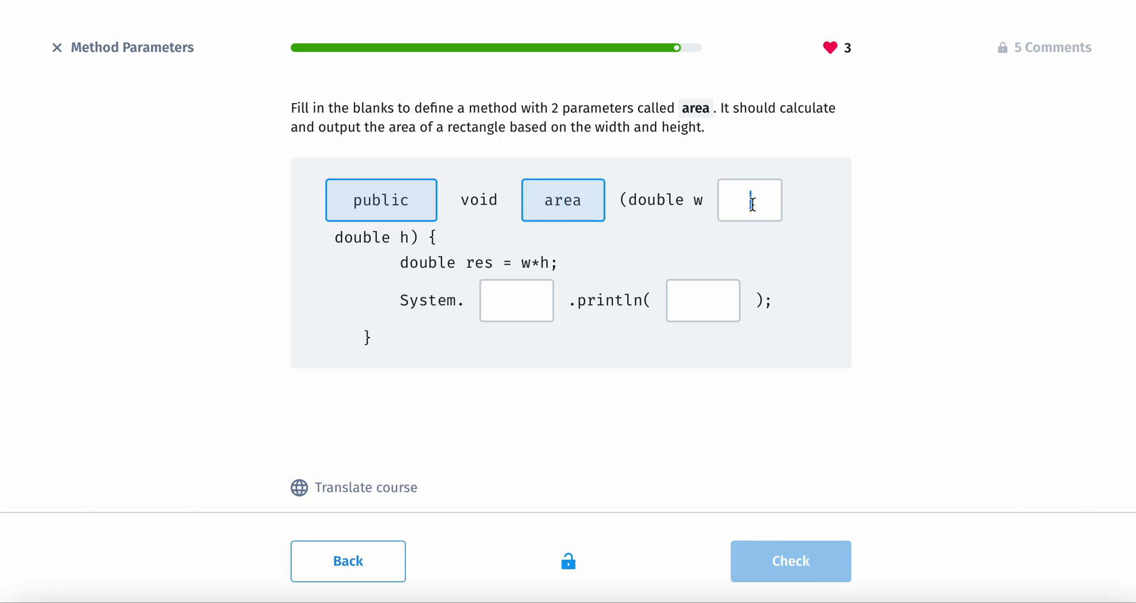
left_click(516, 300)
type("out")
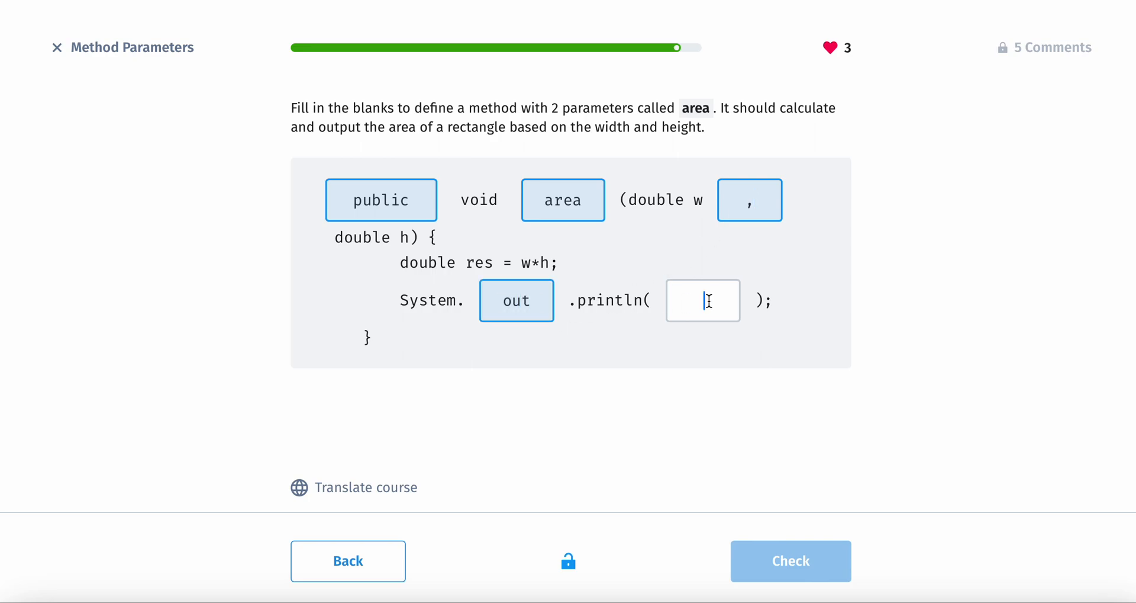
type("r")
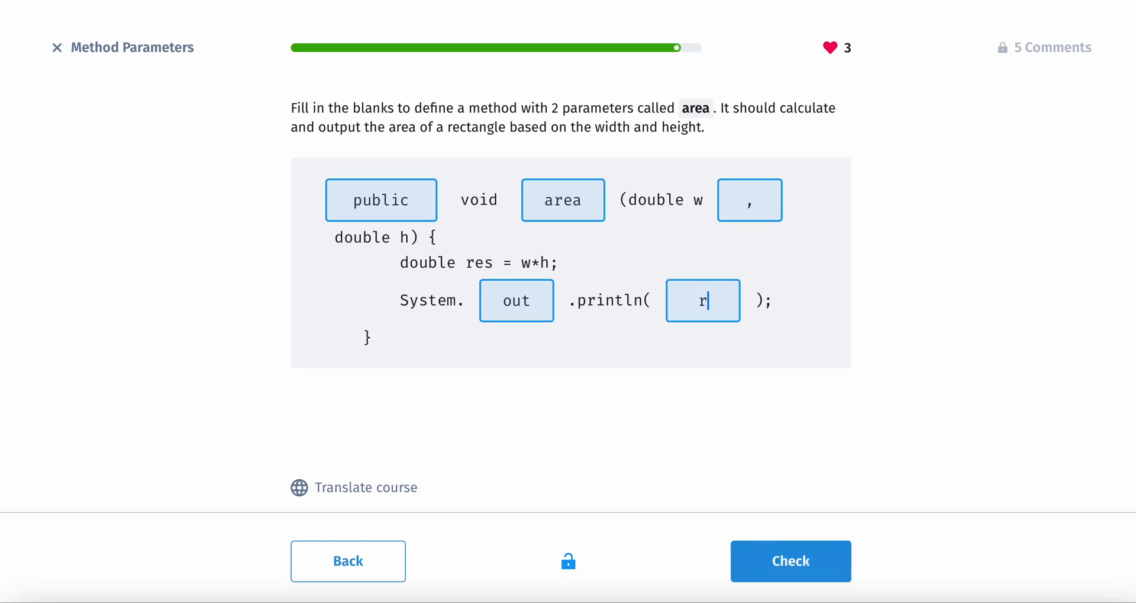
left_click(790, 560)
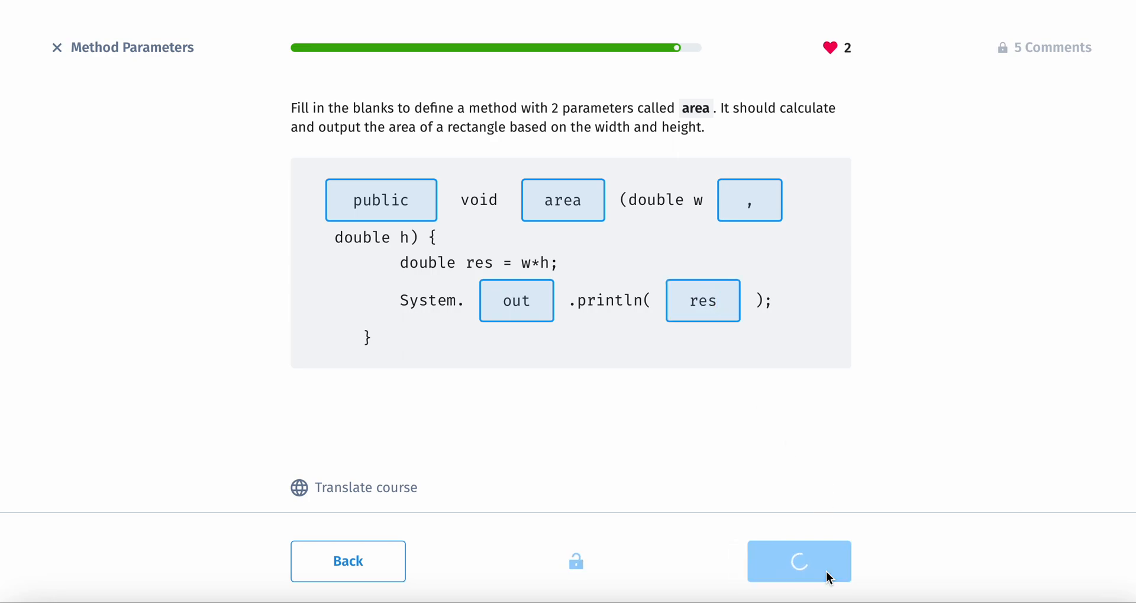
left_click(799, 561)
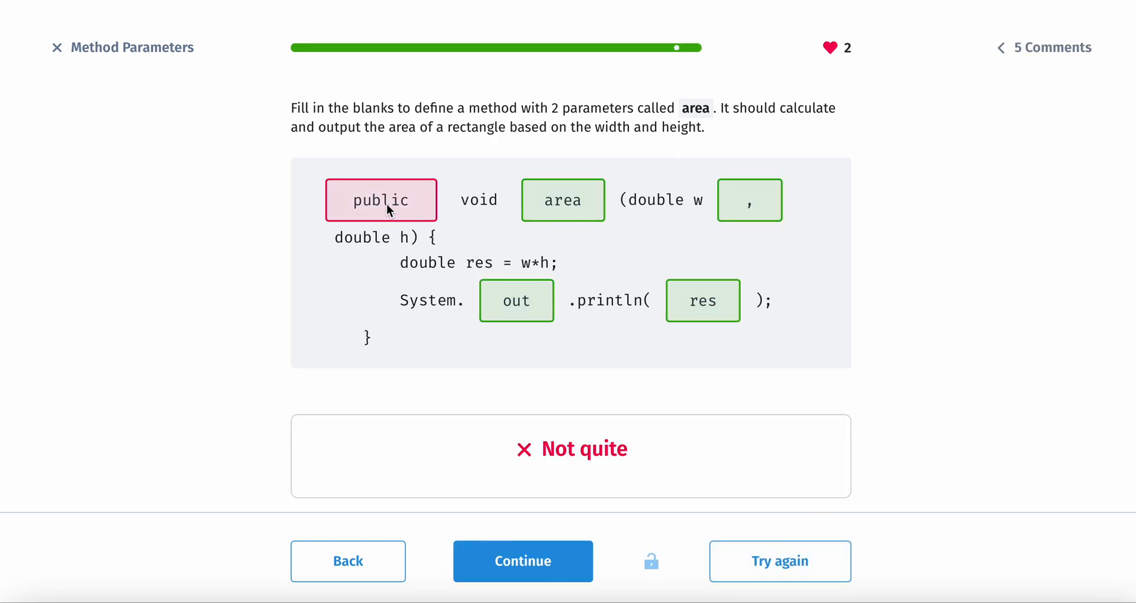
mouse_move(665, 434)
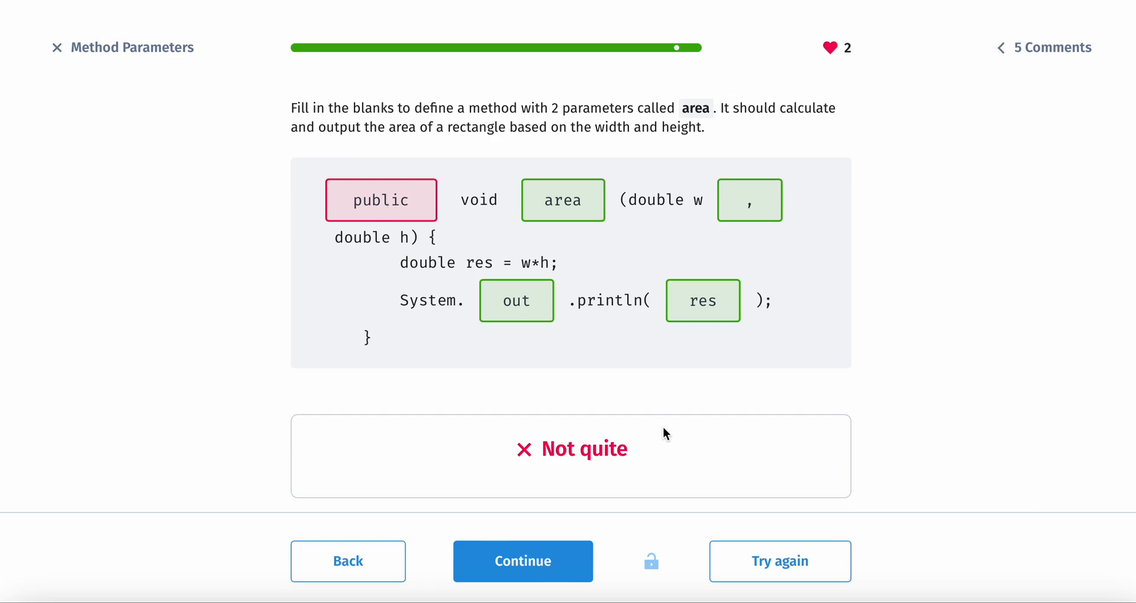
mouse_move(721, 434)
type("st")
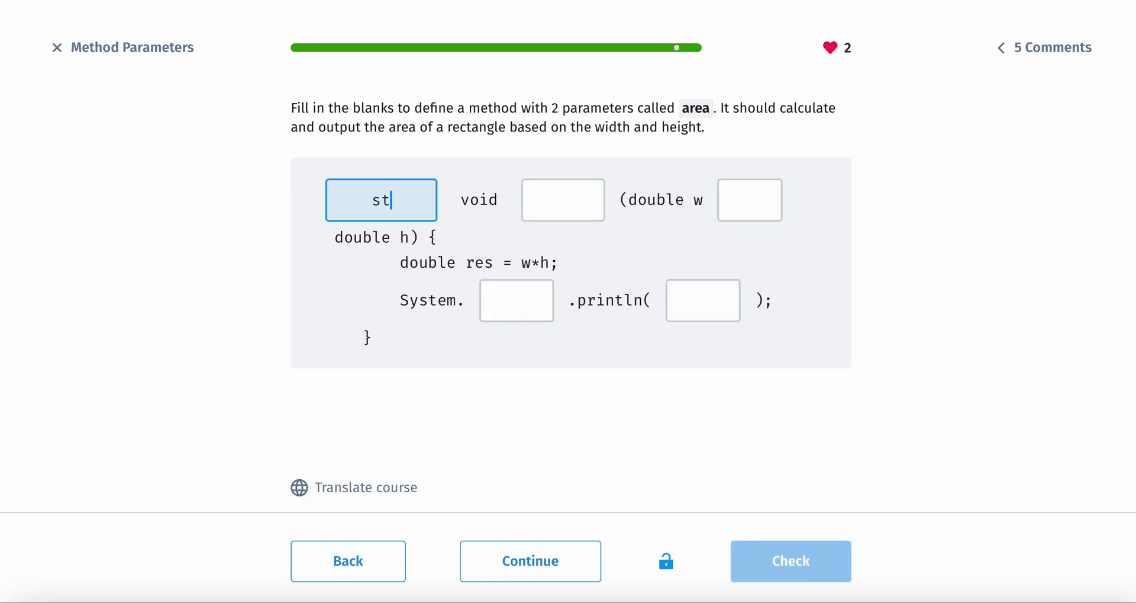
Submit the corrected answer with static, area and a comma, then continue to finish the lesson.
type("atic")
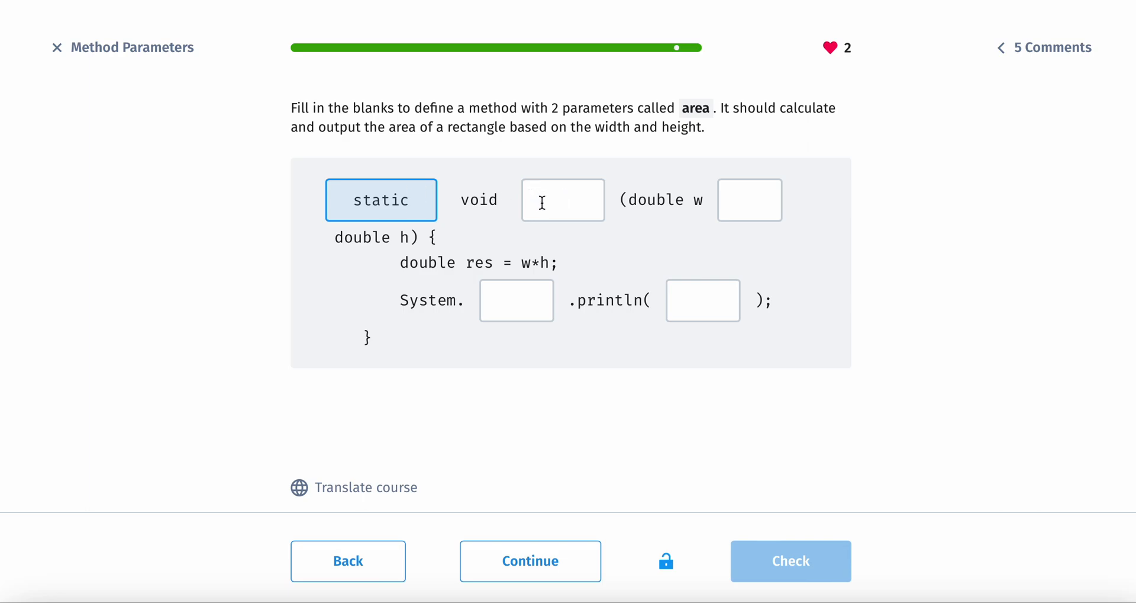
type("area")
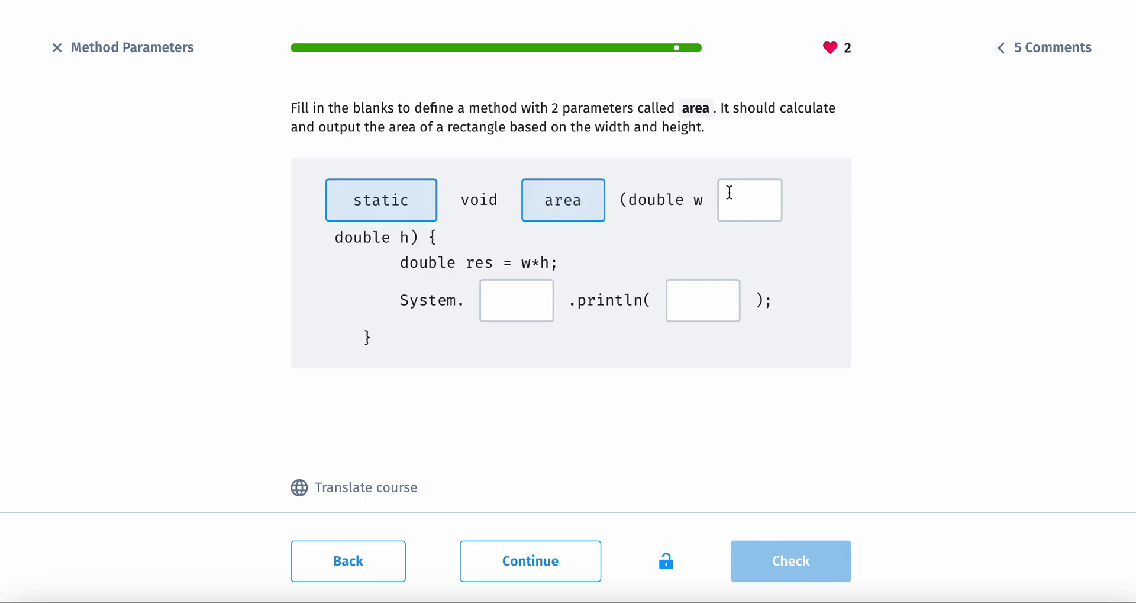
type(",")
type("r")
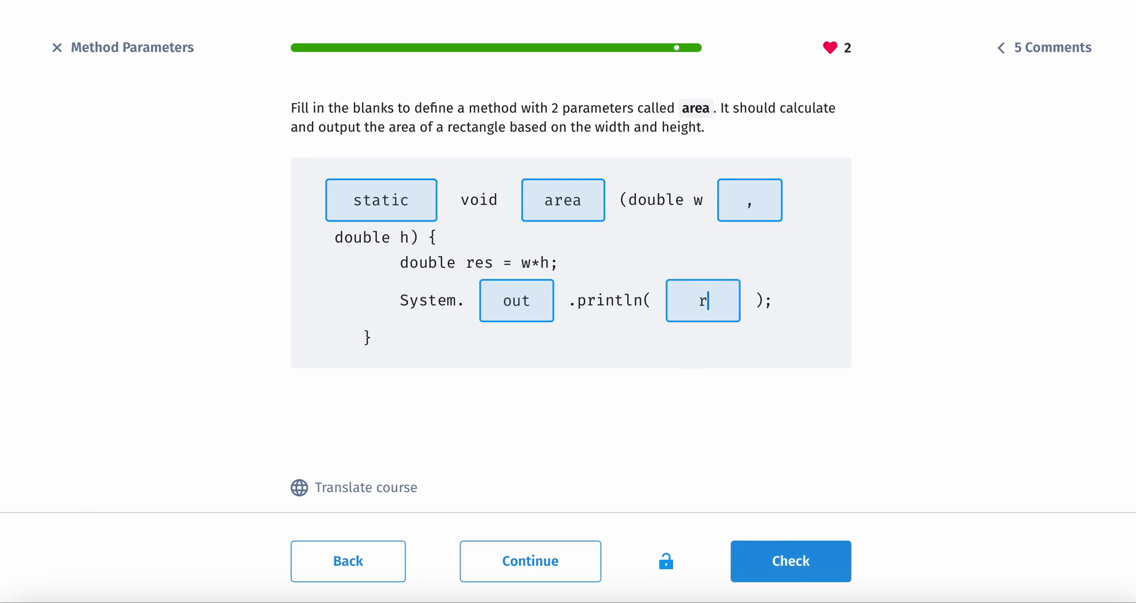
left_click(790, 560)
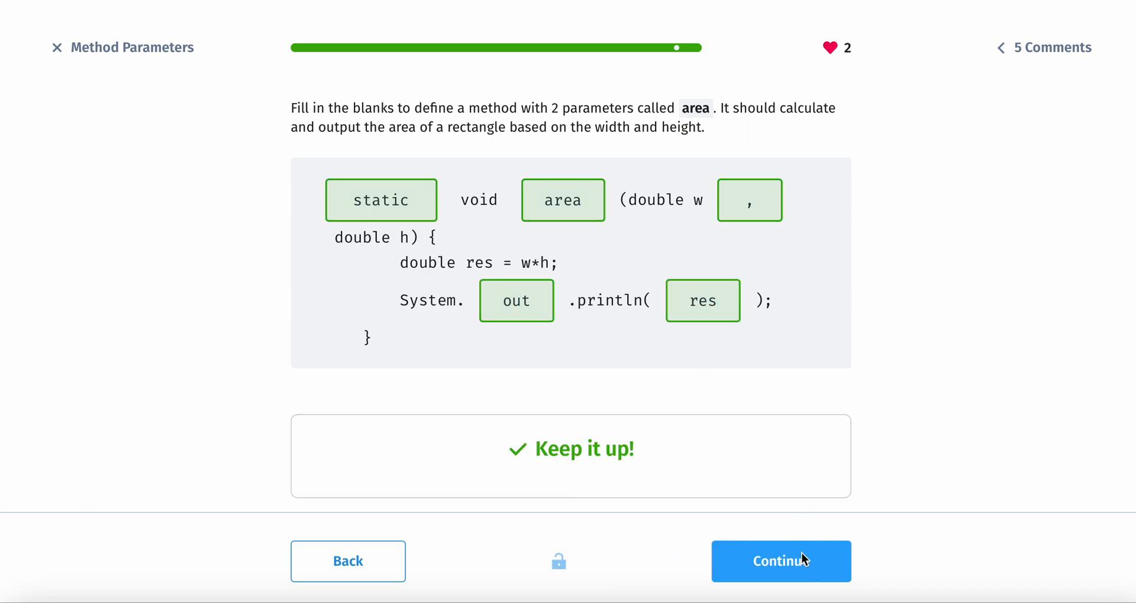
left_click(781, 561)
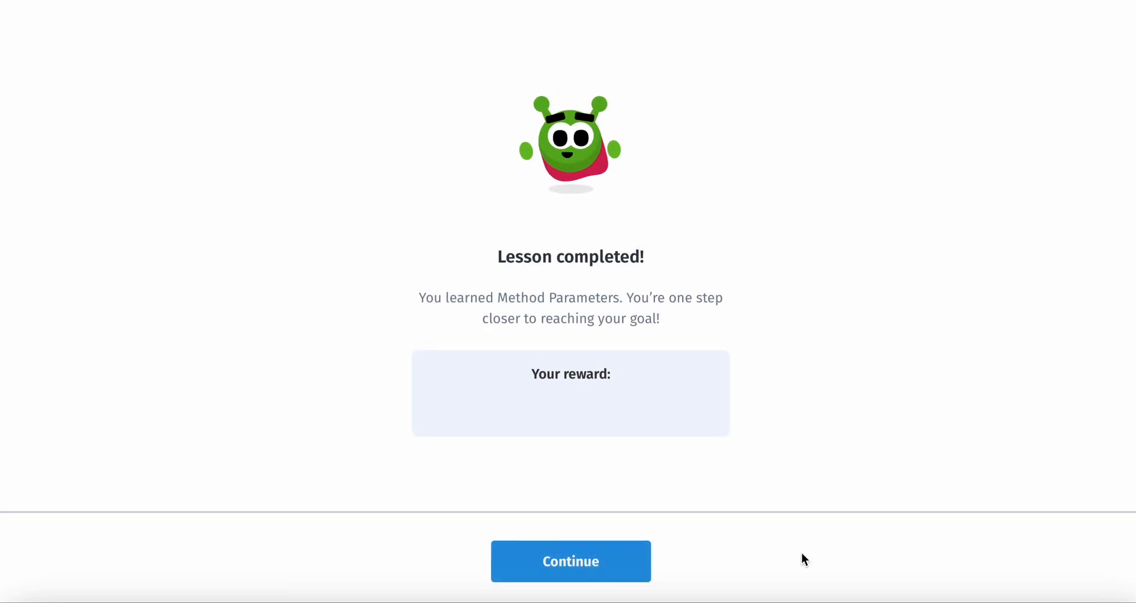